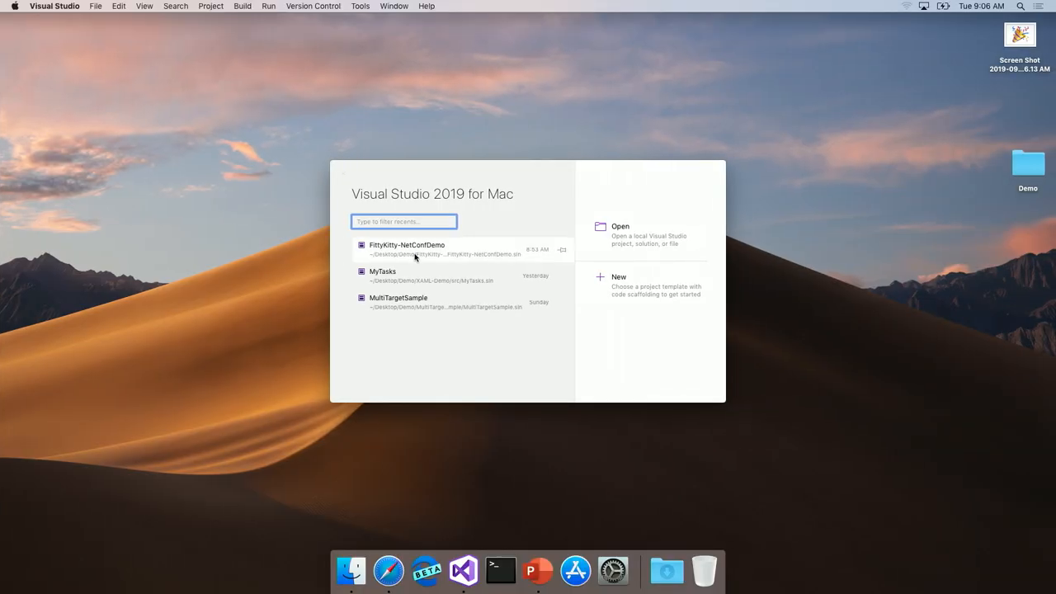
mouse_move(404, 251)
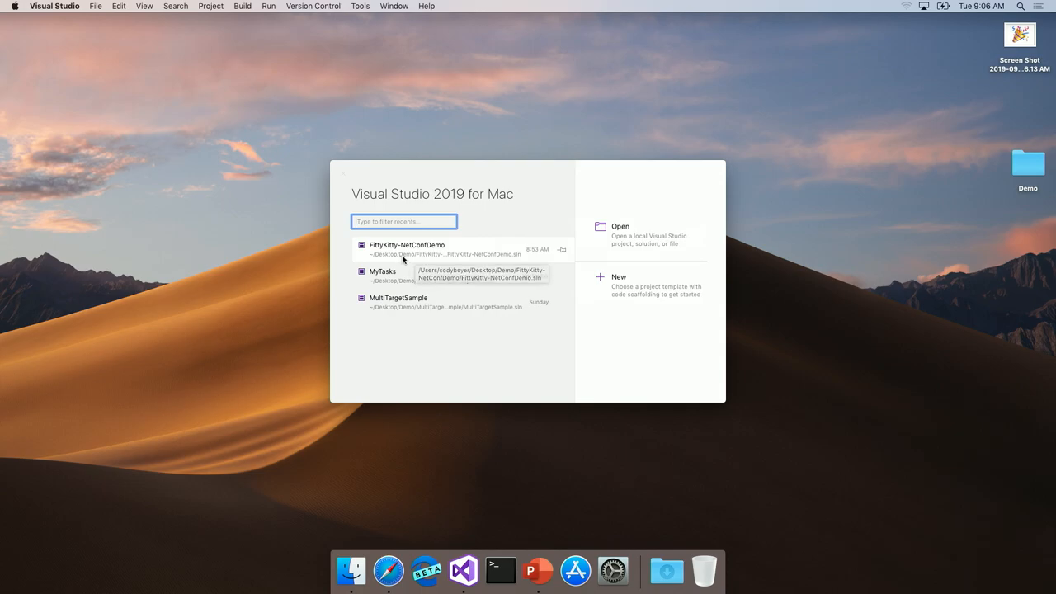
Open the recent FittyKitty-NetConfDemo project and start a base-type colon after the MealContext class name.
double_click(406, 247)
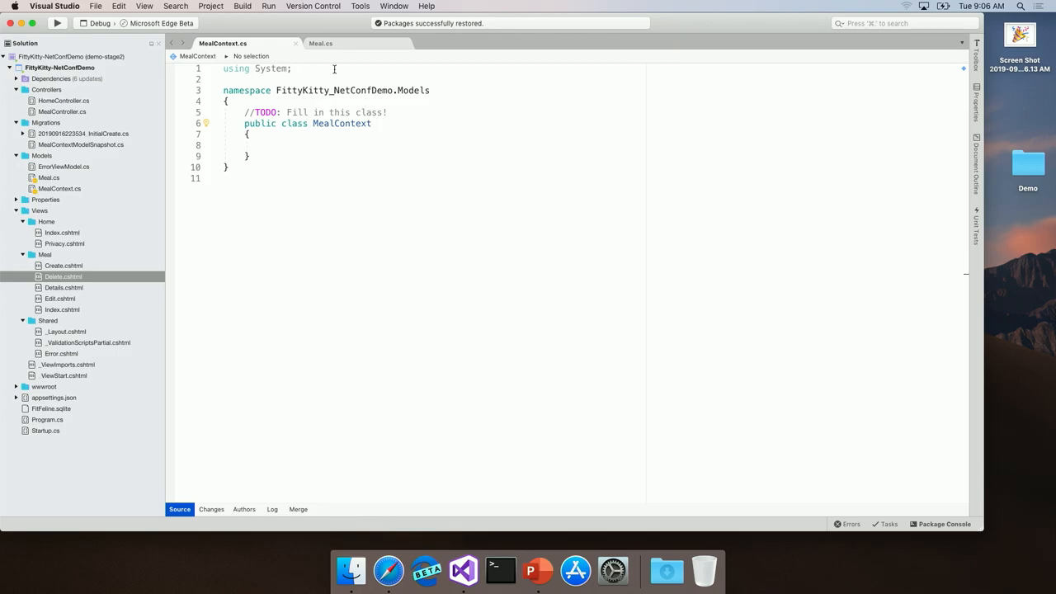
type(": D")
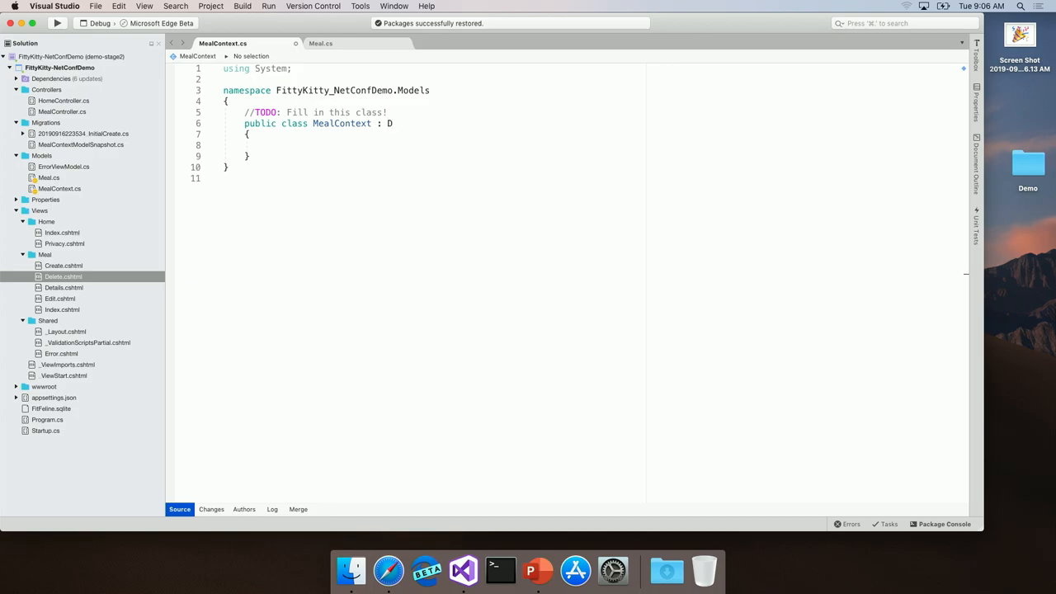
type("bctx")
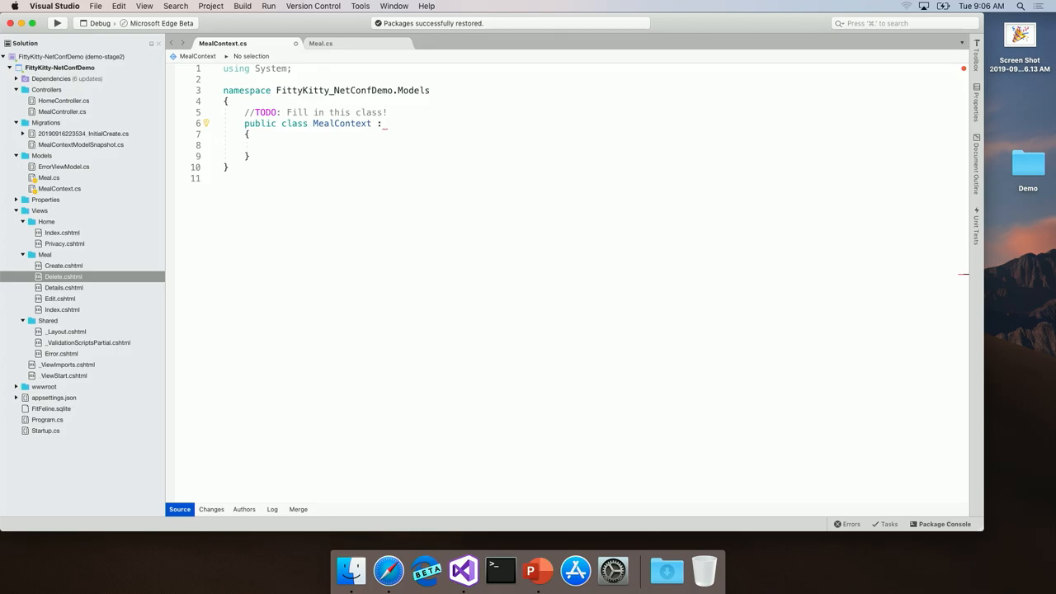
left_click(54, 6)
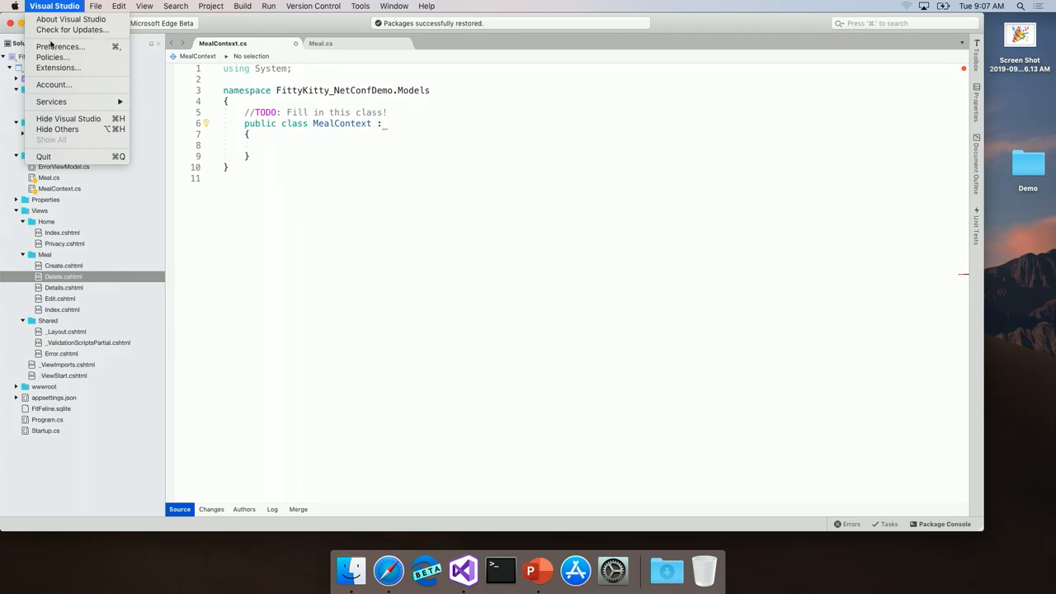
Enable the IntelliSense 'Show import items' preference under Text Editor and apply it.
left_click(55, 46)
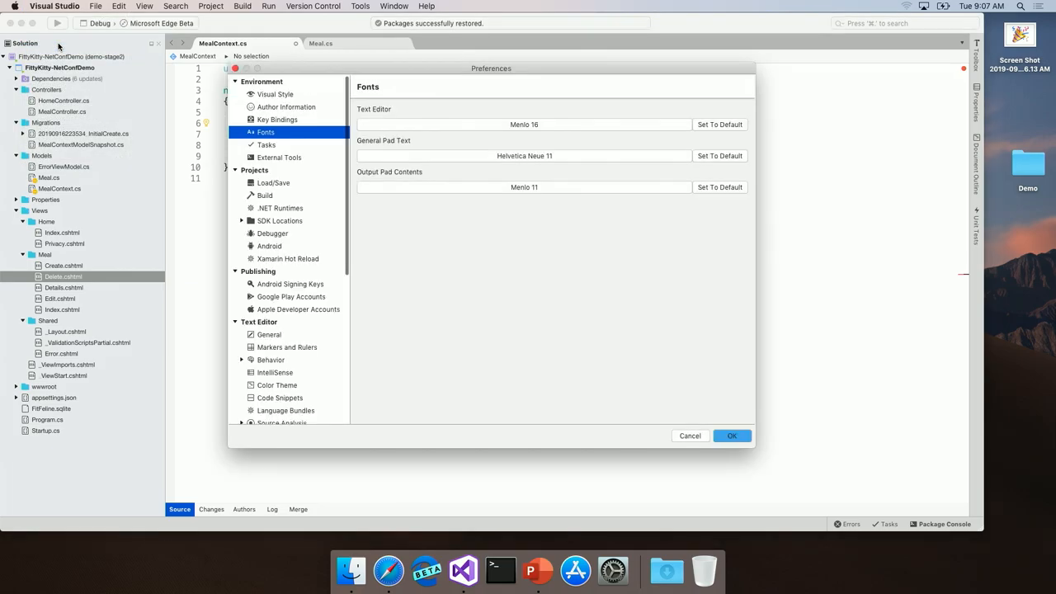
left_click(276, 372)
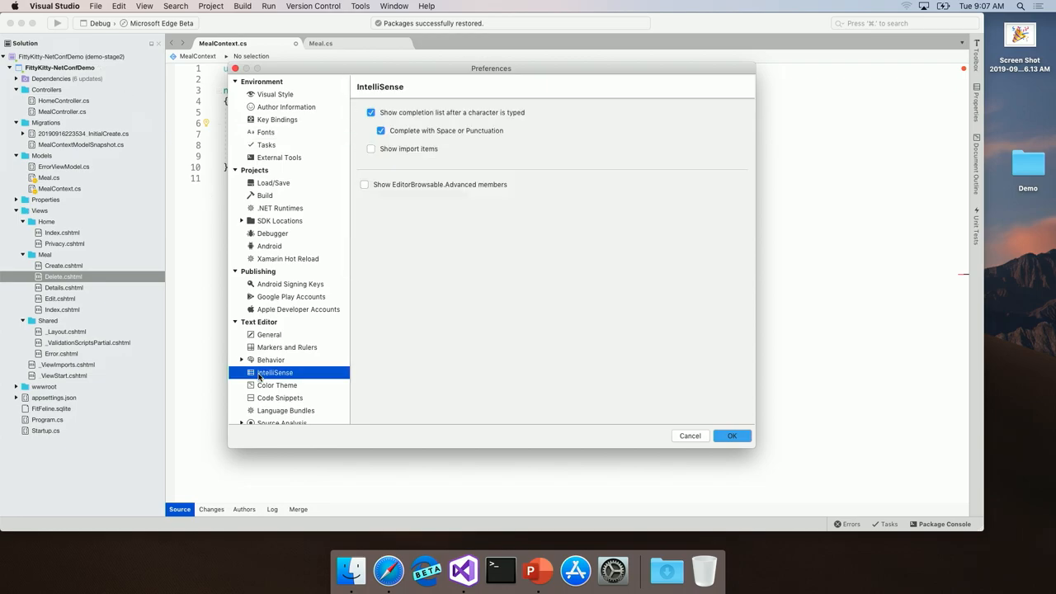
left_click(370, 148)
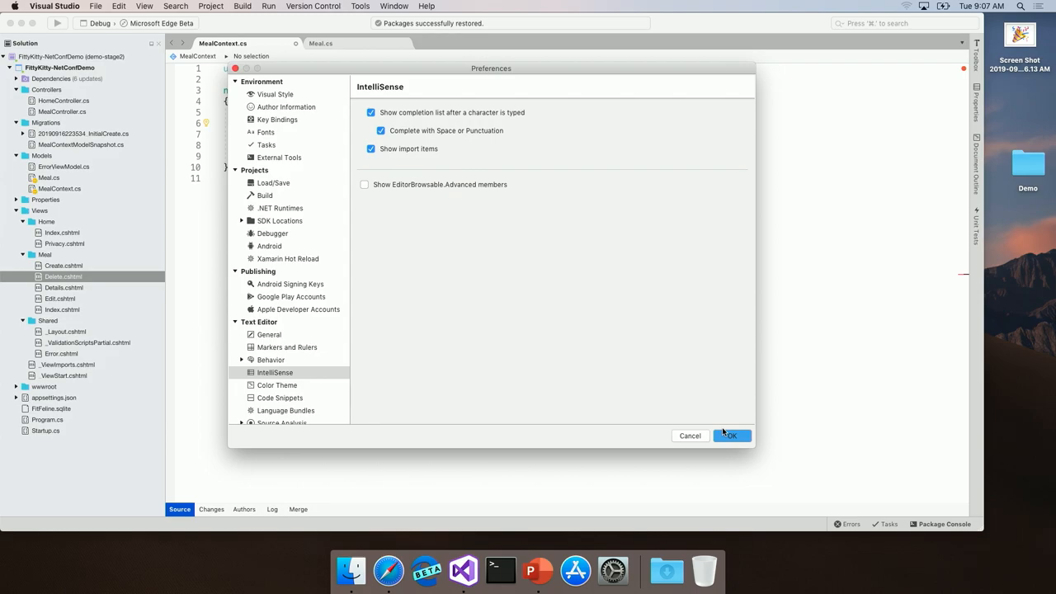
left_click(729, 435)
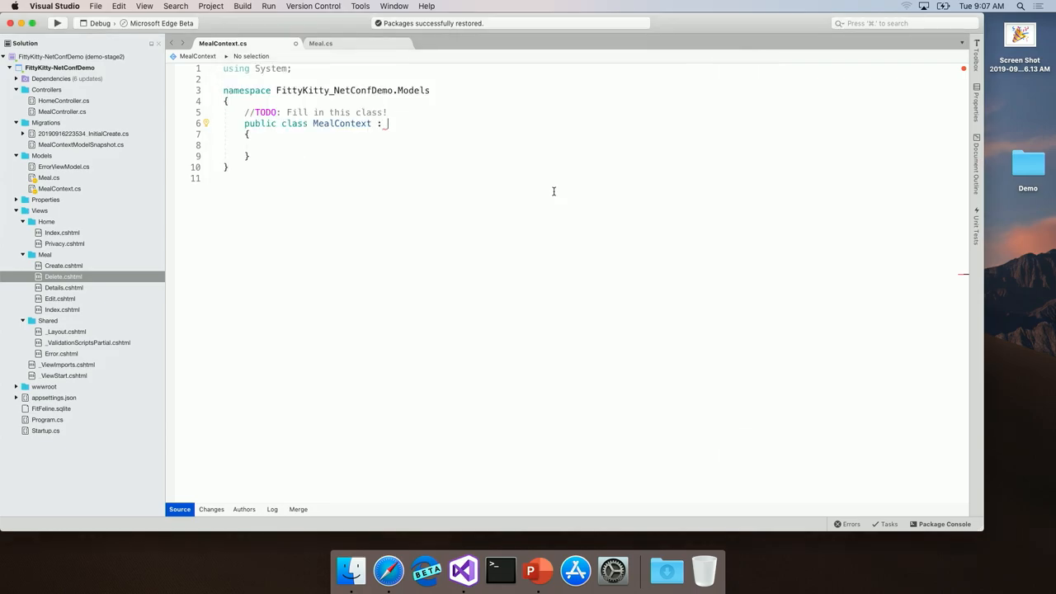
Derive MealContext from DbContext via completion, adding the Microsoft.EntityFrameworkCore using.
type("Dbco")
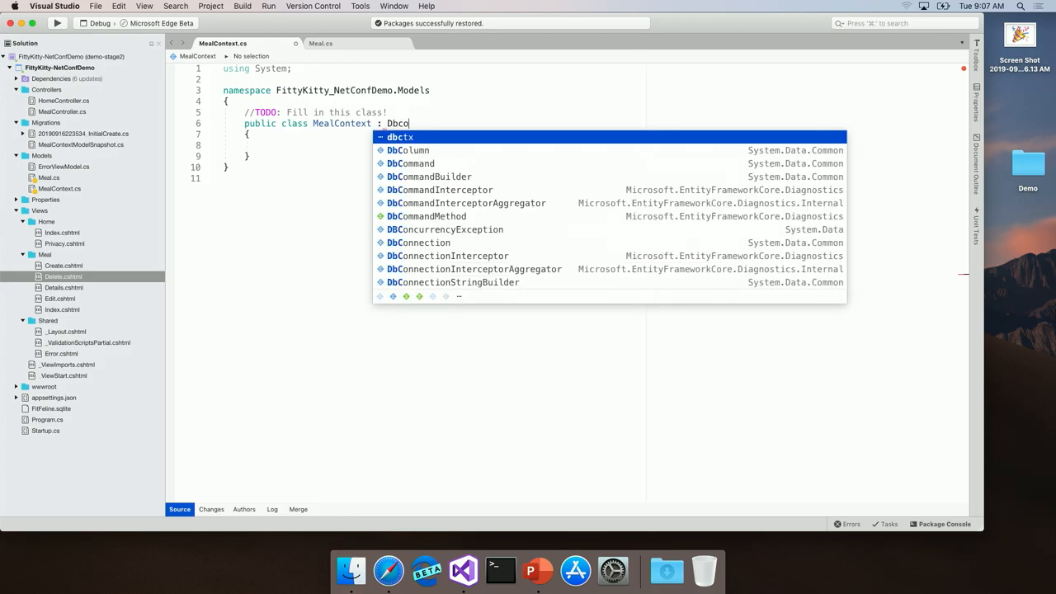
type("n")
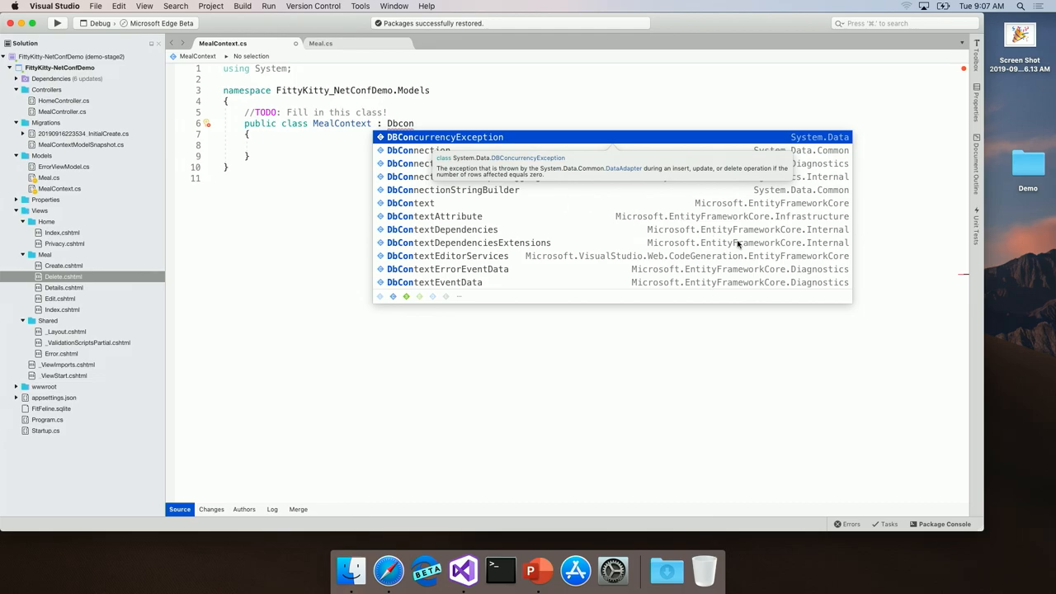
mouse_move(696, 250)
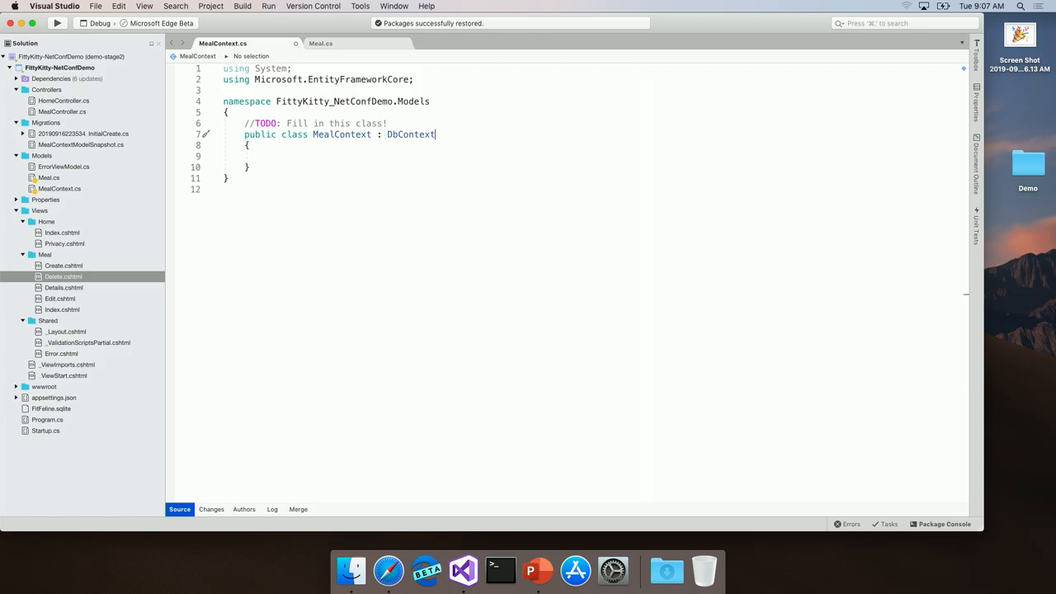
double_click(411, 135)
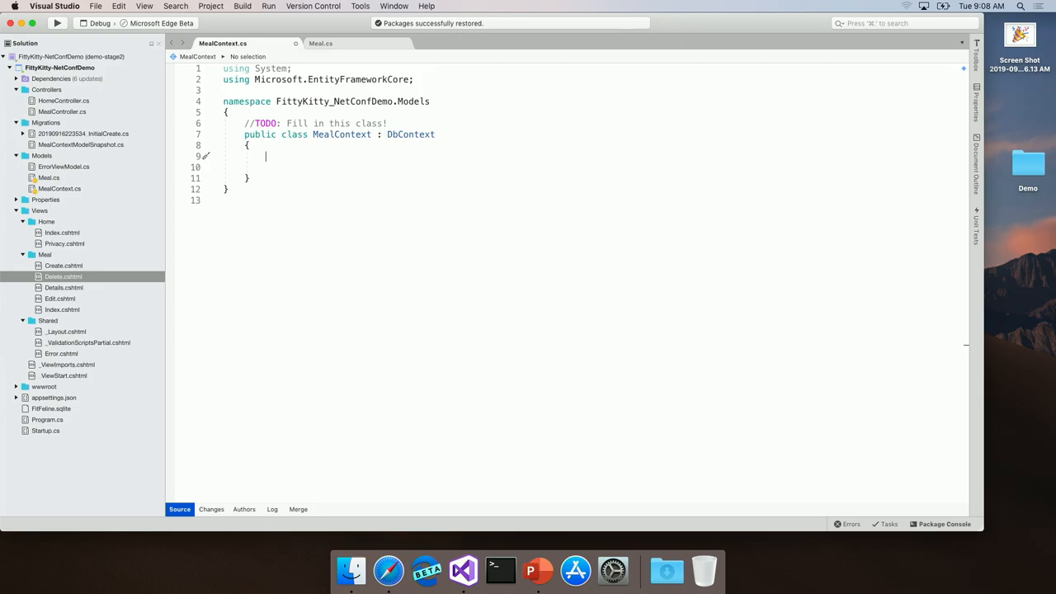
Insert the dbctx snippet constructor taking DbContextOptions<MealContext> and passing options to base.
type("db")
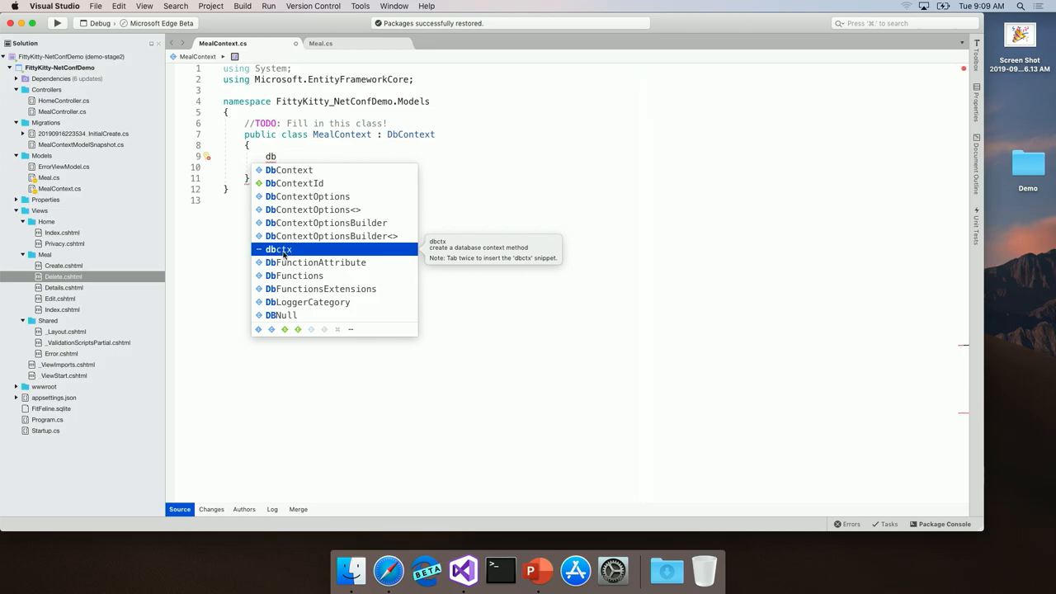
mouse_move(261, 255)
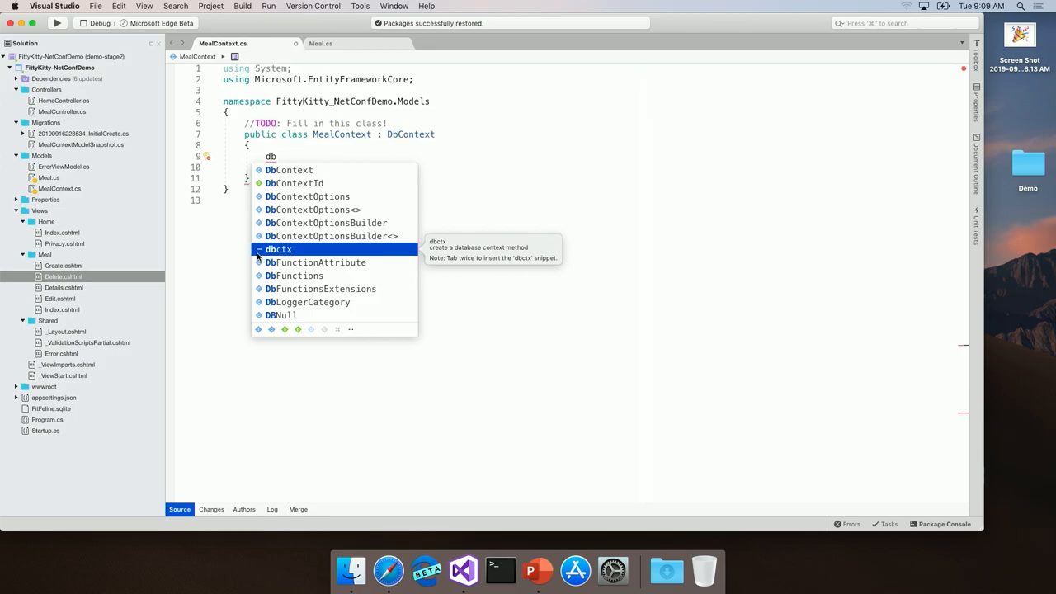
mouse_move(426, 249)
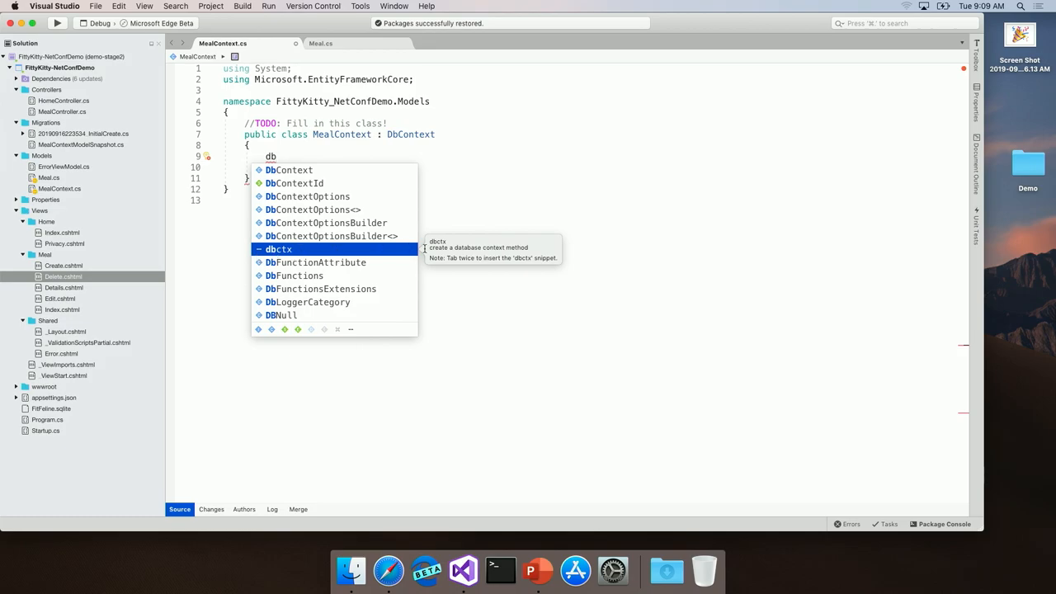
mouse_move(429, 251)
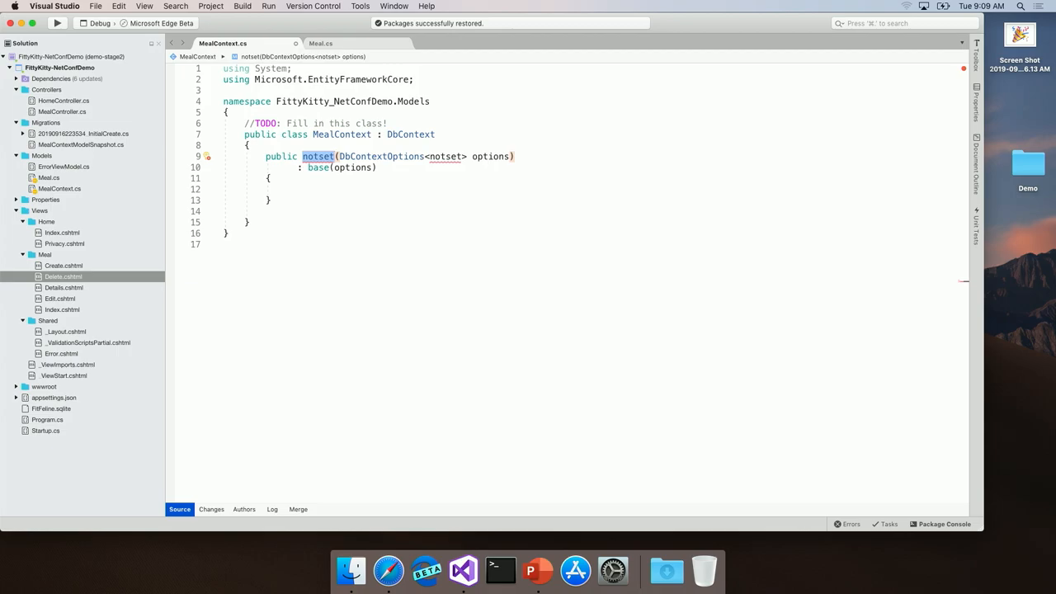
type("MealCon")
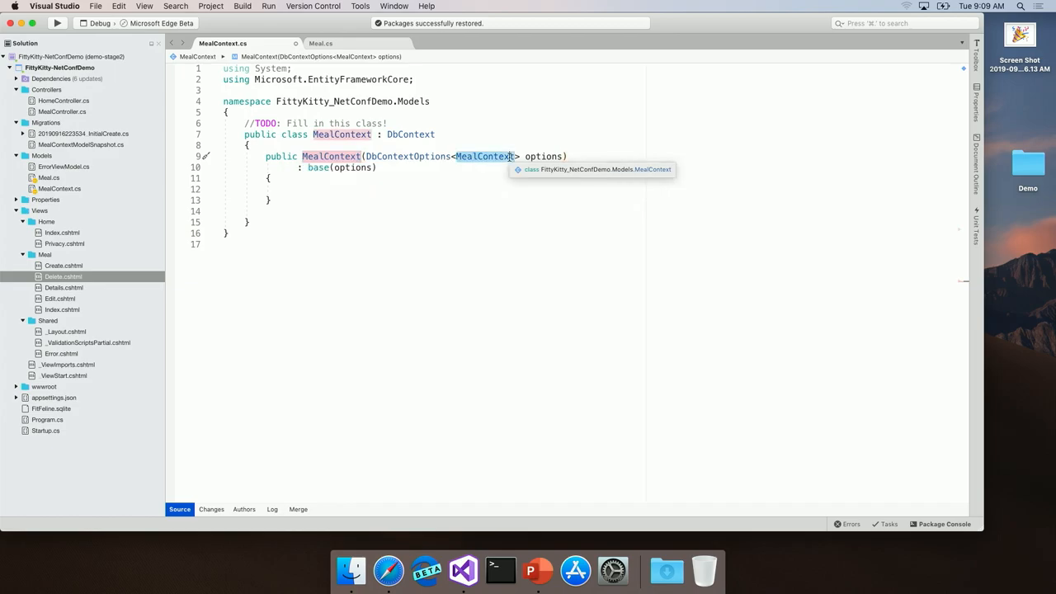
left_click(54, 6)
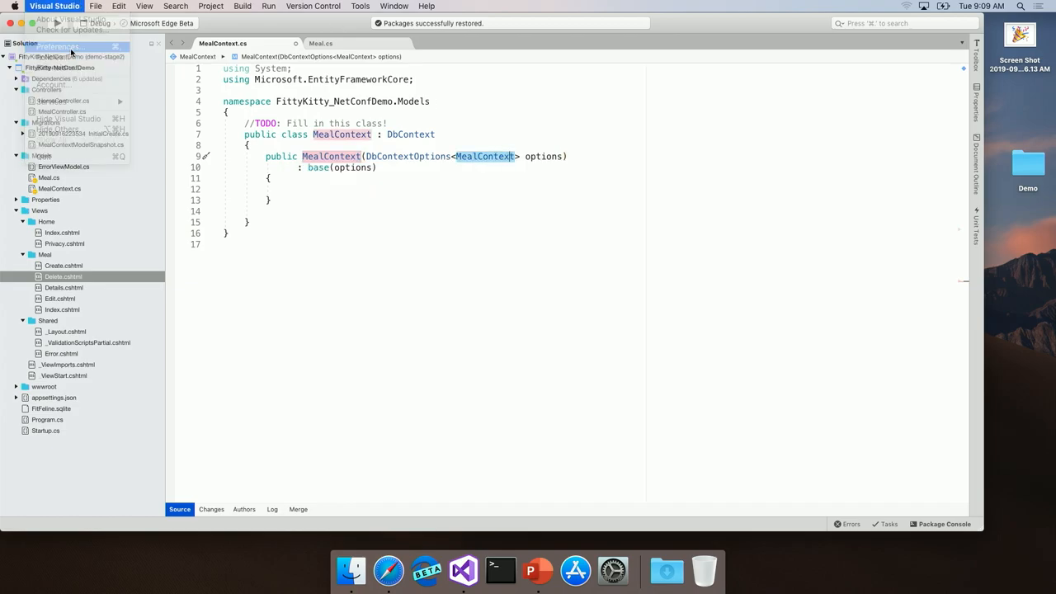
left_click(58, 47)
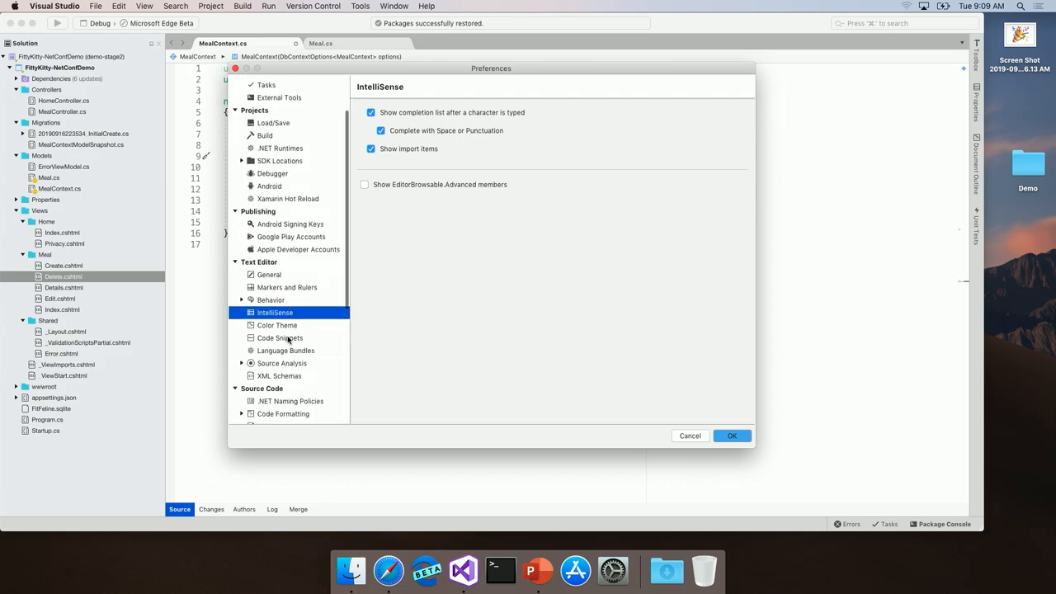
left_click(281, 337)
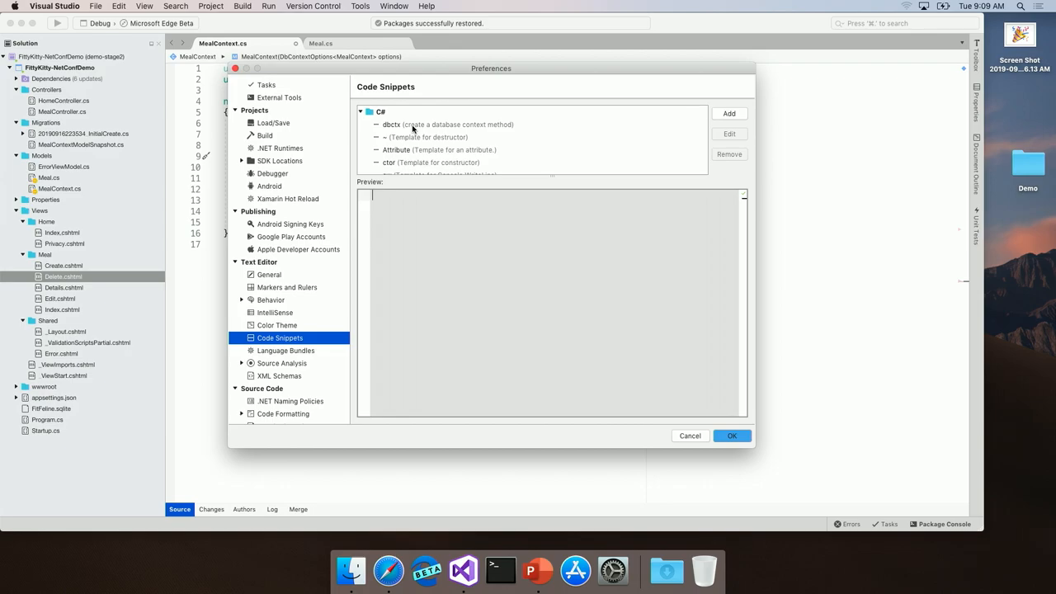
left_click(448, 126)
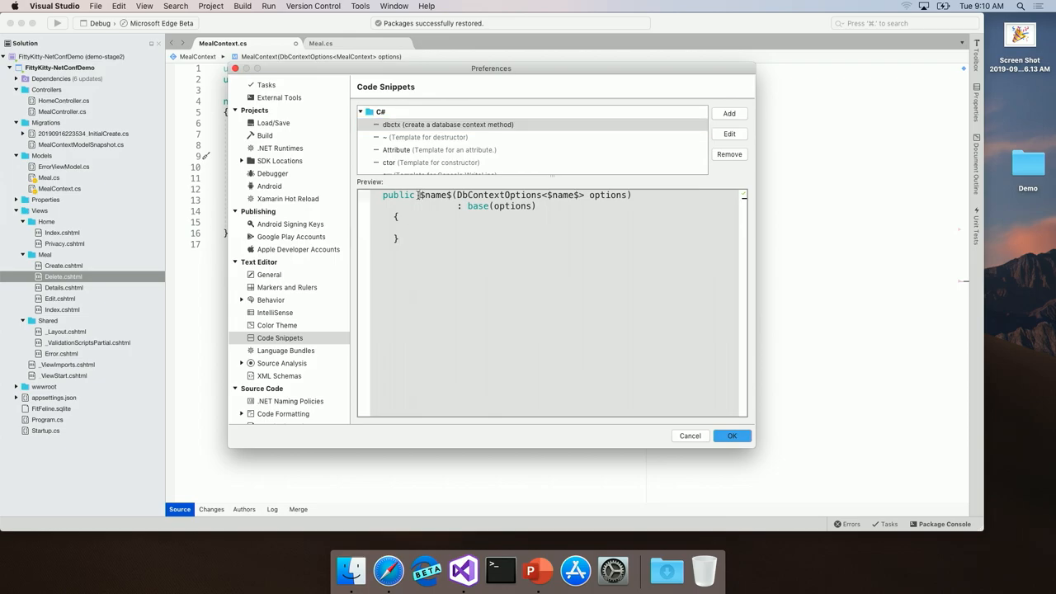
double_click(435, 194)
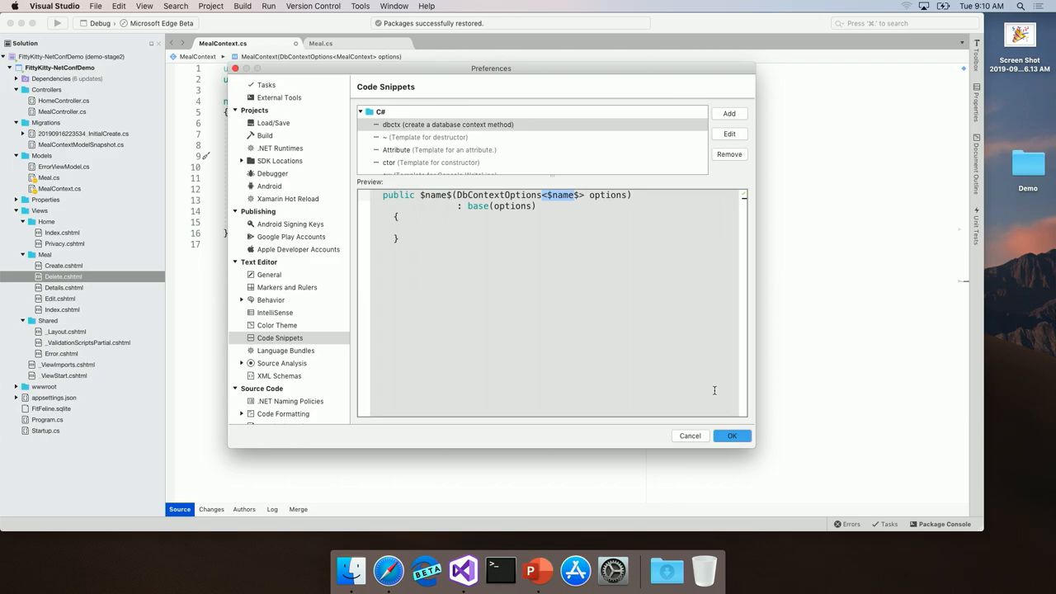
left_click(731, 436)
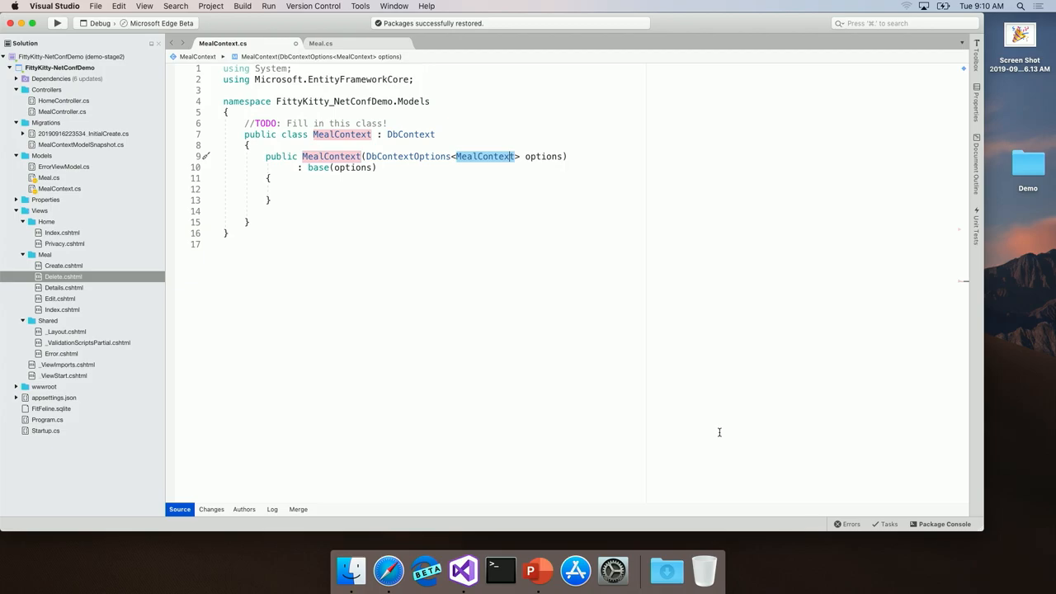
mouse_move(372, 270)
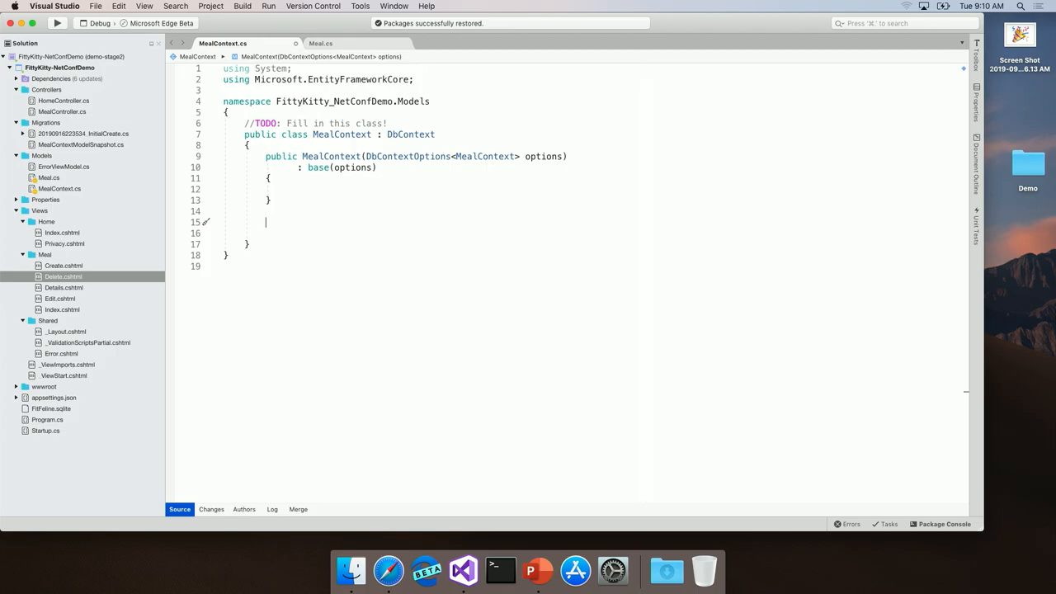
Declare public DbSet<Meal> Meals { get; set; } in MealContext, removing the TODO comment.
type("n")
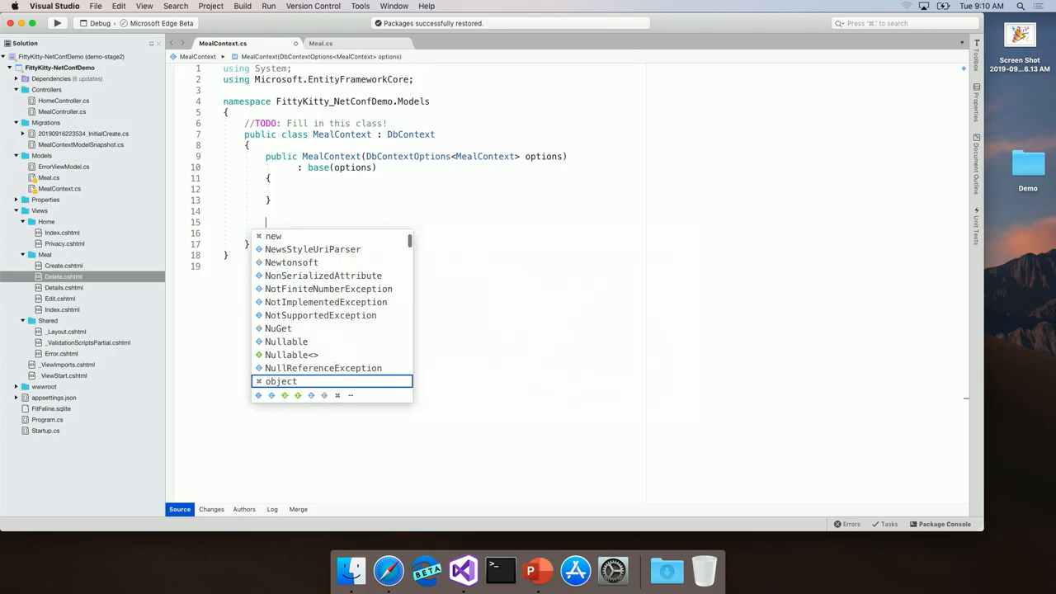
type("public")
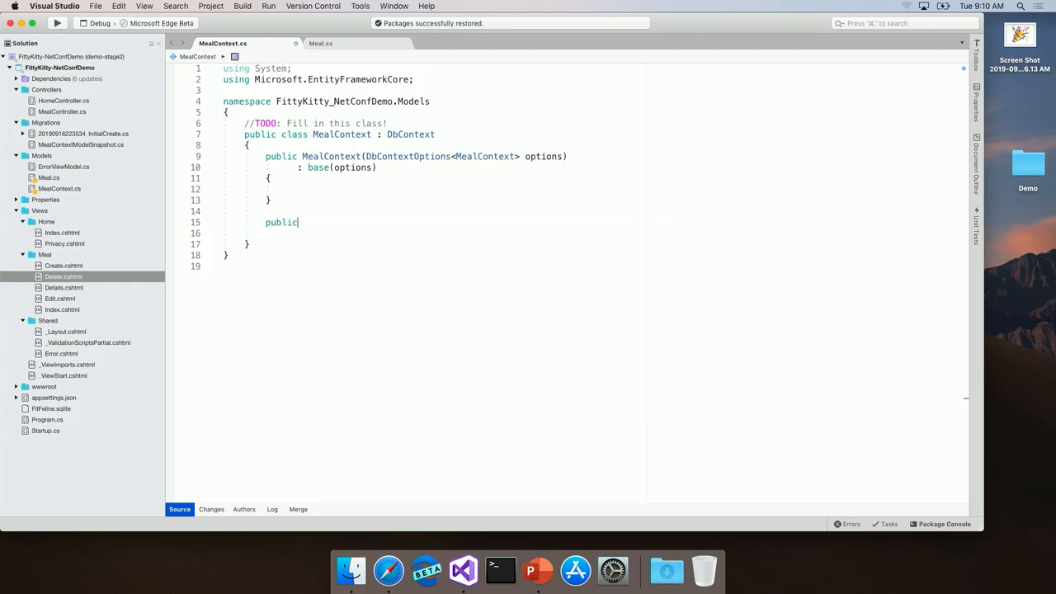
type("DbS")
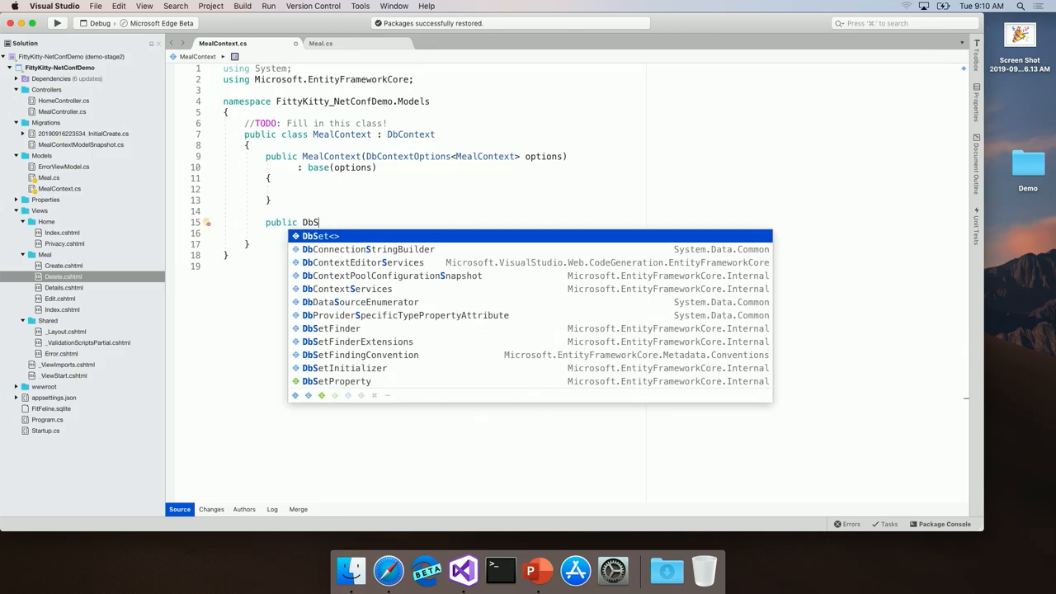
mouse_move(320, 236)
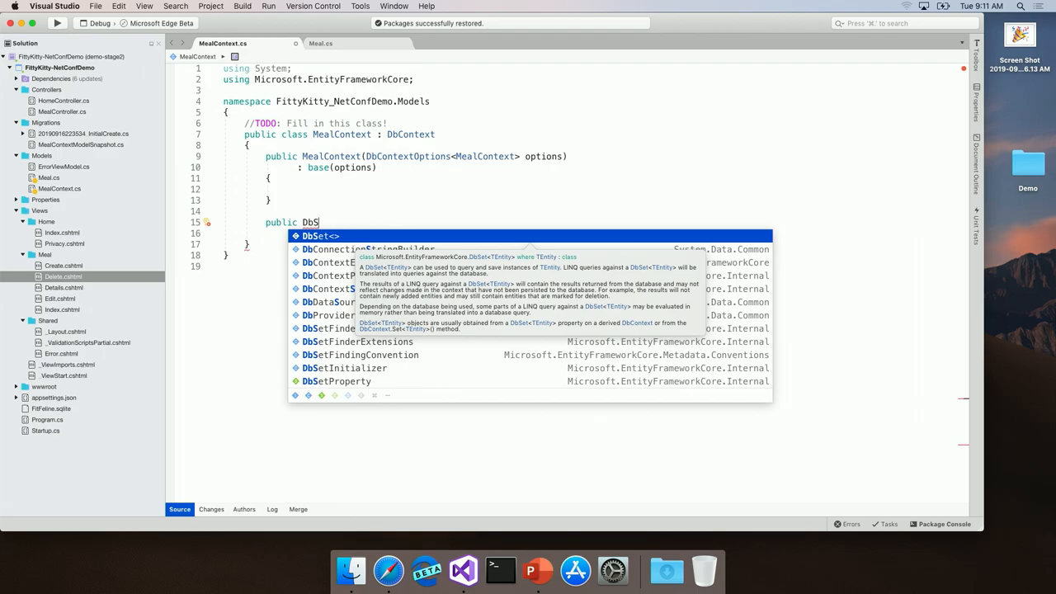
key("Backspace")
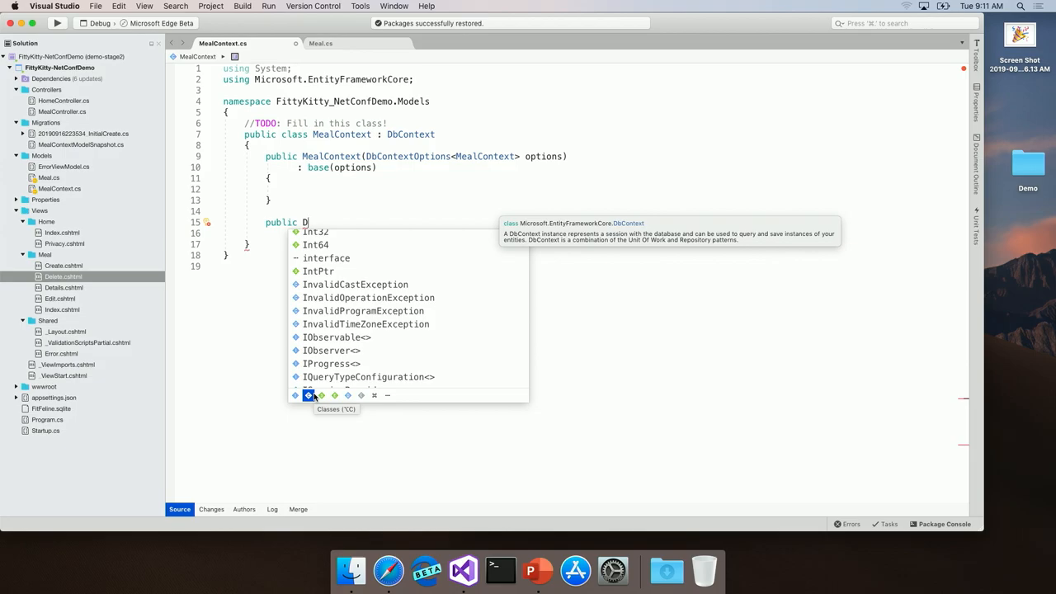
type("D")
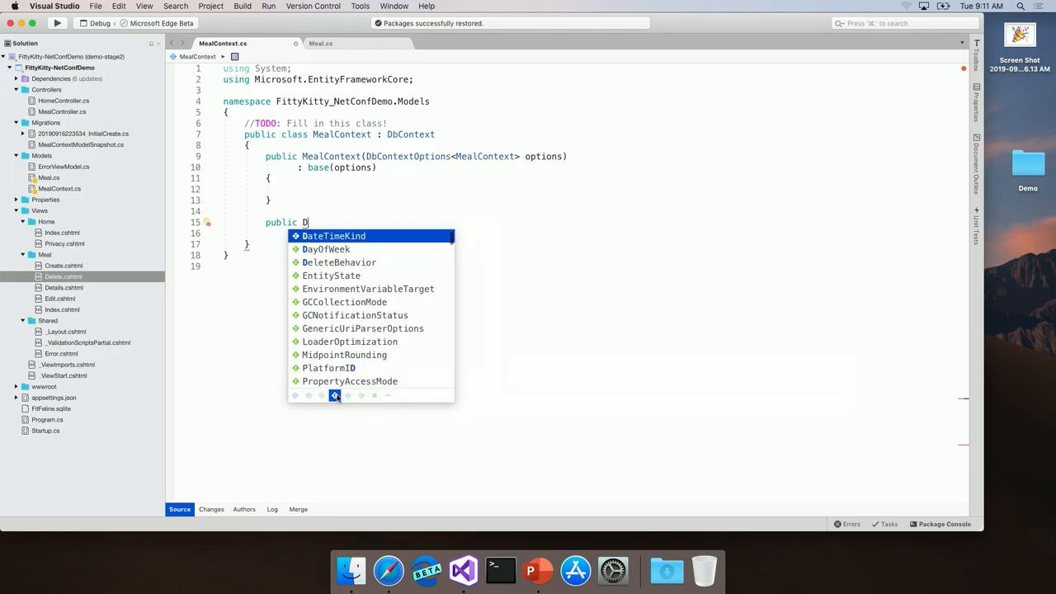
type("D")
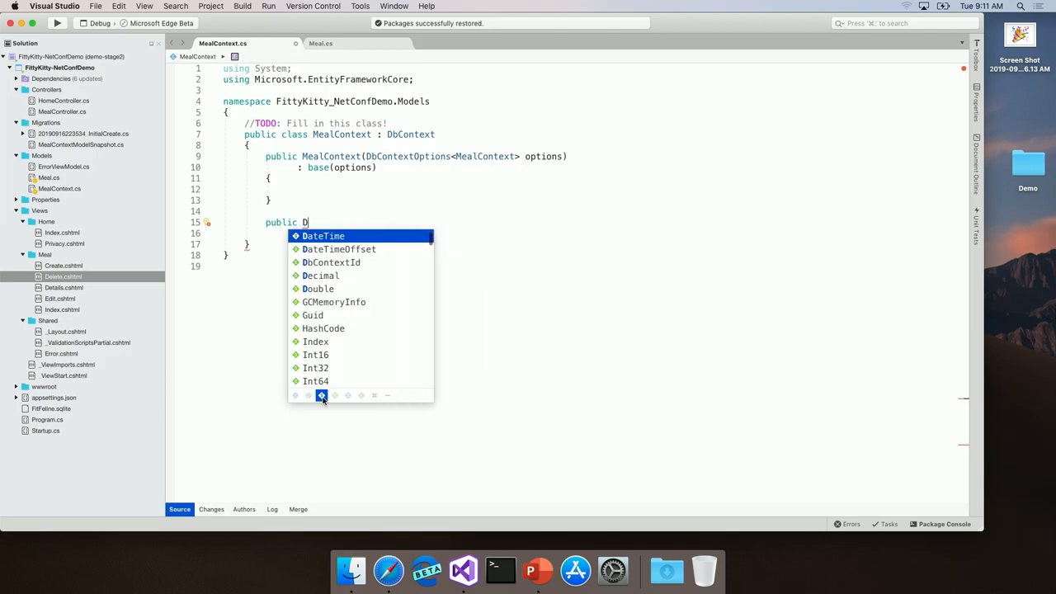
mouse_move(323, 236)
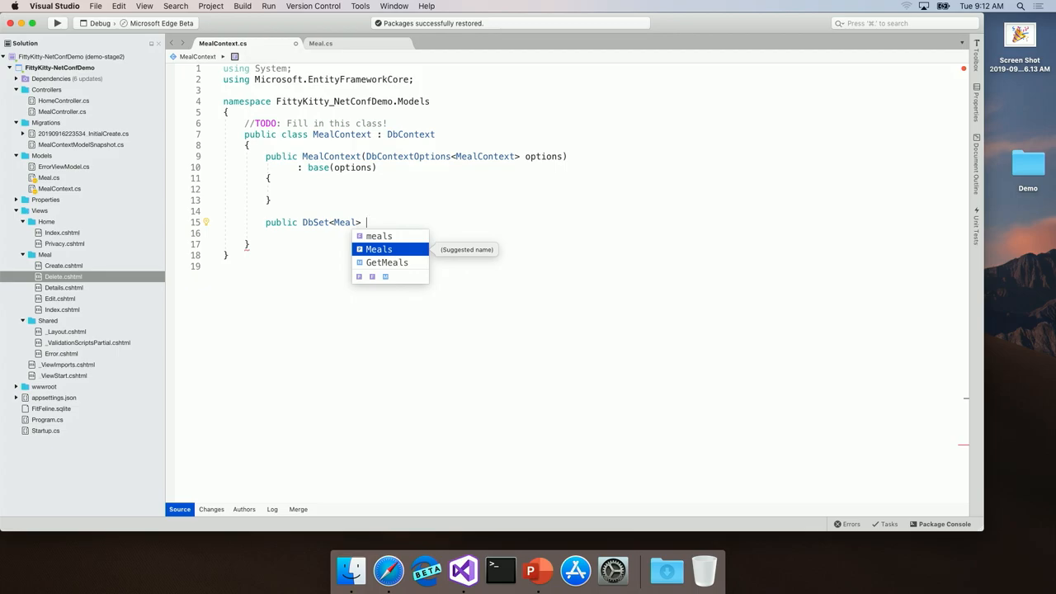
type("Meals")
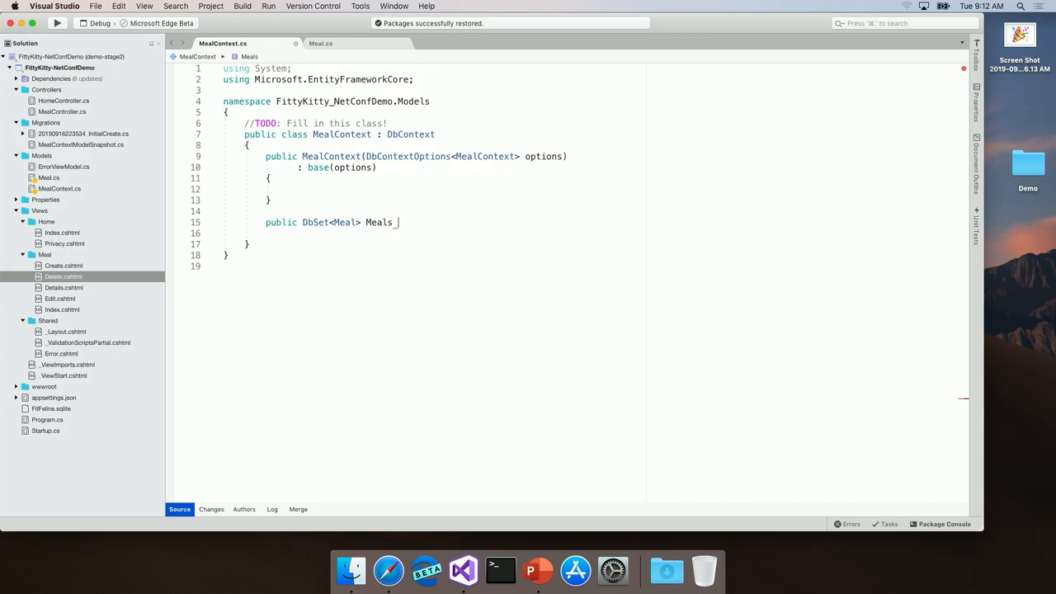
type("{ get; set; }")
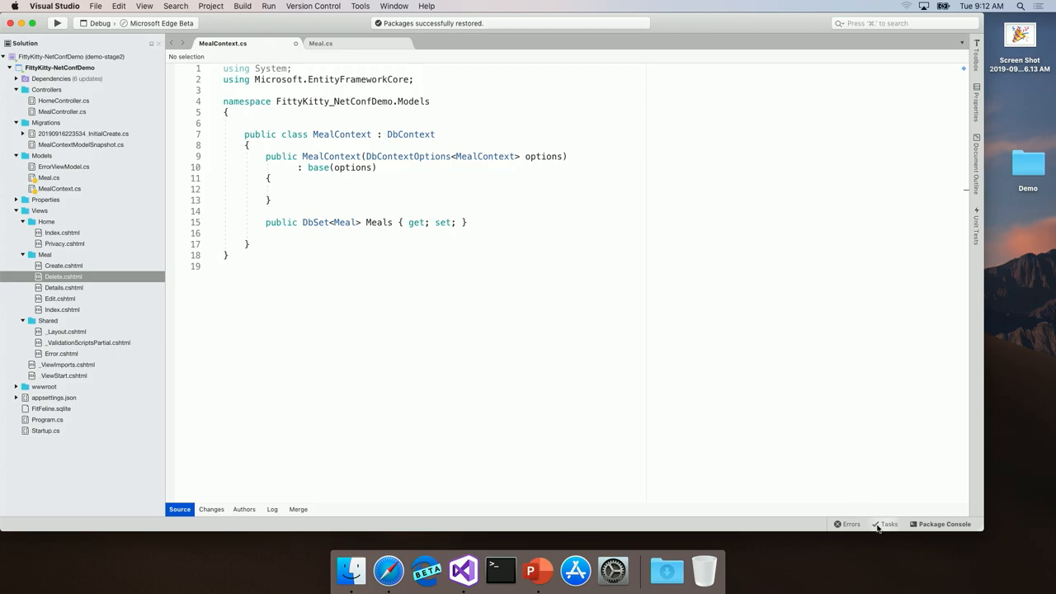
Switch to Meal.cs and select the double keywords to change ID, kCal and kCalDayTotal to int.
left_click(887, 524)
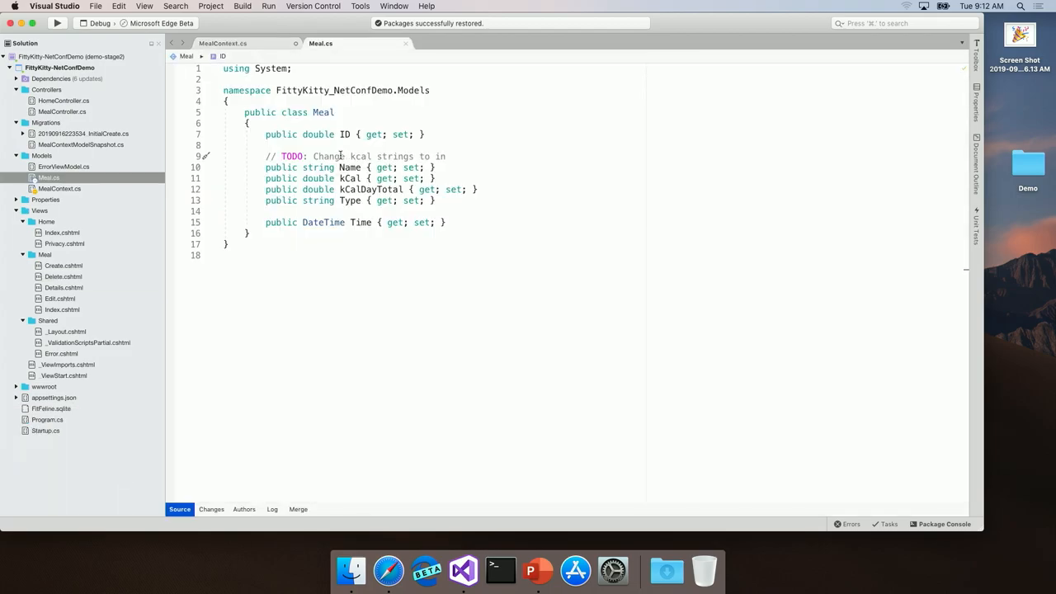
mouse_move(317, 134)
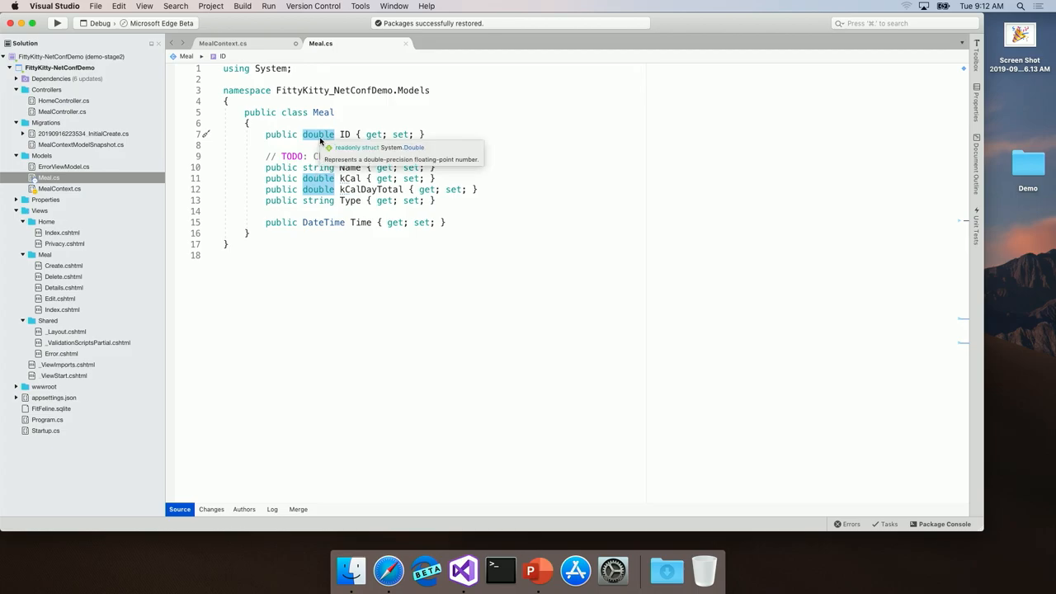
mouse_move(394, 320)
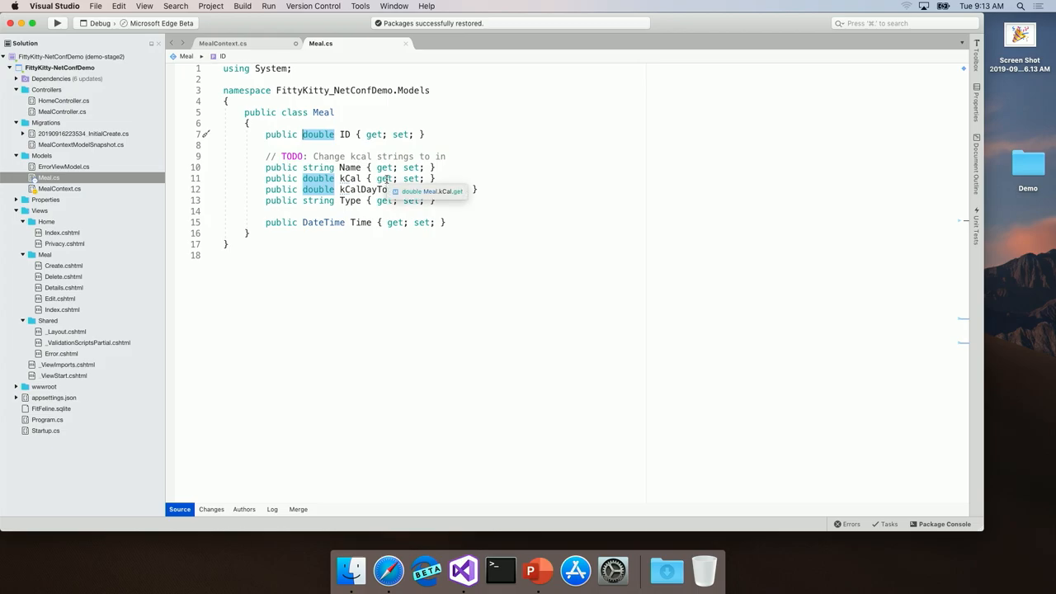
double_click(317, 134)
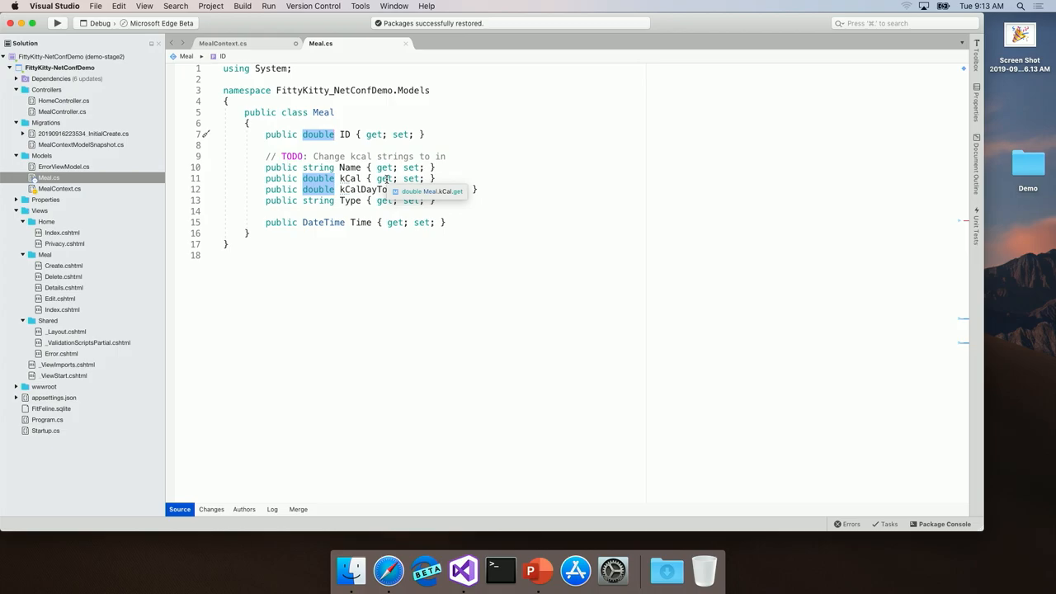
mouse_move(345, 134)
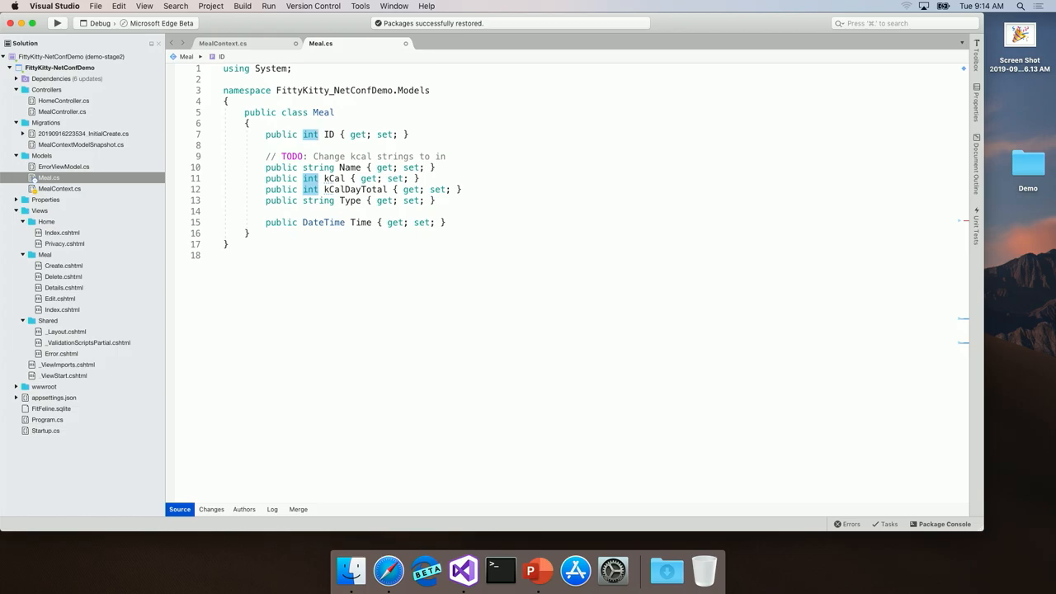
left_click(119, 6)
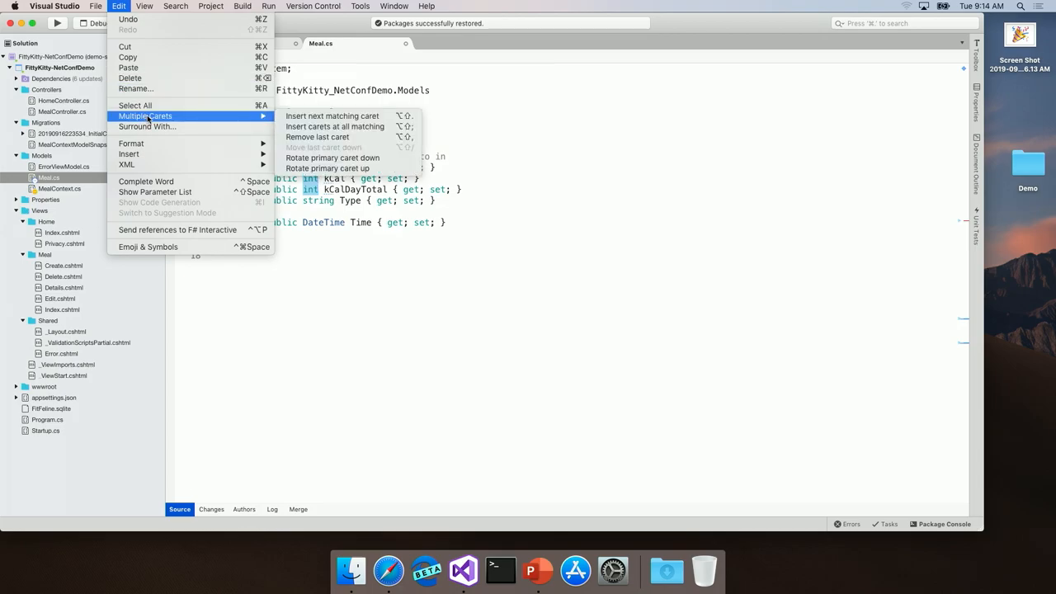
mouse_move(333, 115)
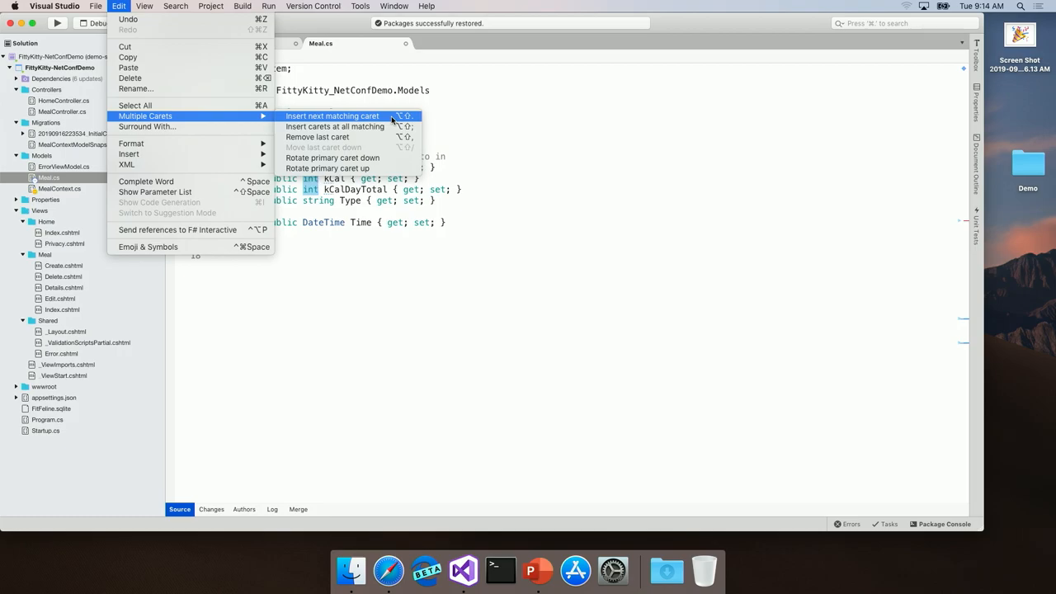
mouse_move(402, 121)
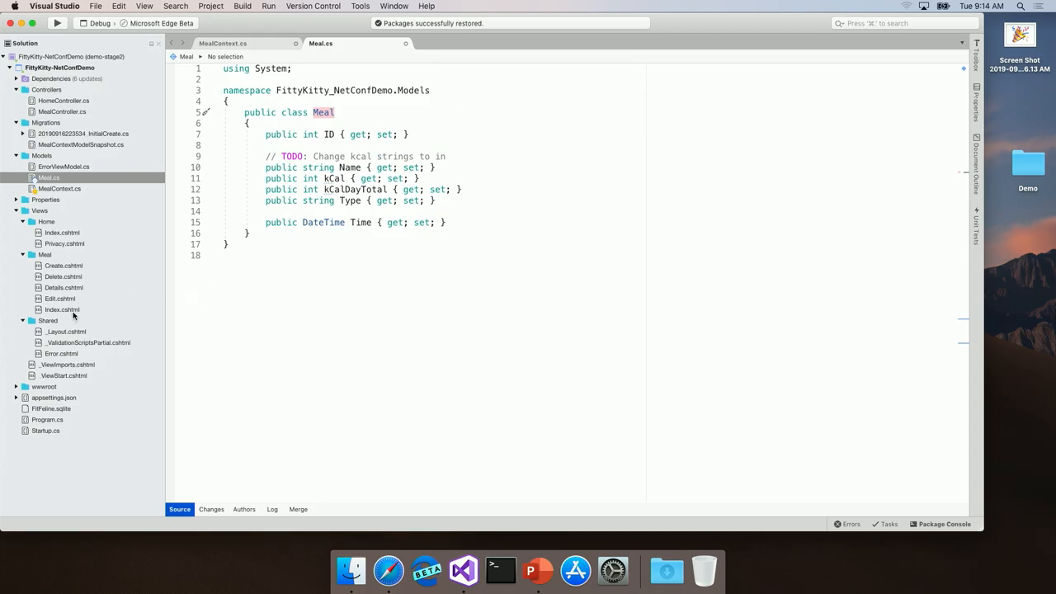
Open Views/Meal/Index.cshtml and begin a <style> element above the heading.
left_click(62, 310)
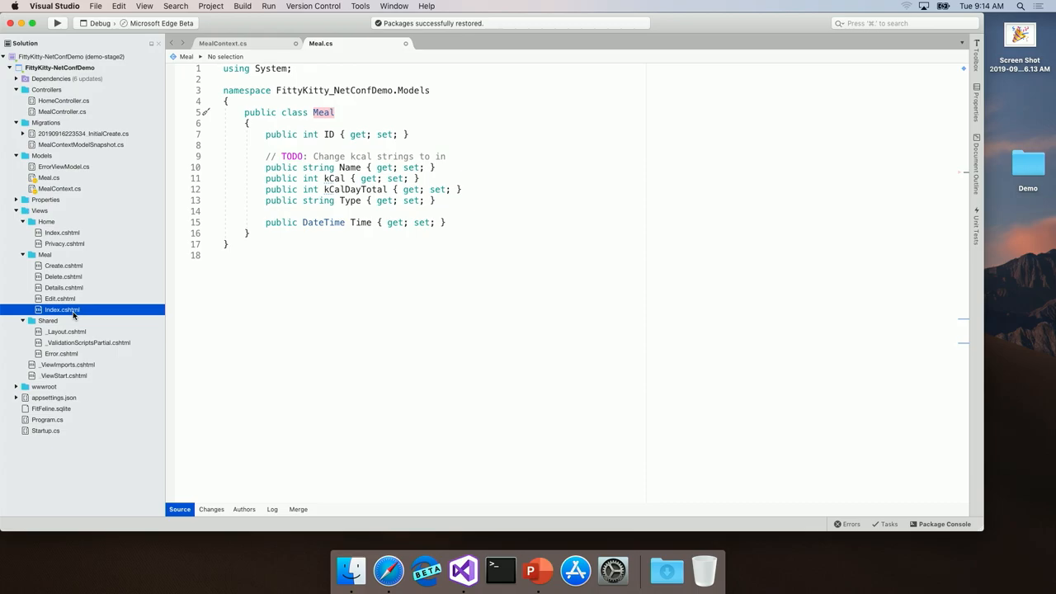
double_click(63, 310)
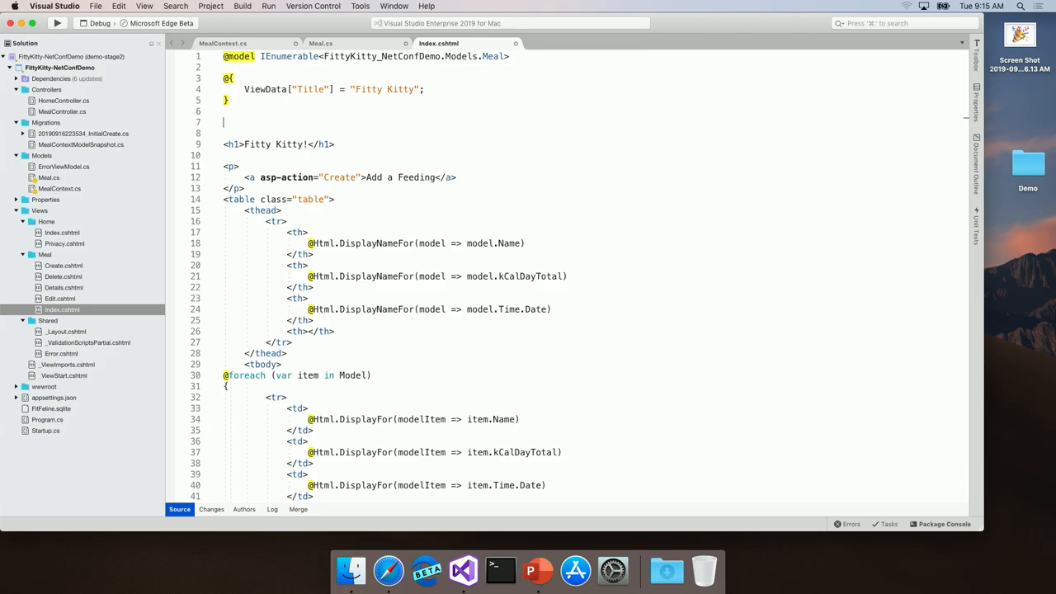
type("<style type=\"")
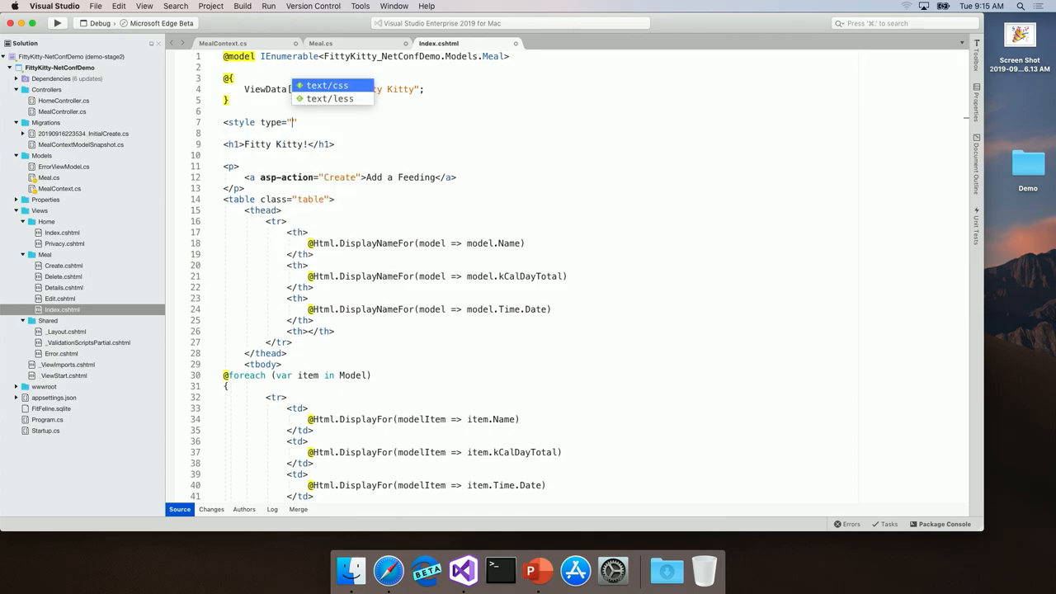
Add a text/css .over rule with background-color red and color white.
left_click(326, 85)
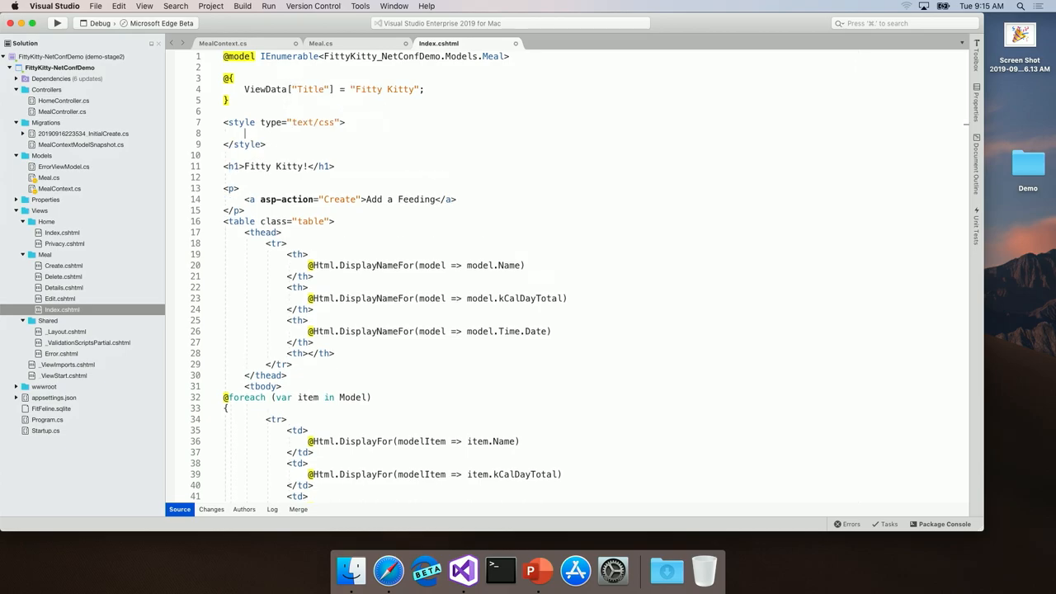
type(".")
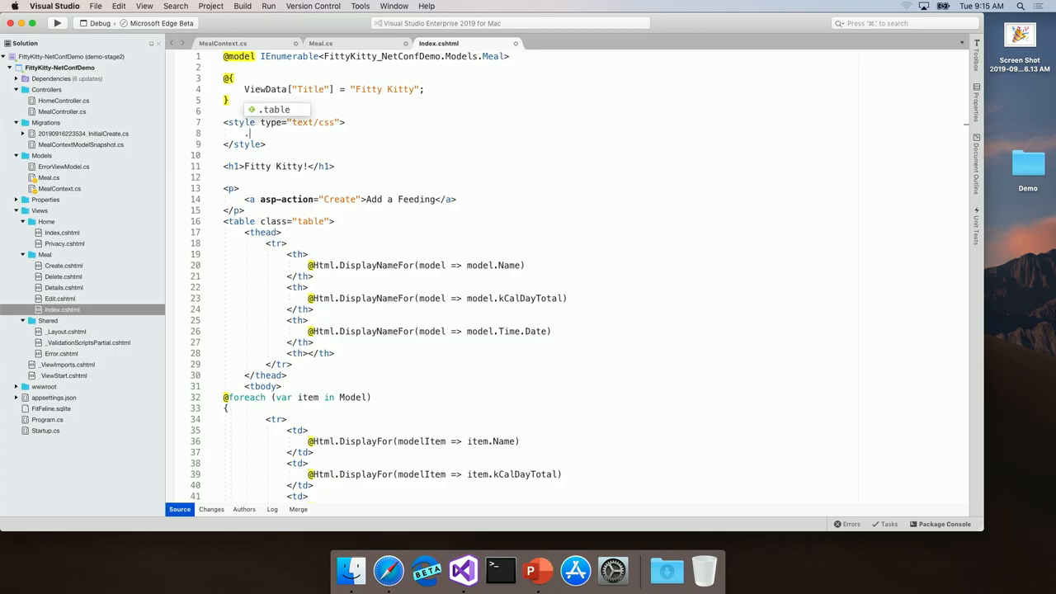
type(".over{}")
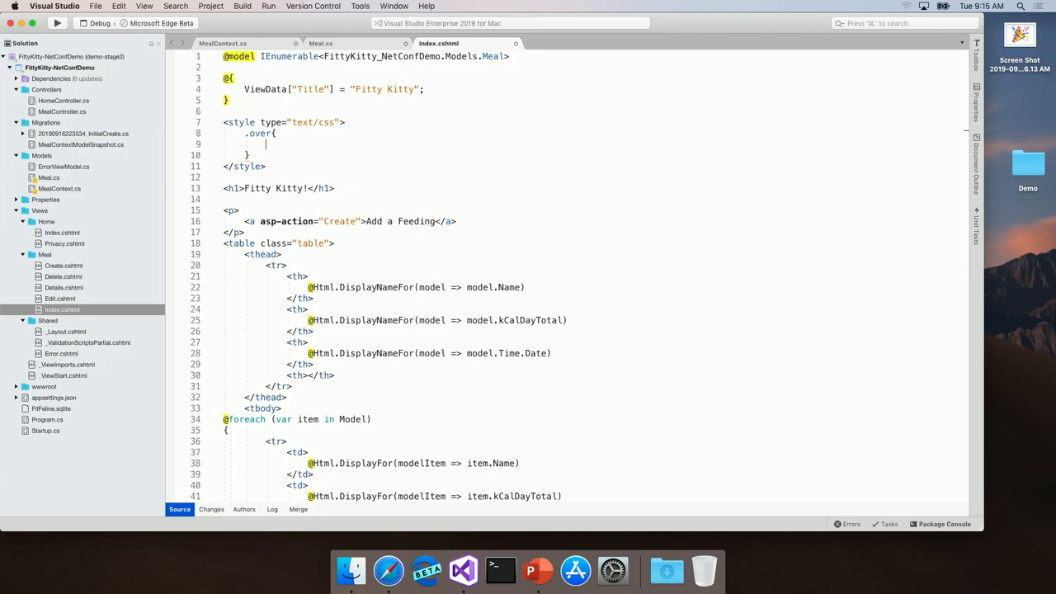
type("ba")
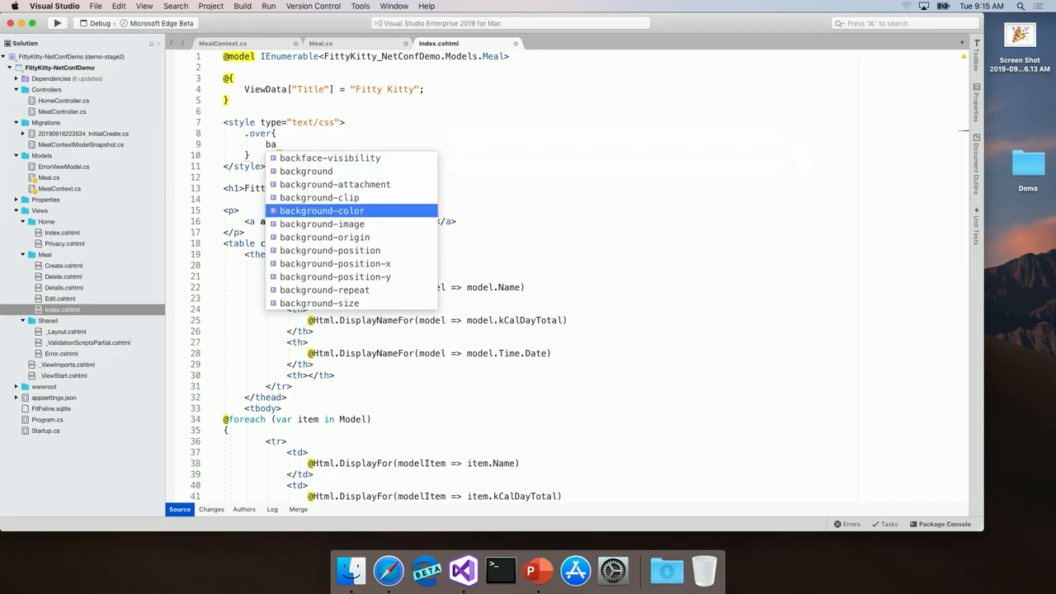
mouse_move(322, 211)
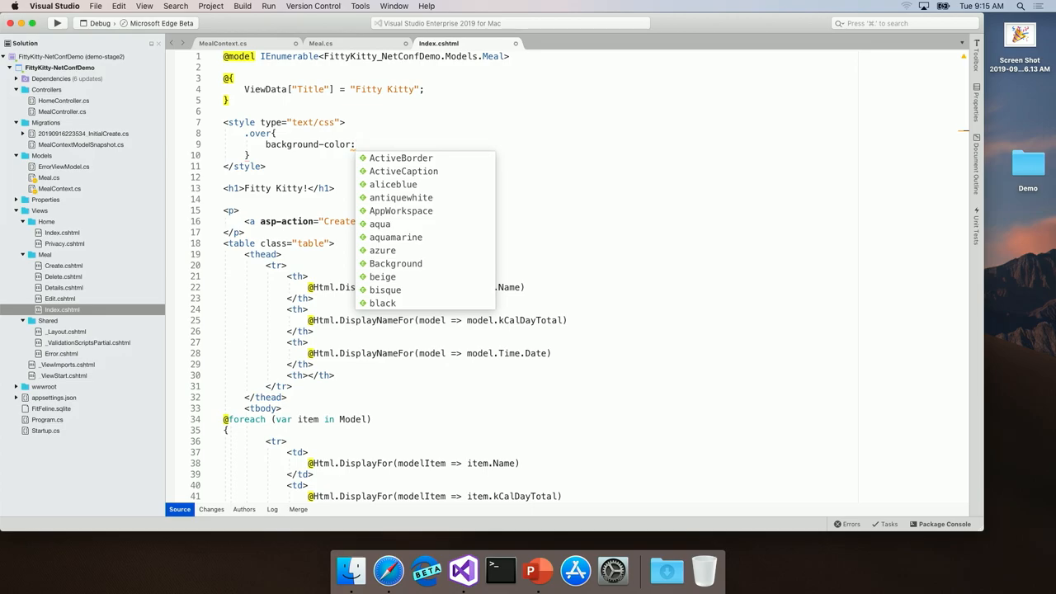
type("r")
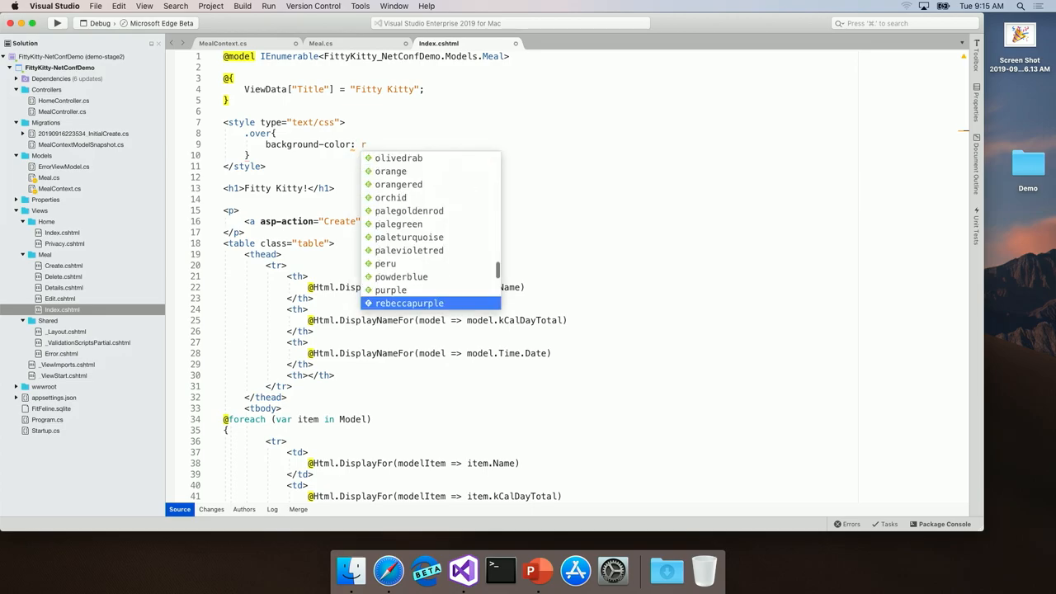
type("red;")
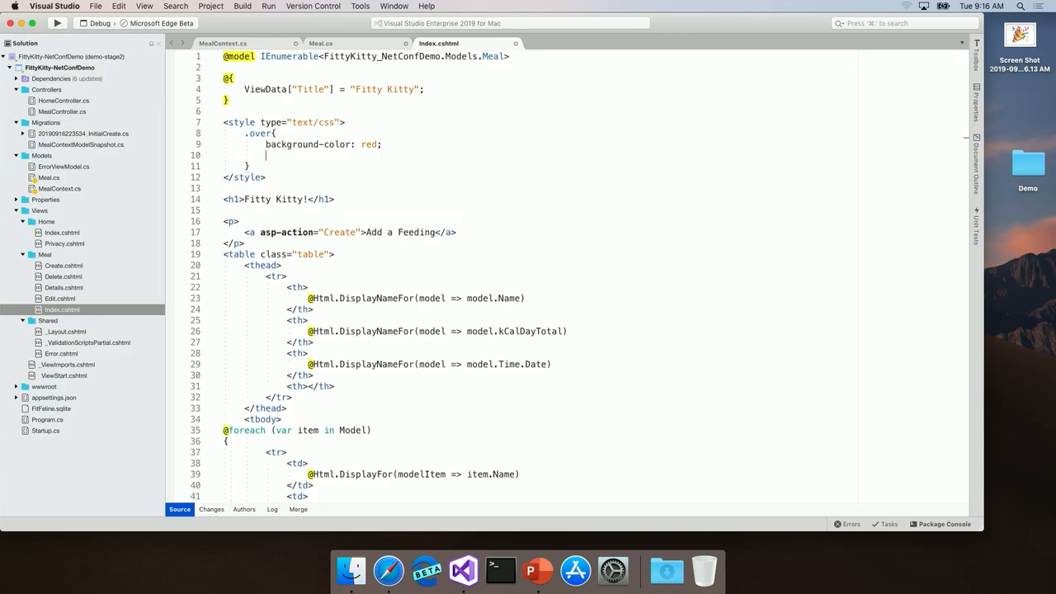
type("col")
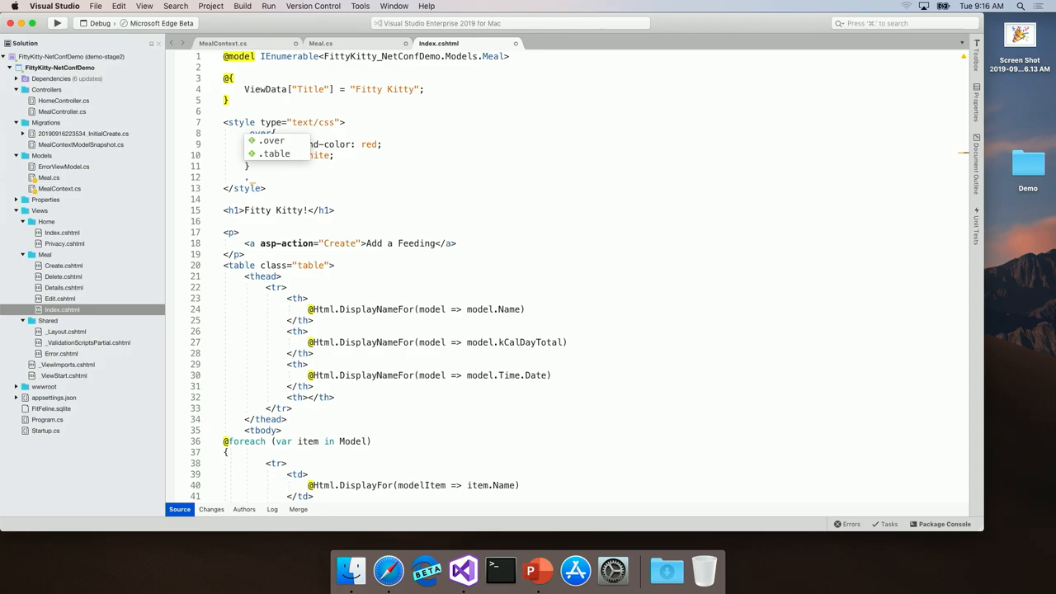
Add an .evenday rule with background-color lightgrey.
type(".even")
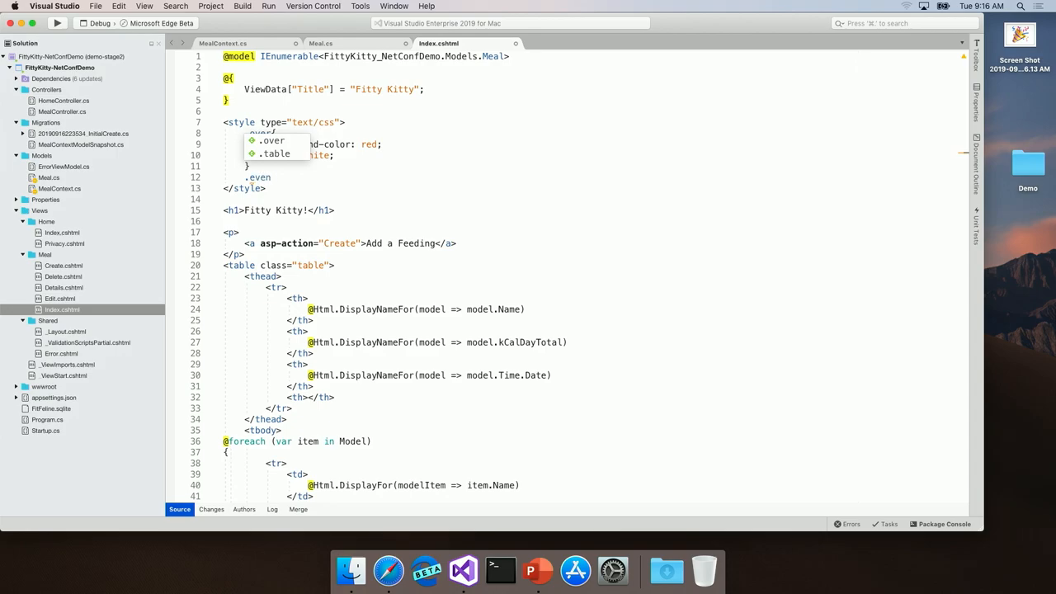
type("day{")
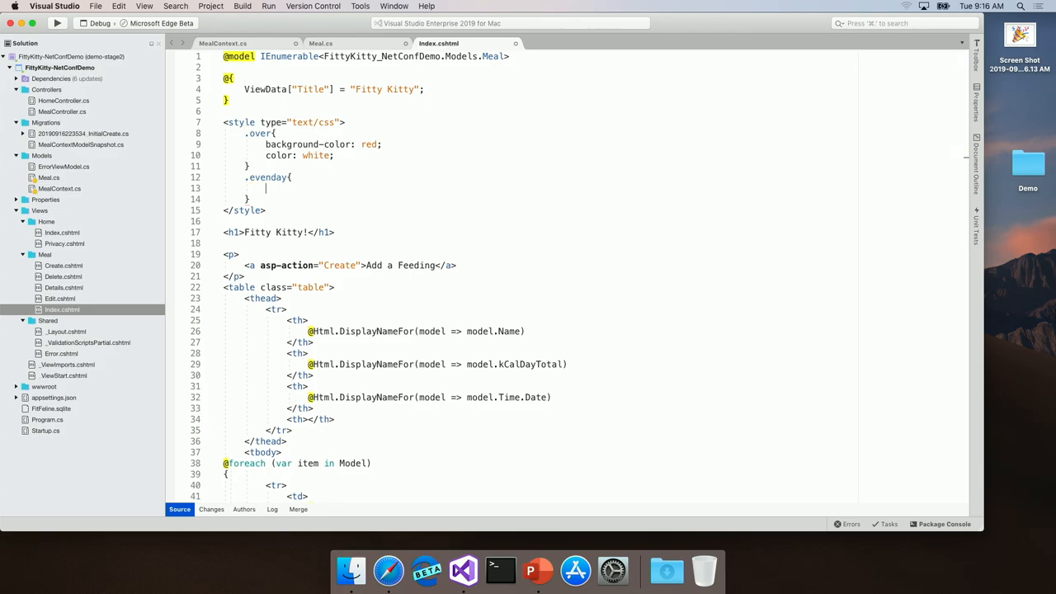
type("background-color:")
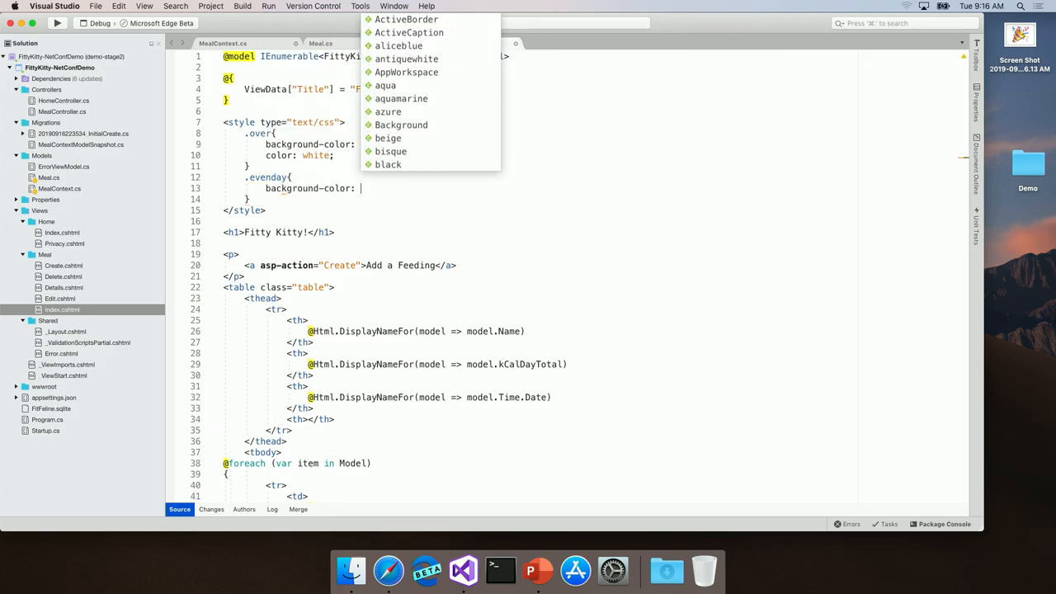
type("lightgrey;")
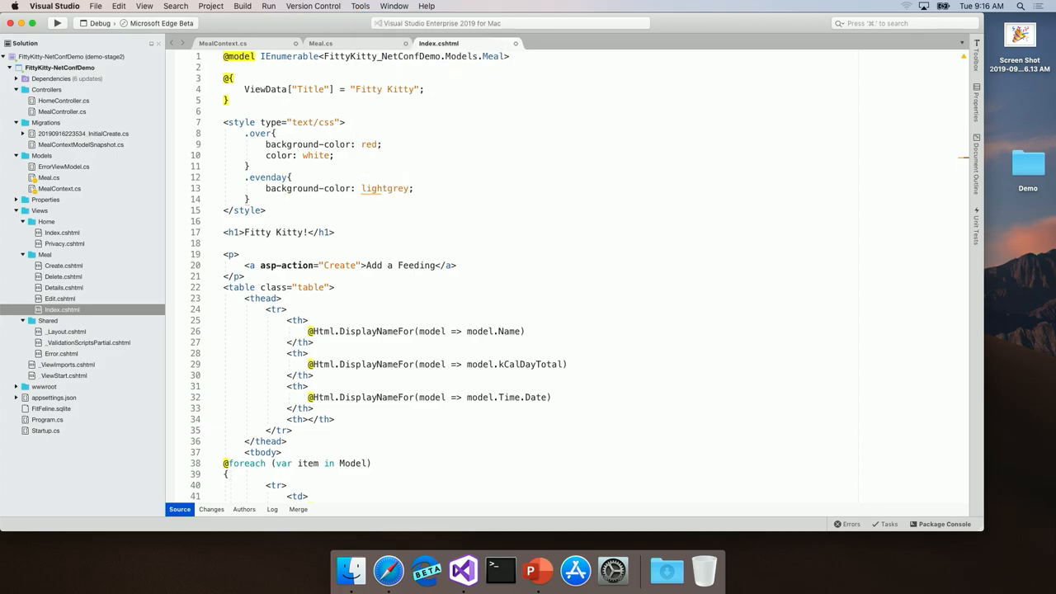
scroll("down", 3)
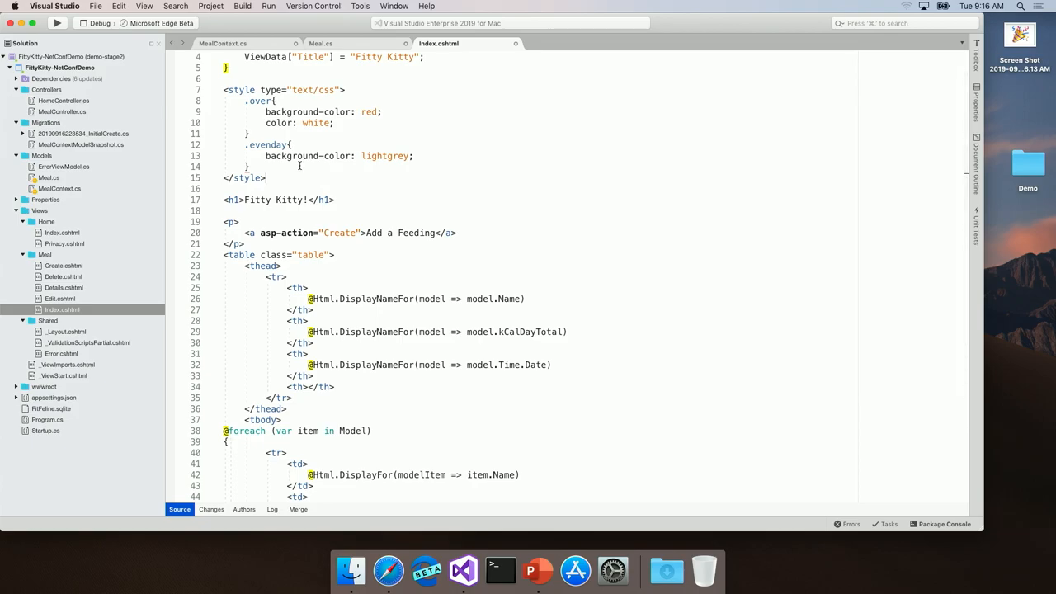
scroll("down", 3)
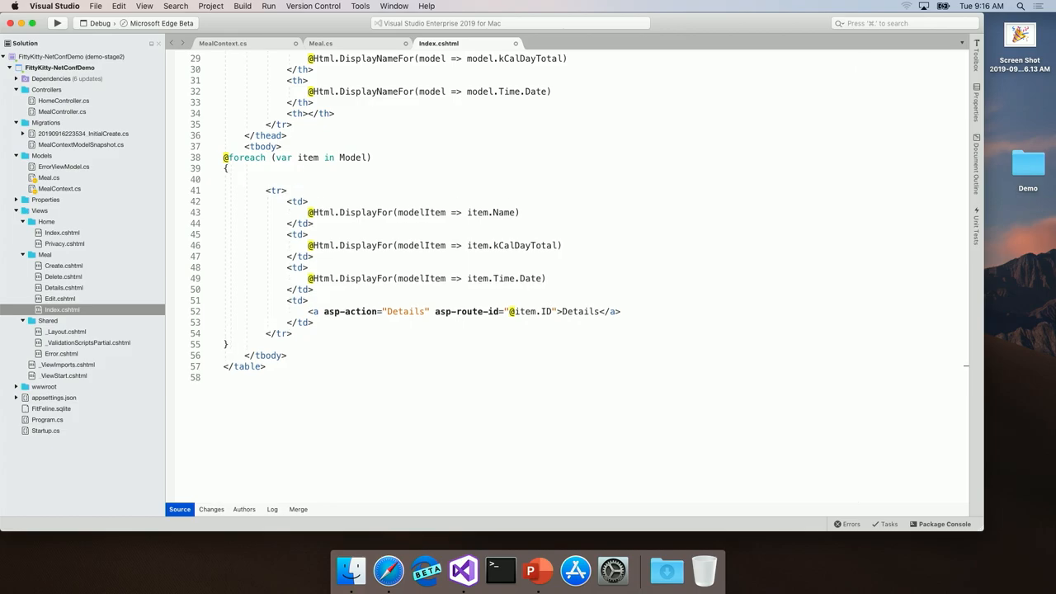
Declare string styleChoice and set it to "evenDay" when item.Time.Day % 2 == 0.
type("string styleChoice")
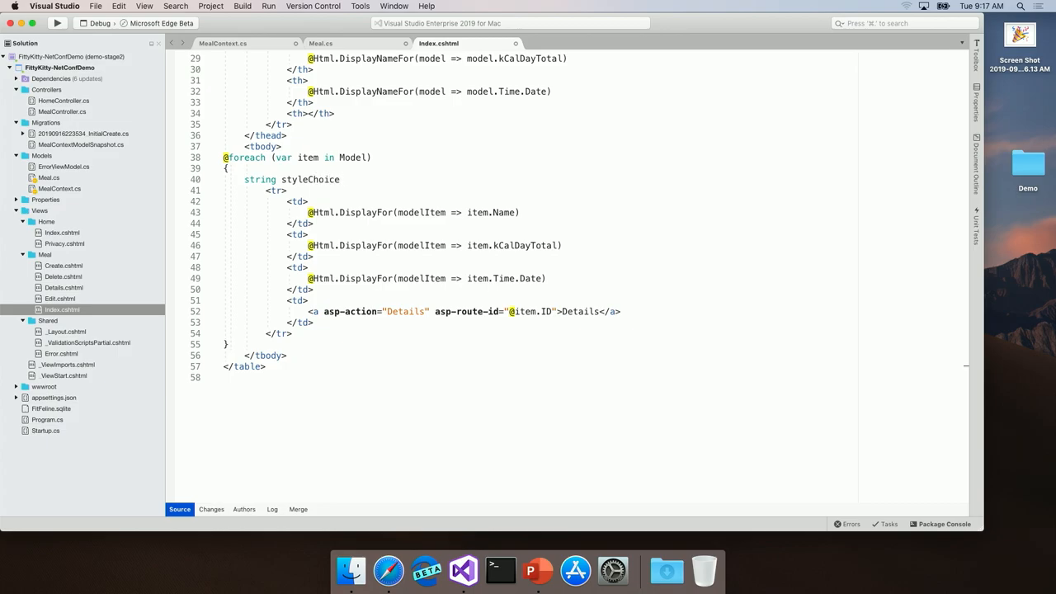
type("= \"\";")
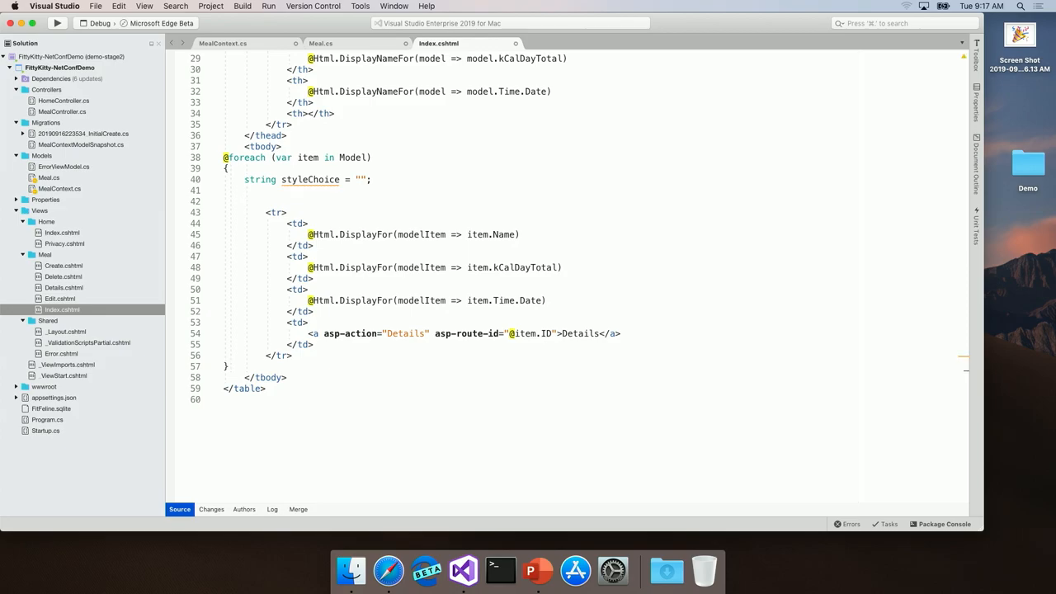
type("if")
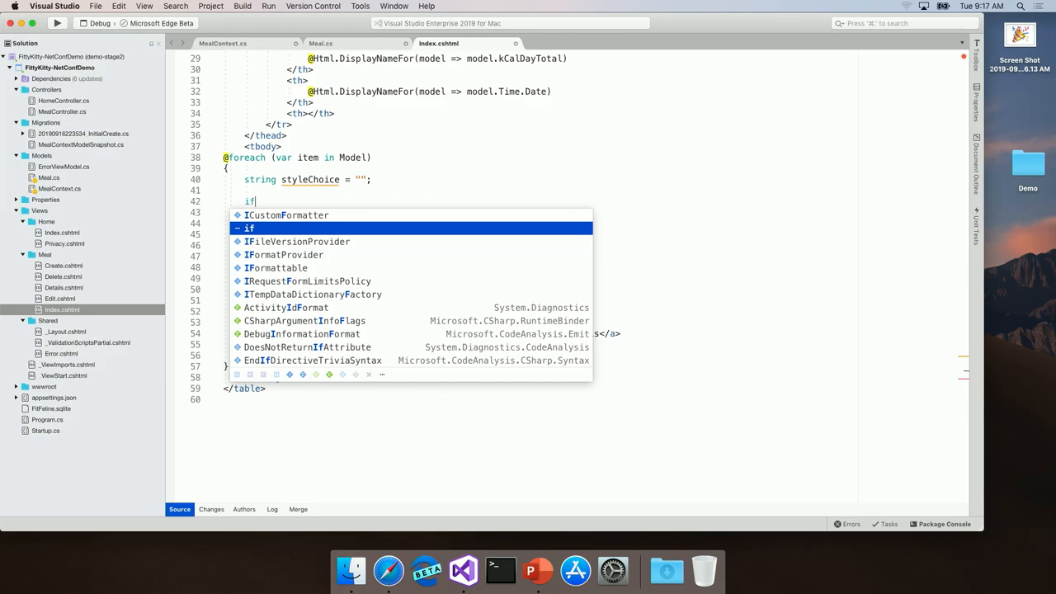
type("(")
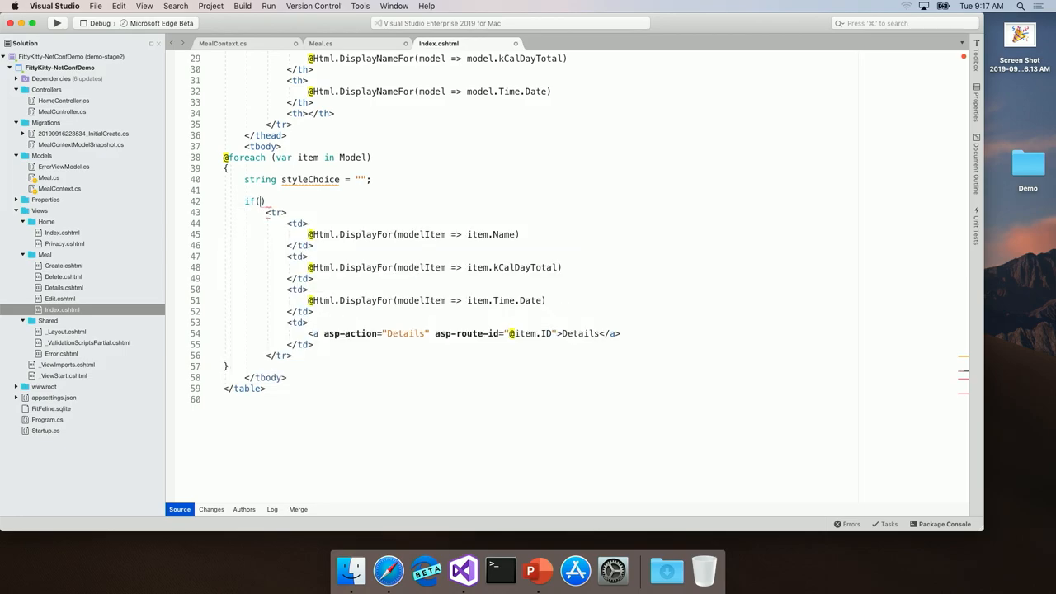
type("item.")
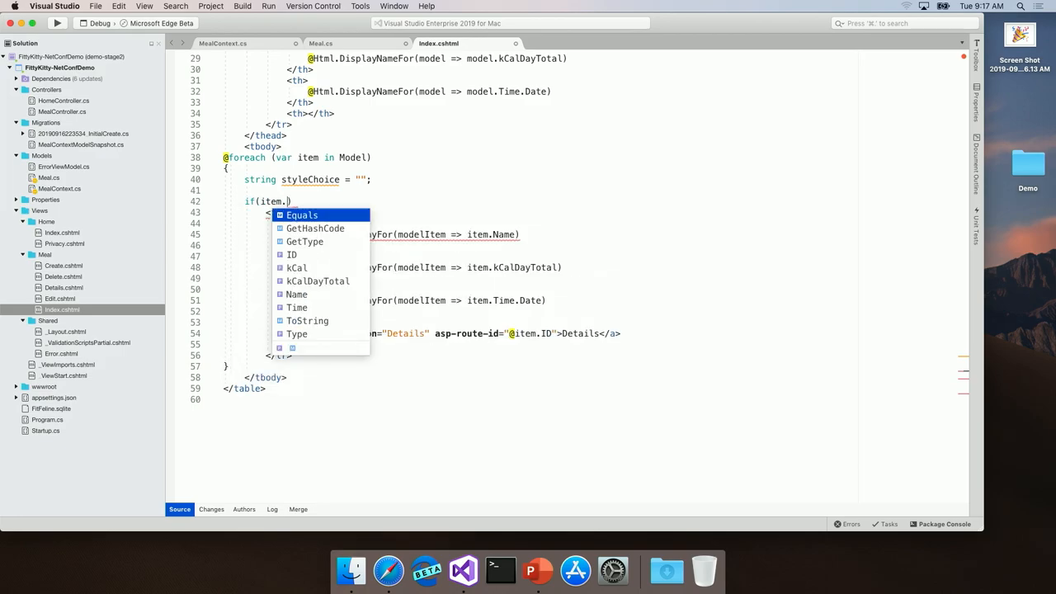
type("Time.d")
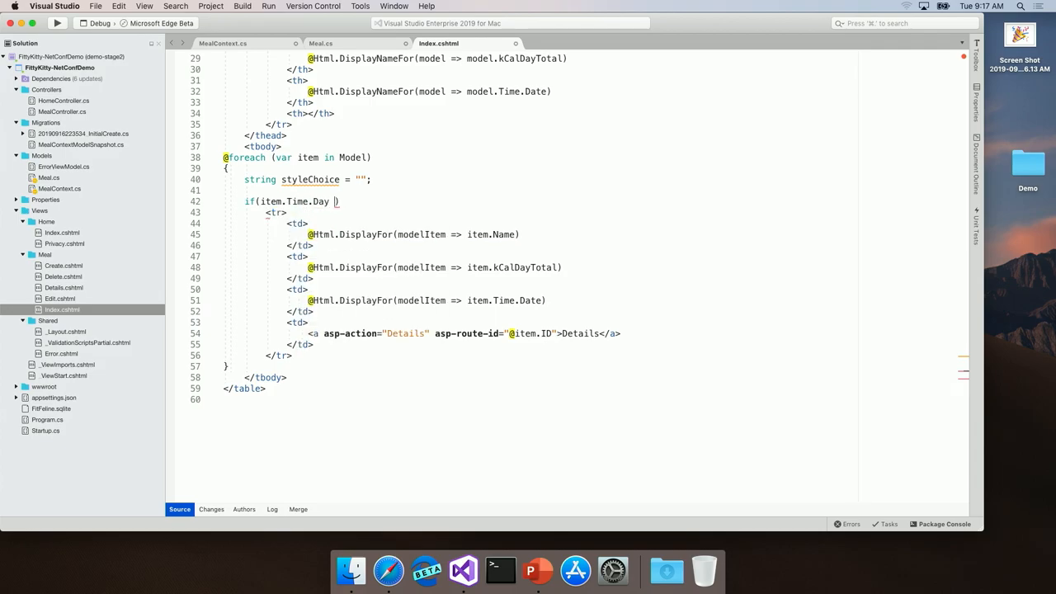
type("%")
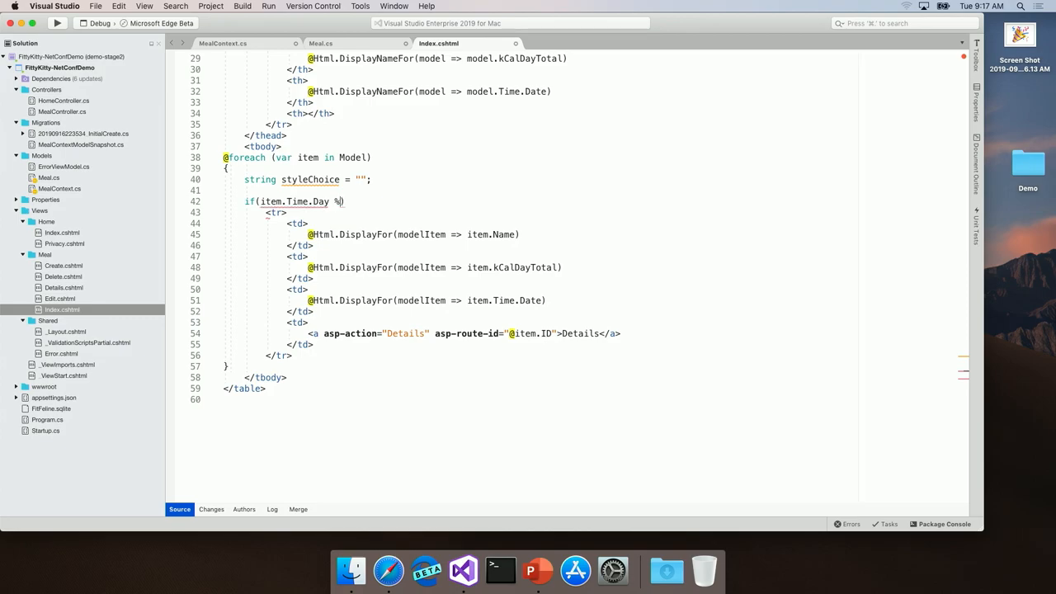
type("2 == 0")
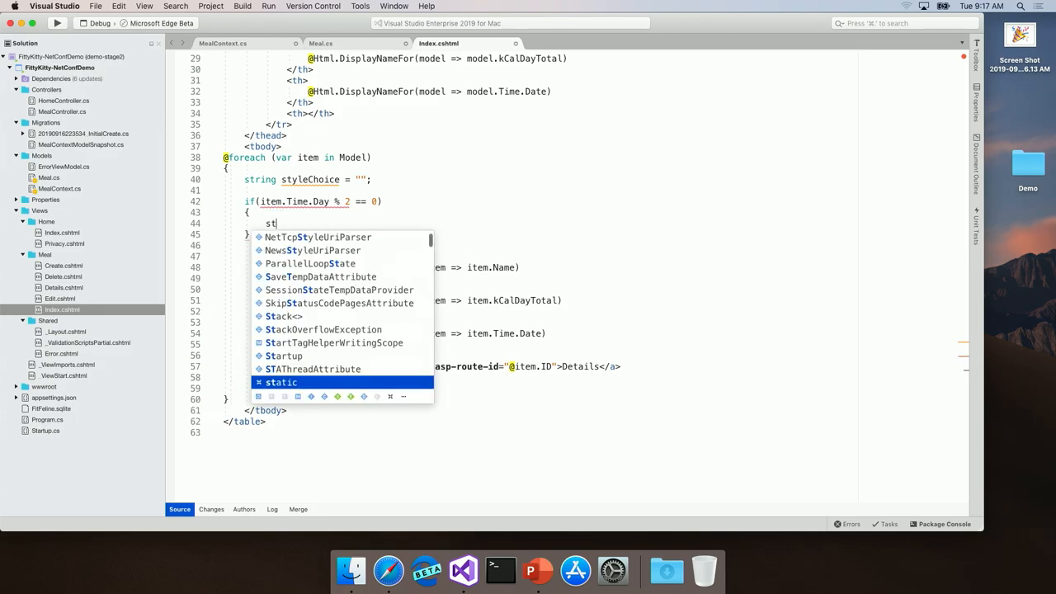
type("yleChoice ==")
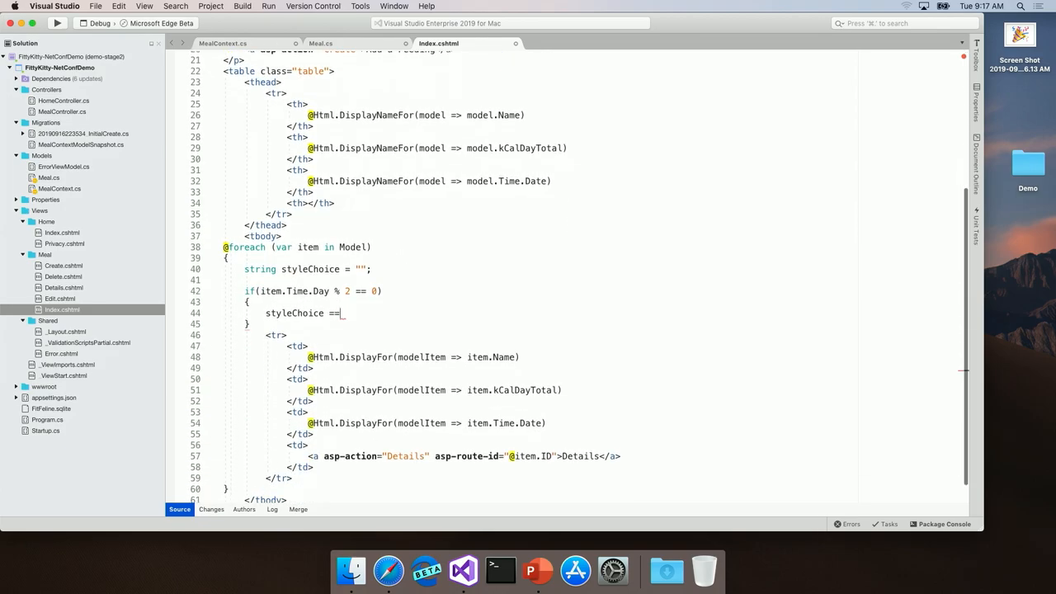
type("even")
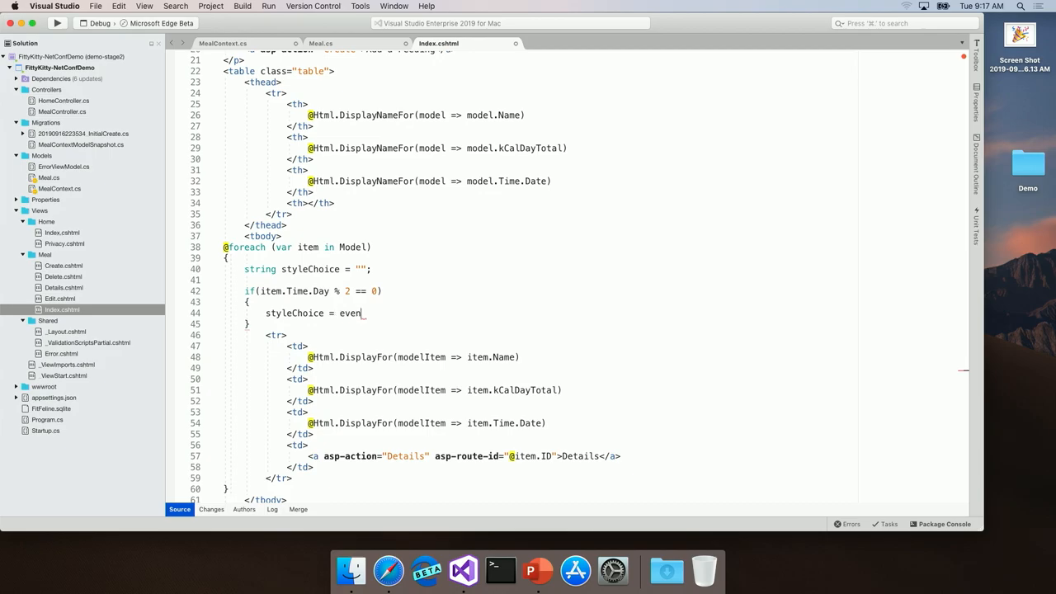
type("da")
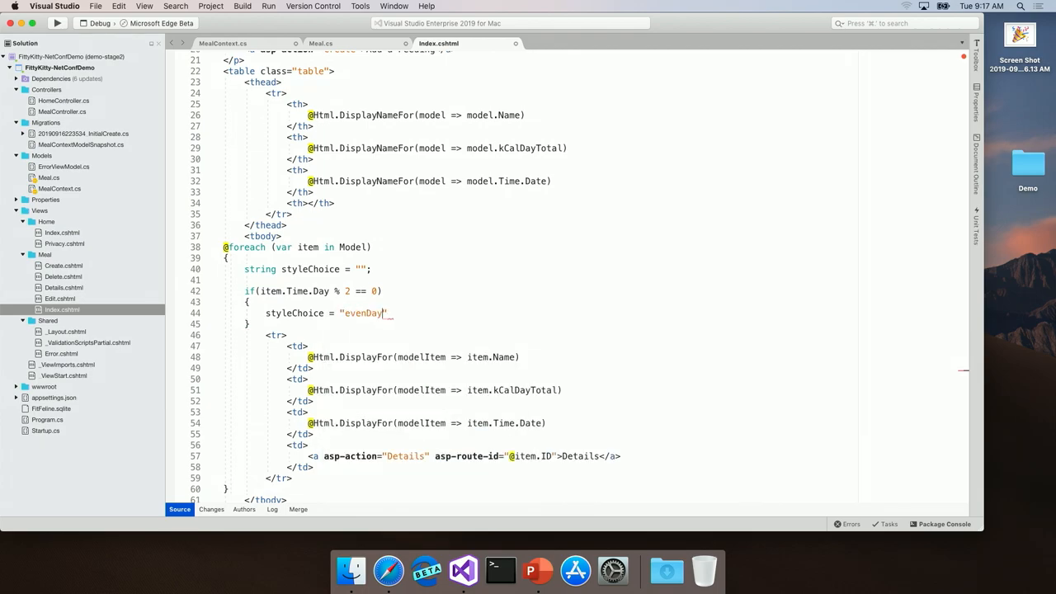
type(";")
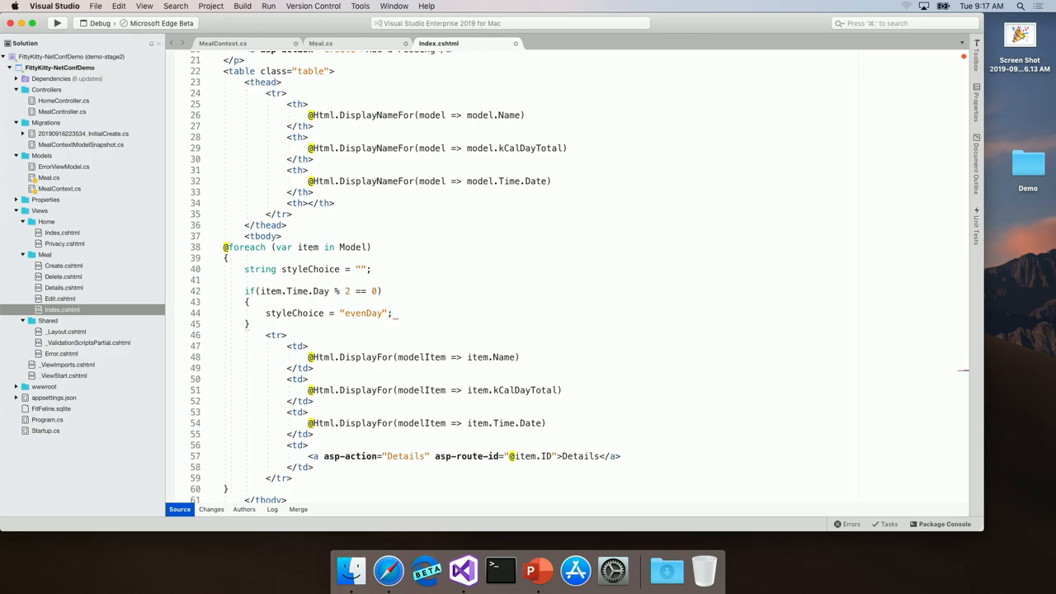
Set styleChoice to "over" when item.kCalDayTotal > 85 and apply it as the <tr> class.
scroll("up", 3)
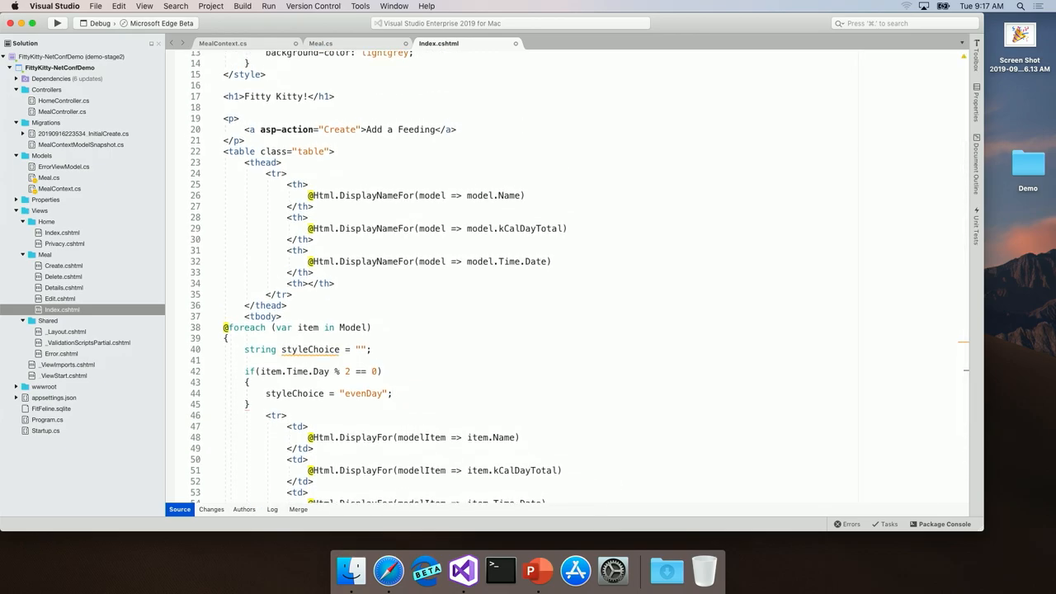
scroll("down", 3)
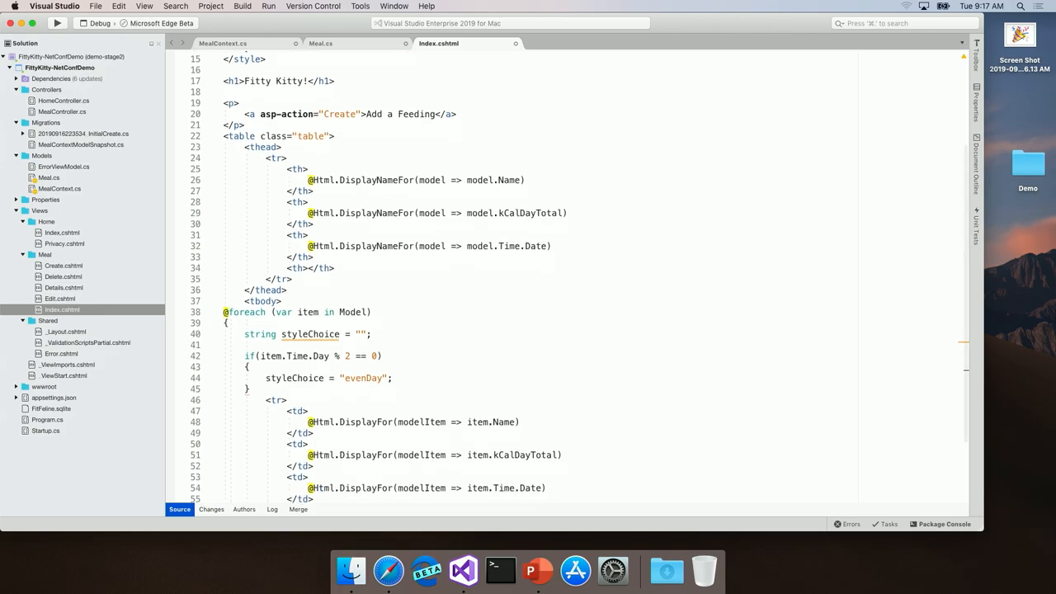
scroll("down", 3)
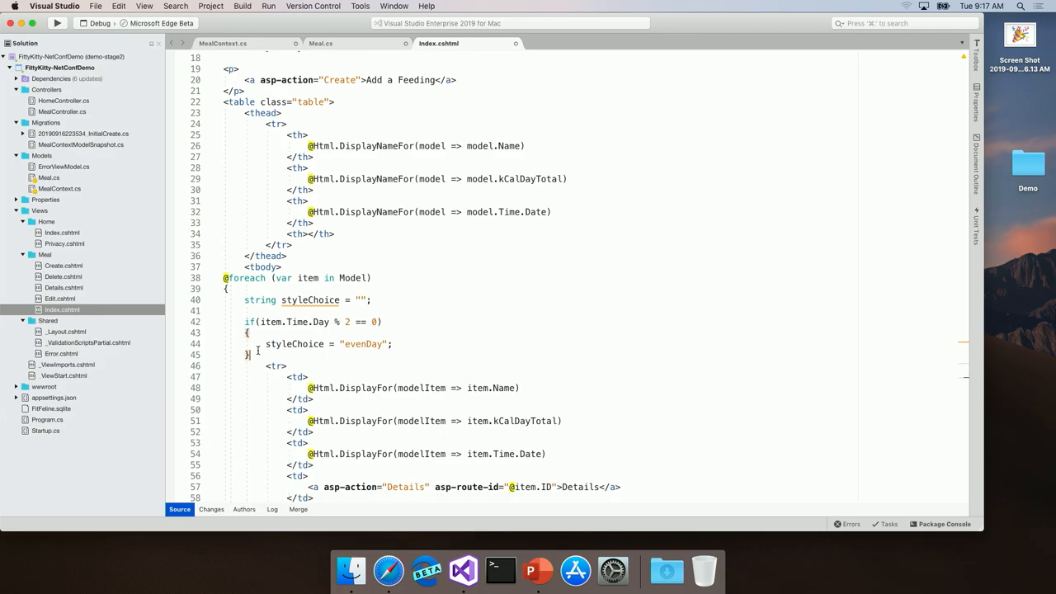
type("if")
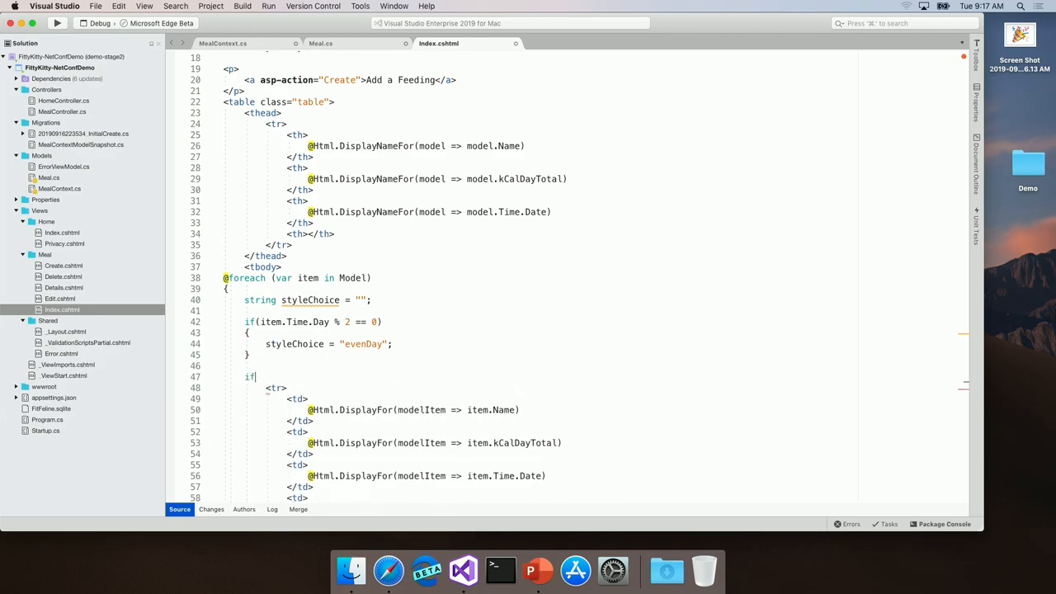
type("(item.kCalDayTotal >")
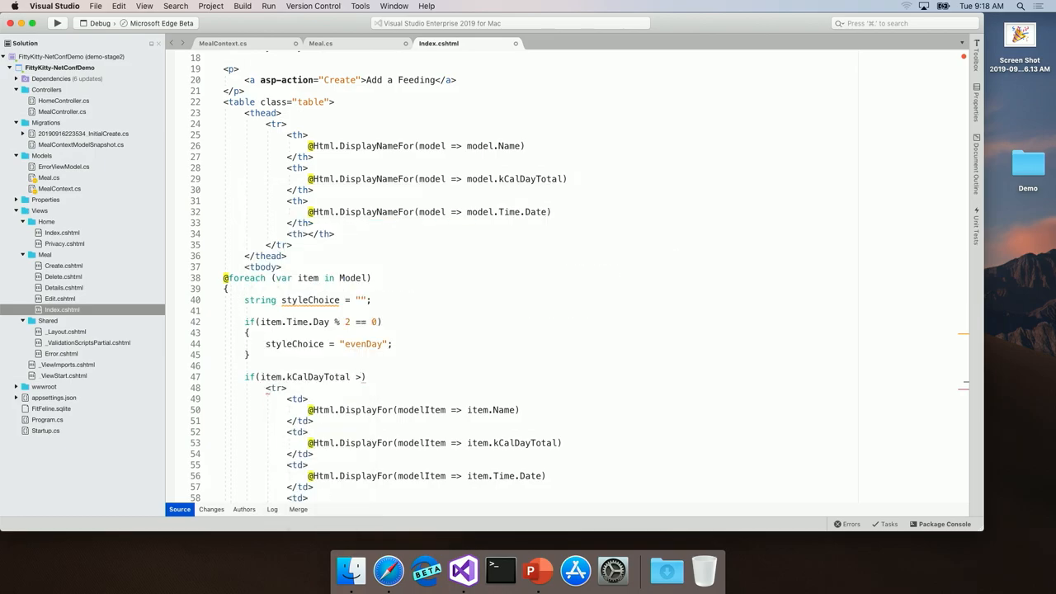
type("85")
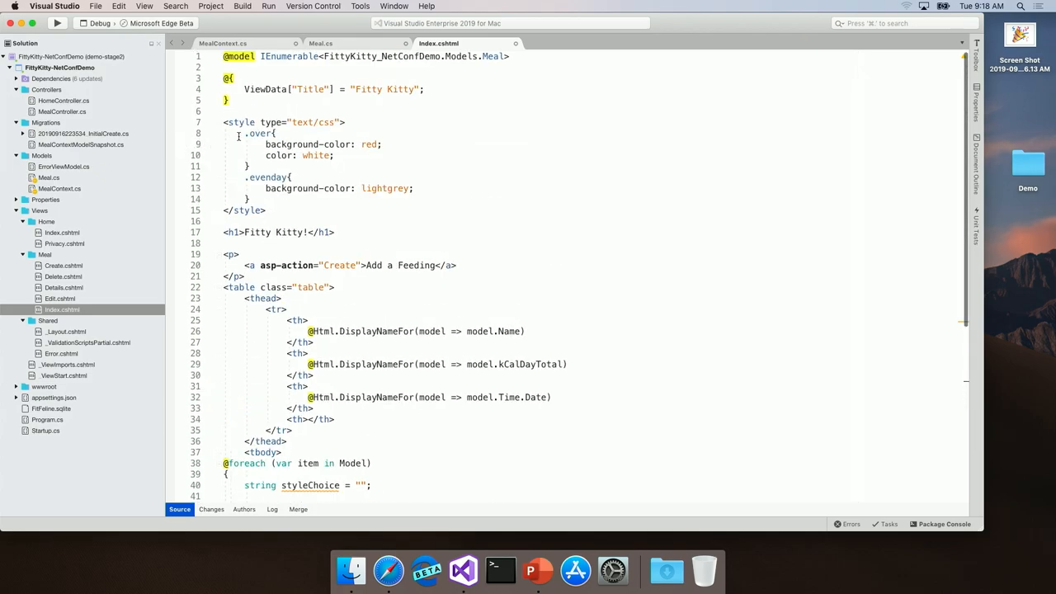
scroll("down", 3)
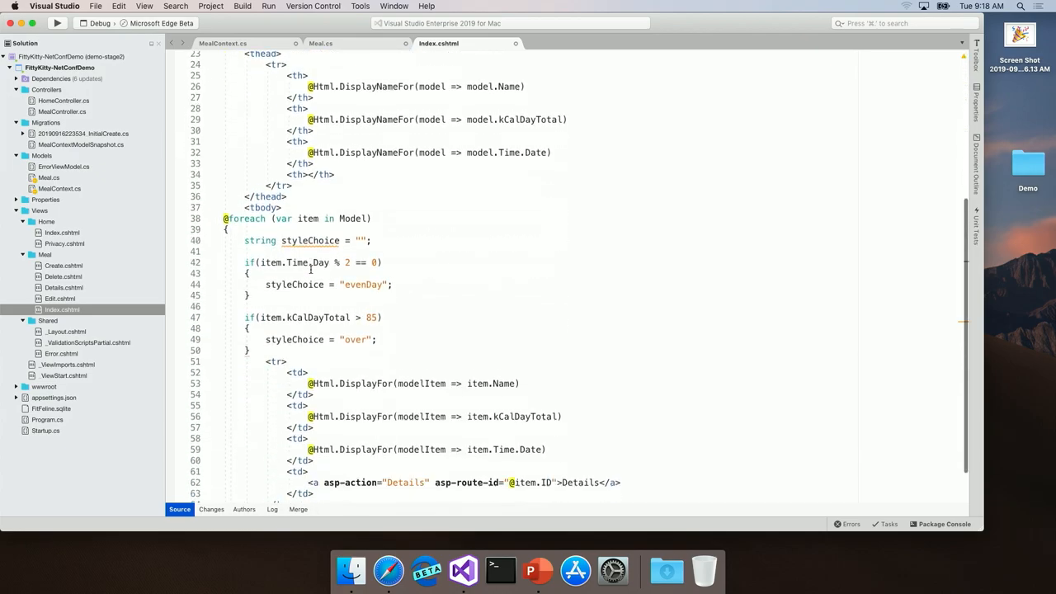
scroll("down", 3)
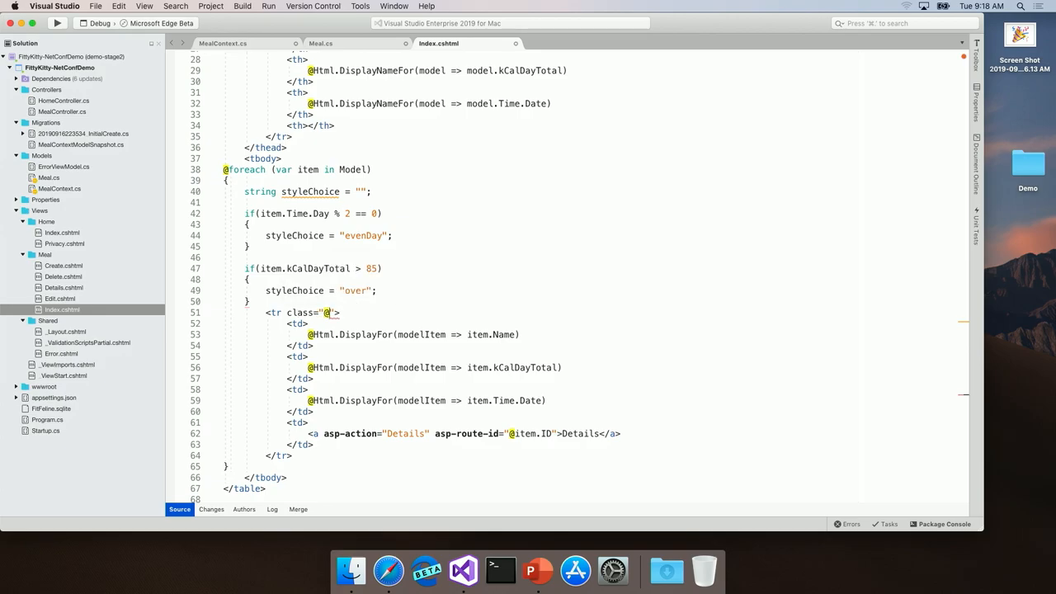
type("styleChoice")
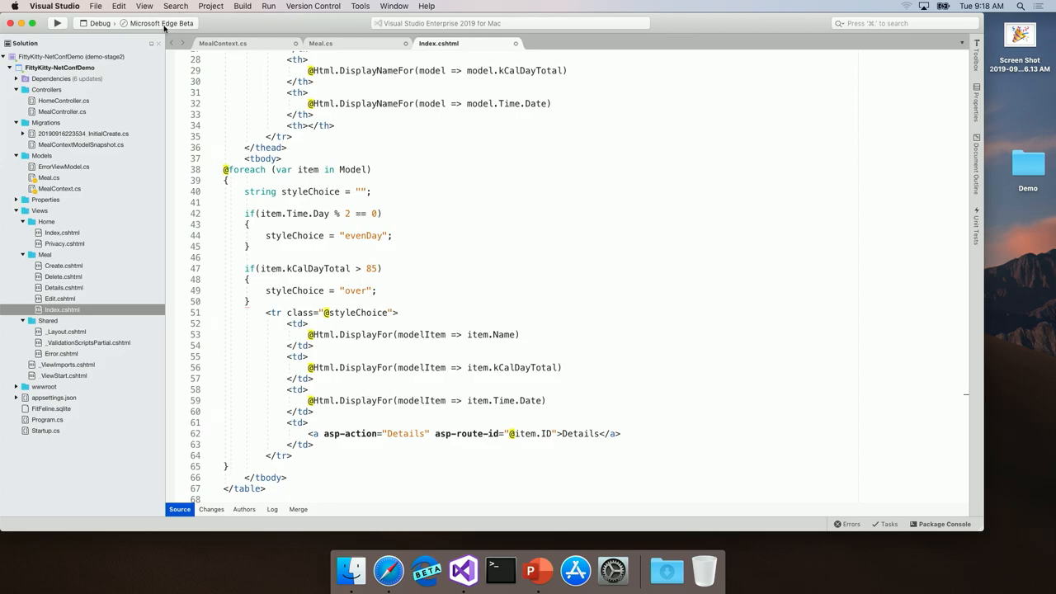
Run the app in Edge, entering the account password to trust the HTTPS development certificate.
left_click(161, 23)
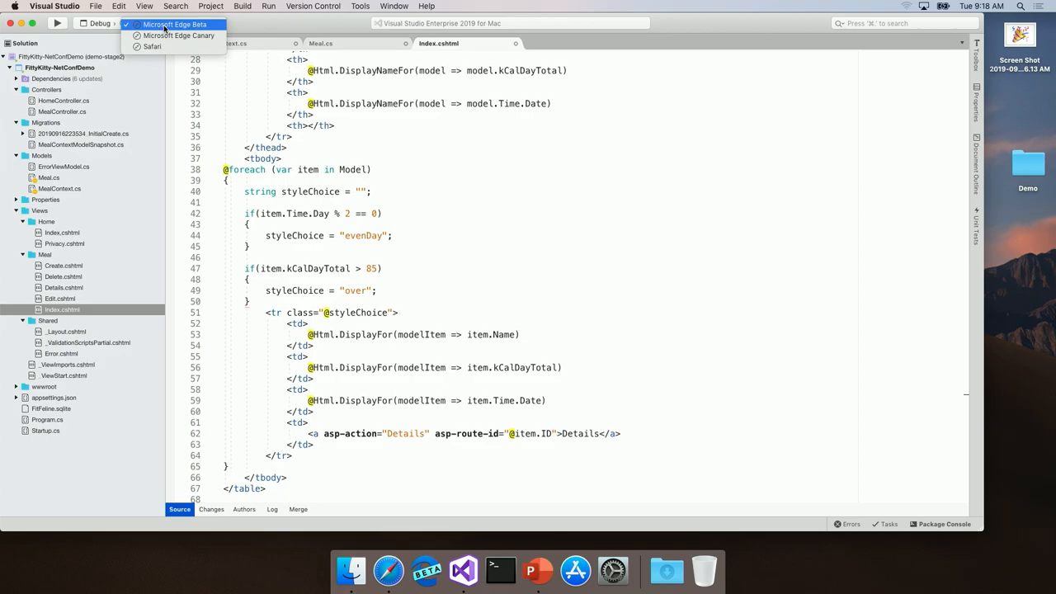
mouse_move(152, 46)
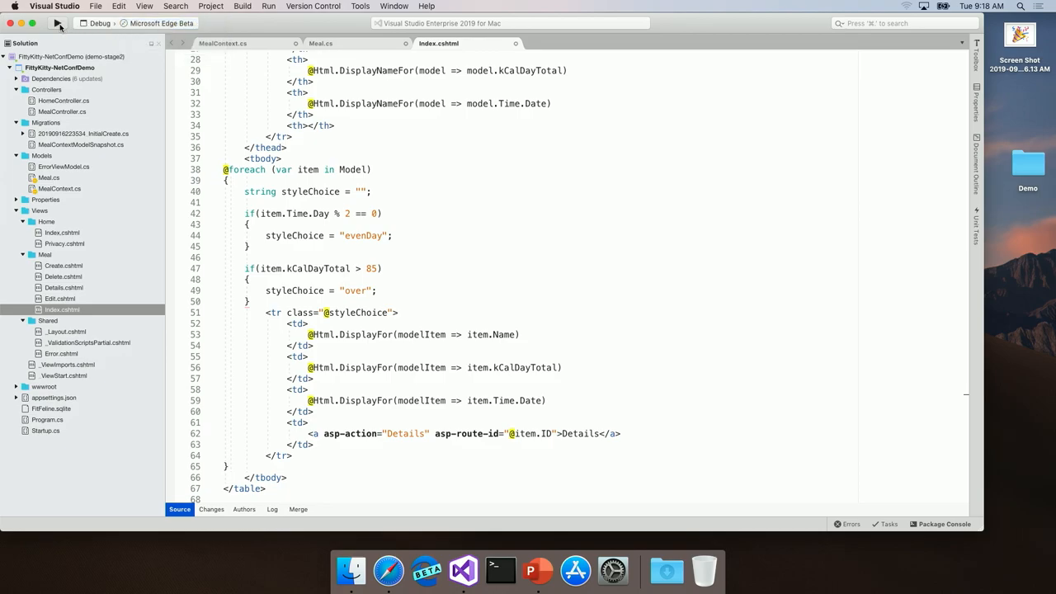
left_click(58, 23)
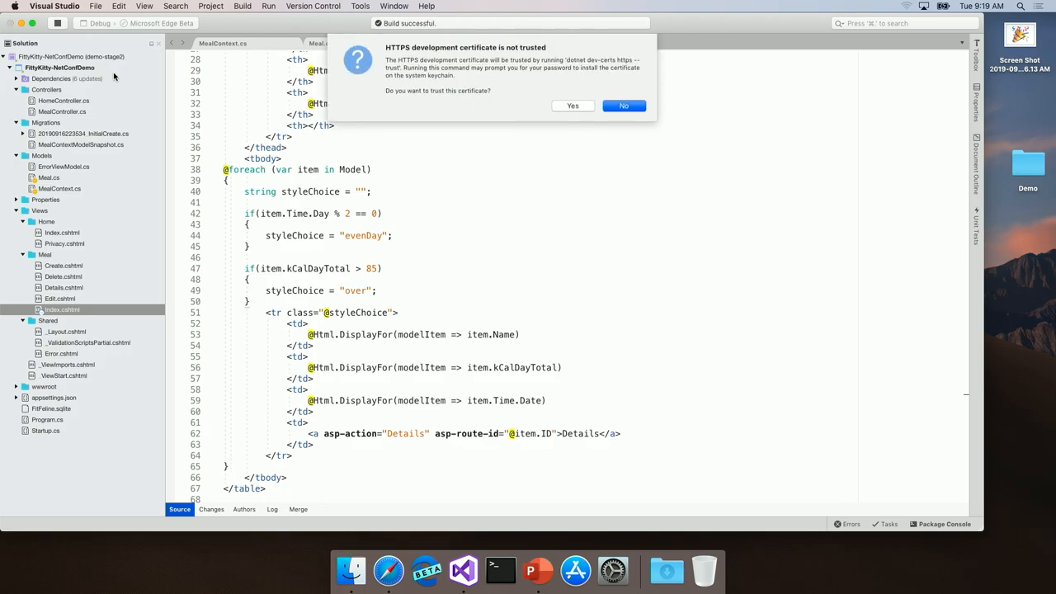
mouse_move(501, 7)
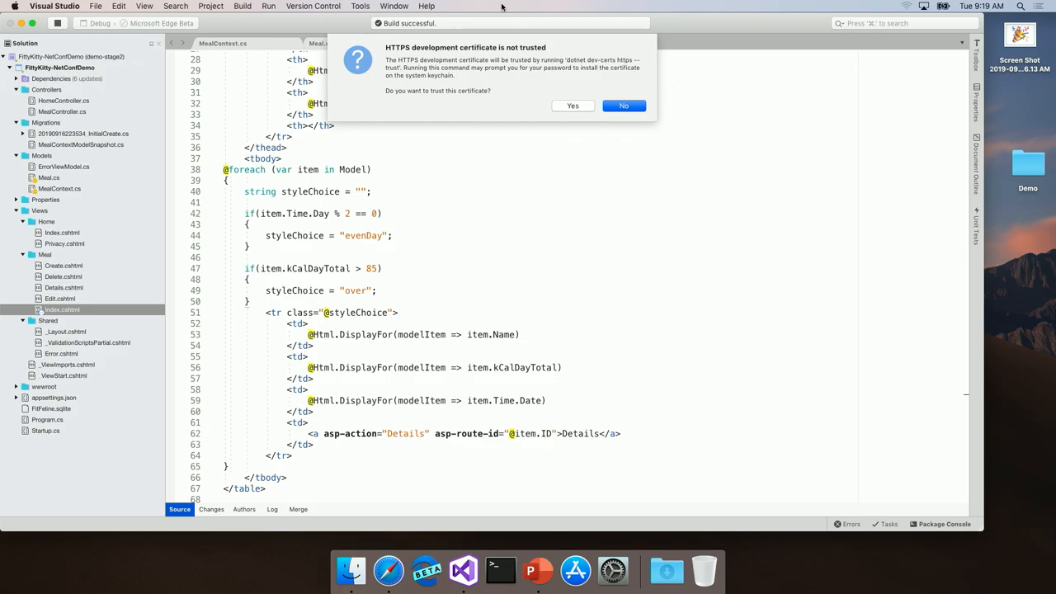
left_click(572, 105)
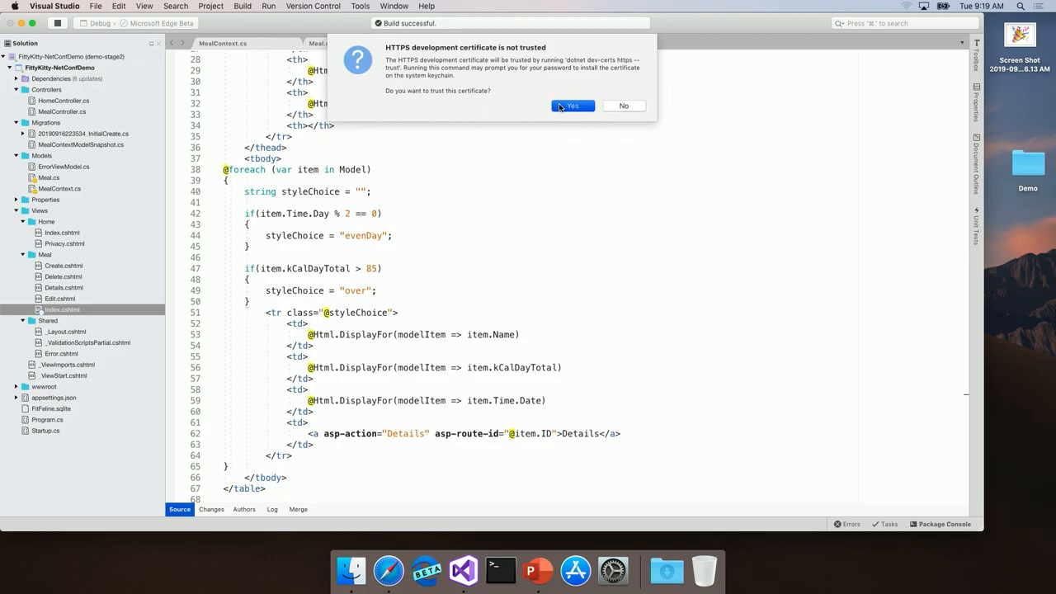
left_click(571, 105)
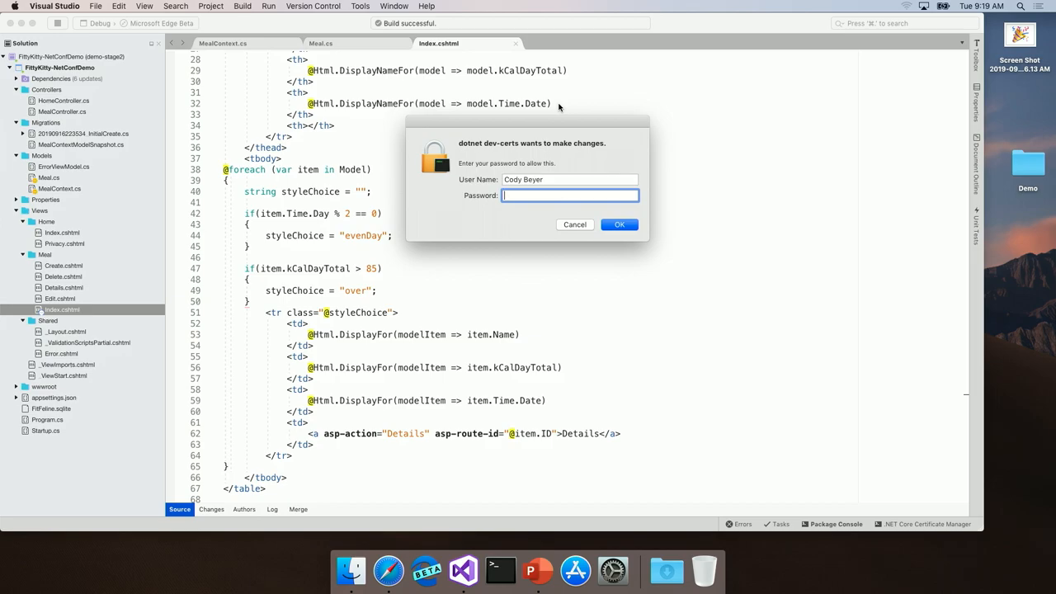
type("password")
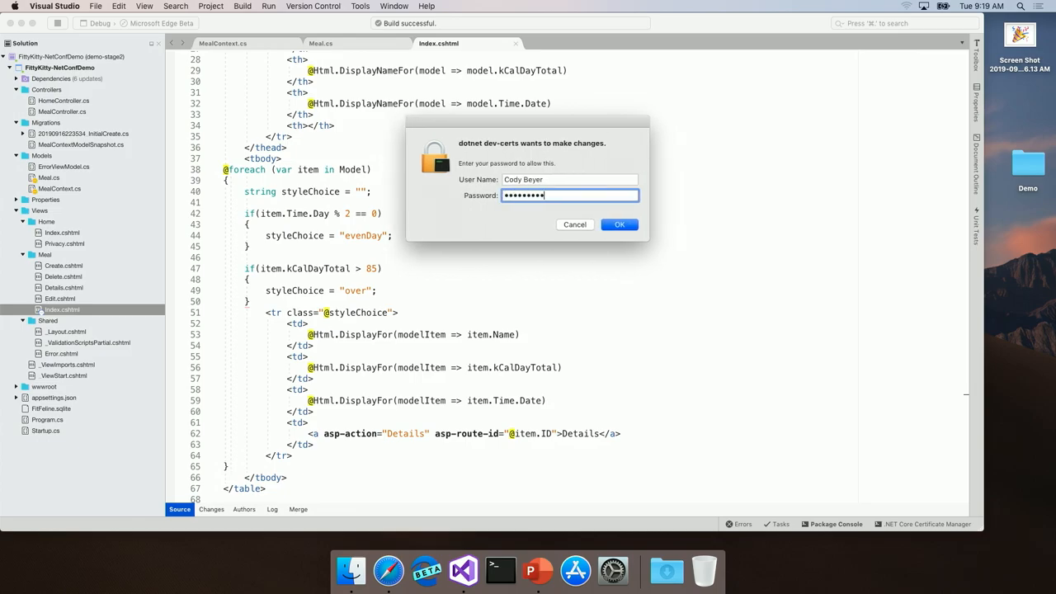
left_click(618, 225)
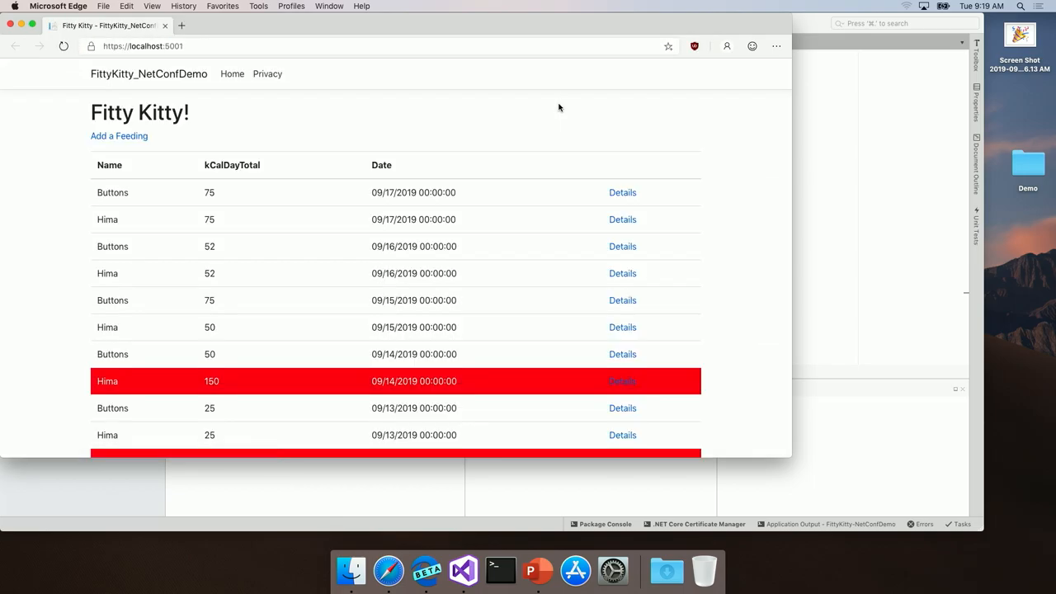
Scroll the feedings table and select the 150 value in the red Hima row.
scroll("down", 3)
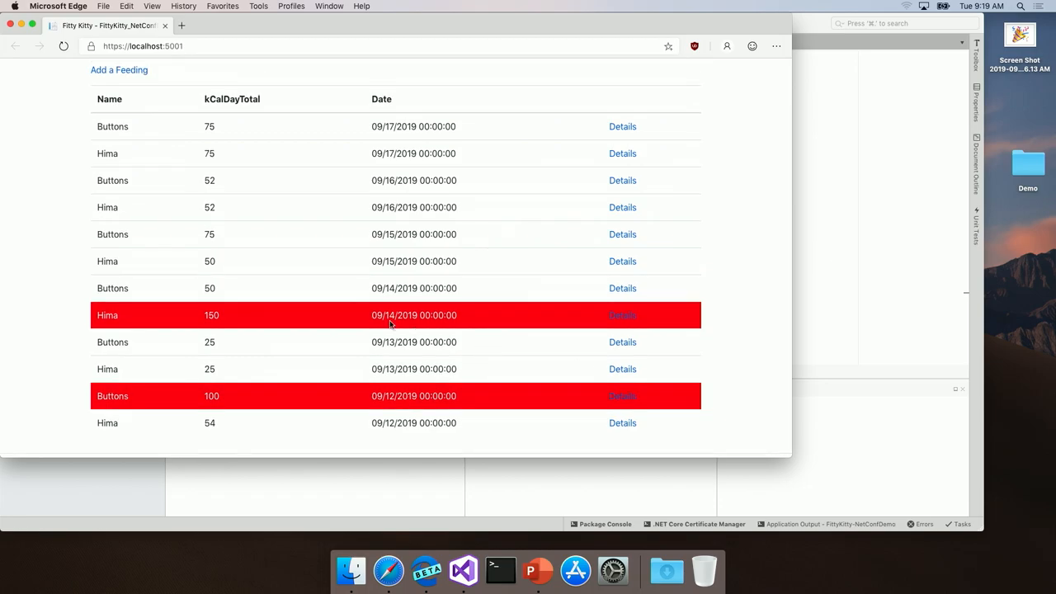
double_click(211, 314)
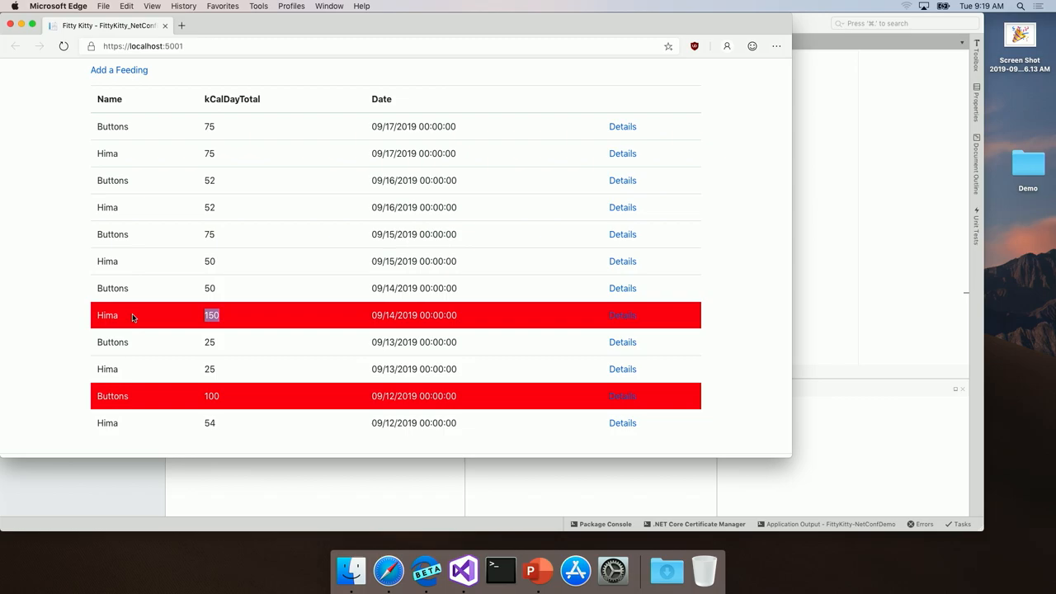
mouse_move(600, 320)
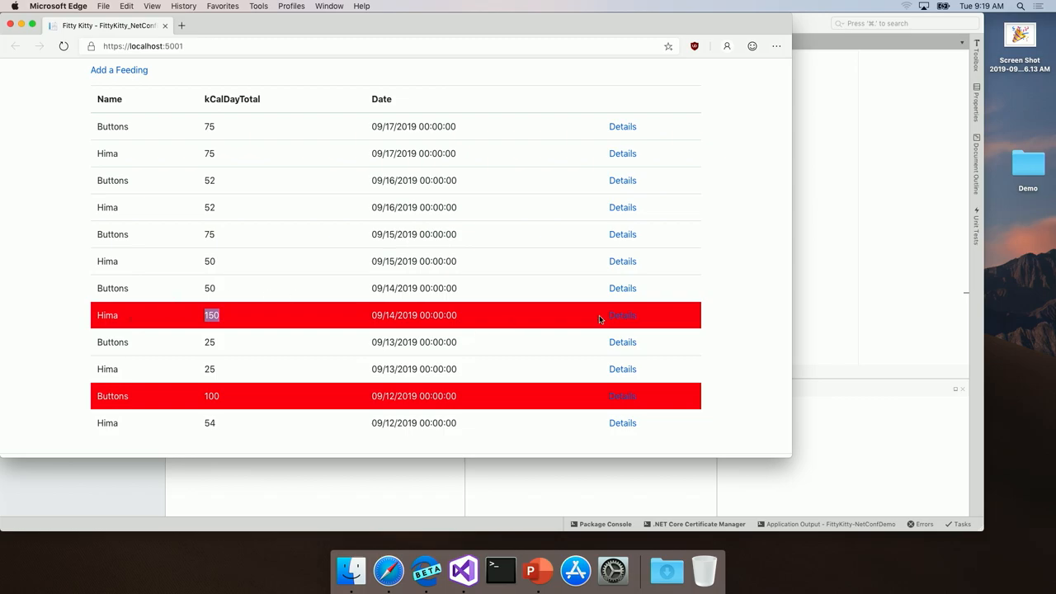
mouse_move(815, 283)
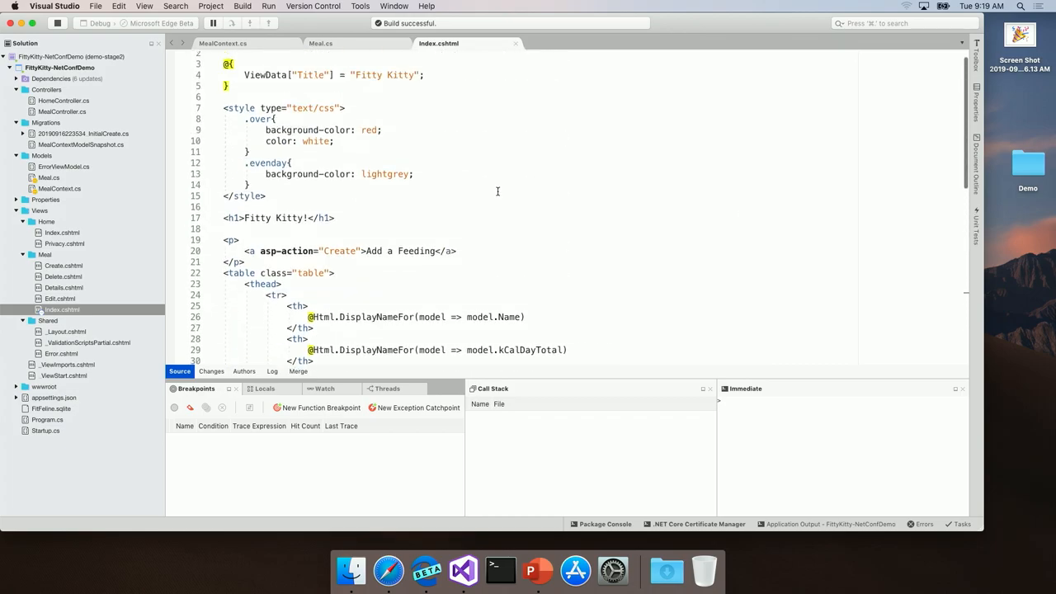
Scroll index.cshtml before switching to the Updated Web Editors slide.
scroll("down", 3)
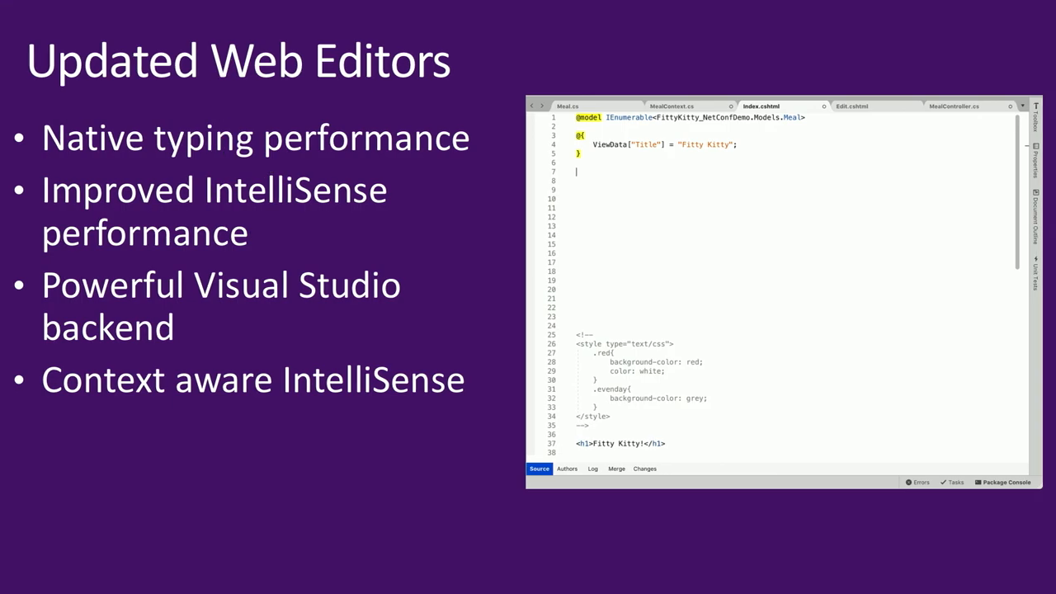
Demo typing a style block giving .header a lightcyan background-color.
type("<style type=\"text/css\">")
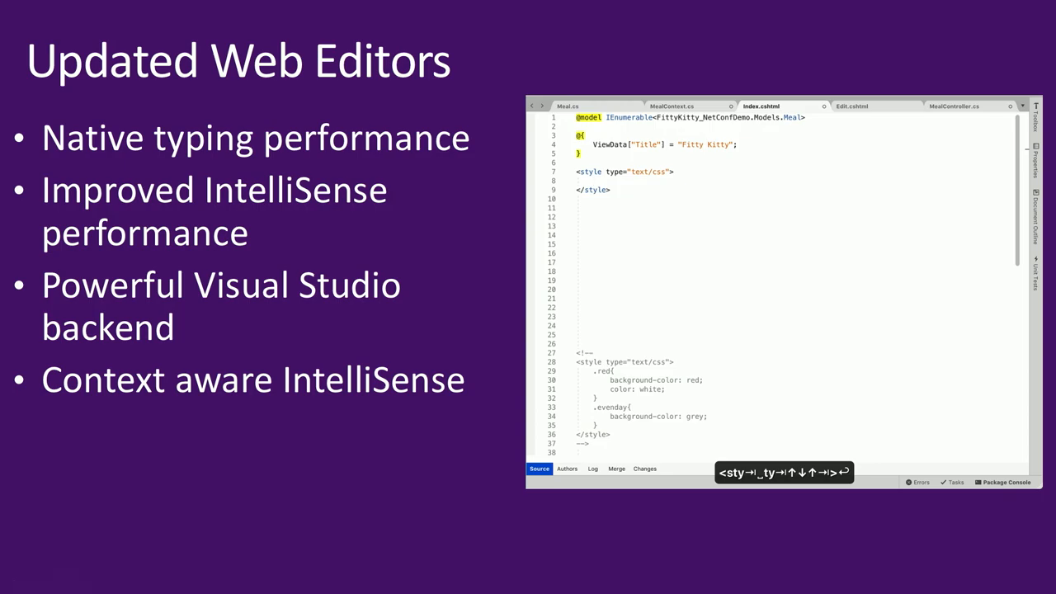
type(".header{")
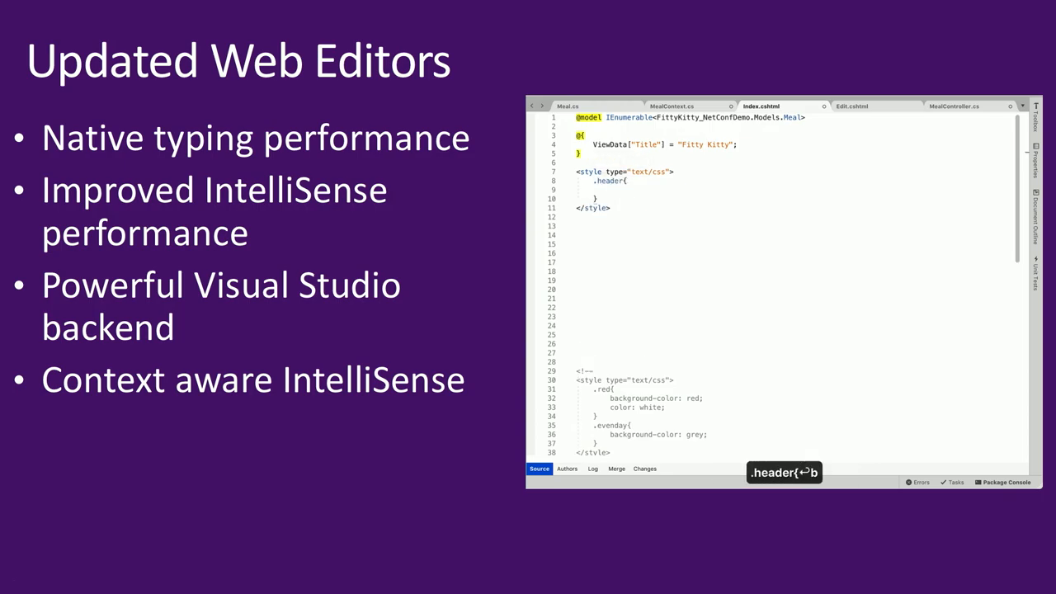
type("background-color:")
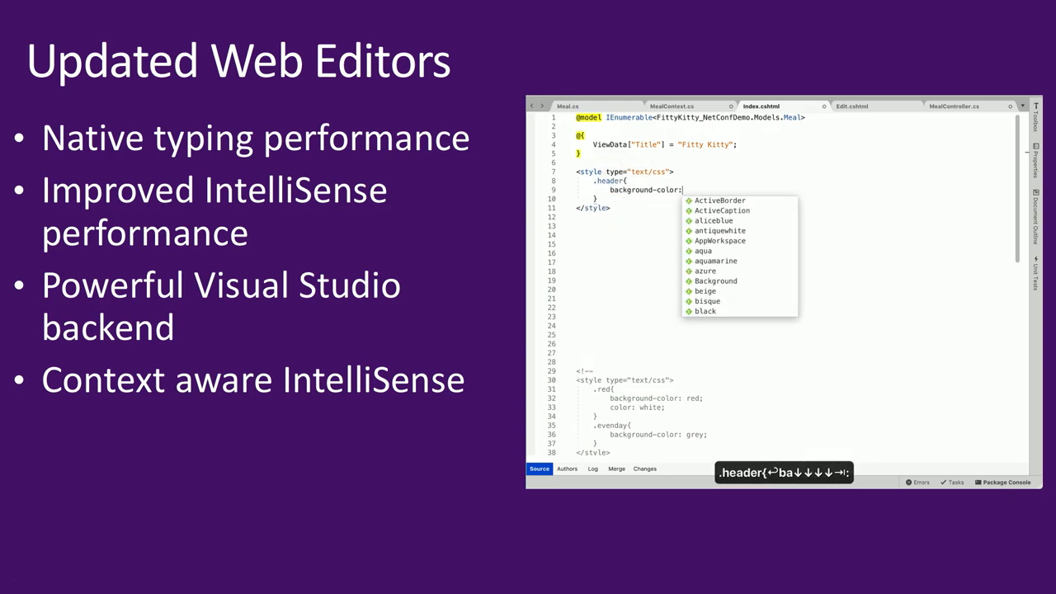
type("lightcyan")
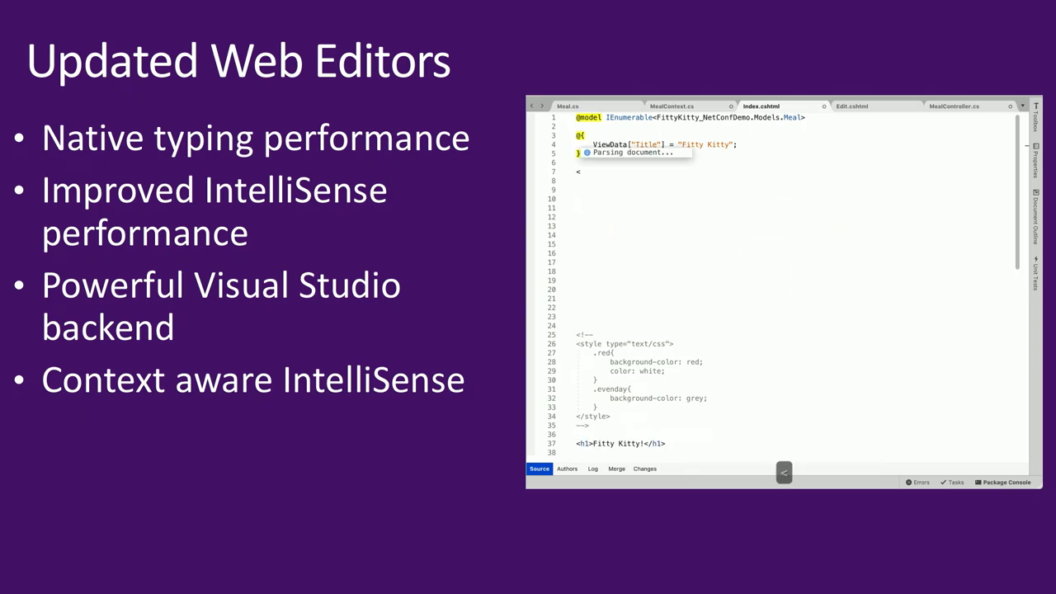
Demo accepting the suggested stylesheet type, then typing Data, int and double in later slides.
type("<style type=\"\"")
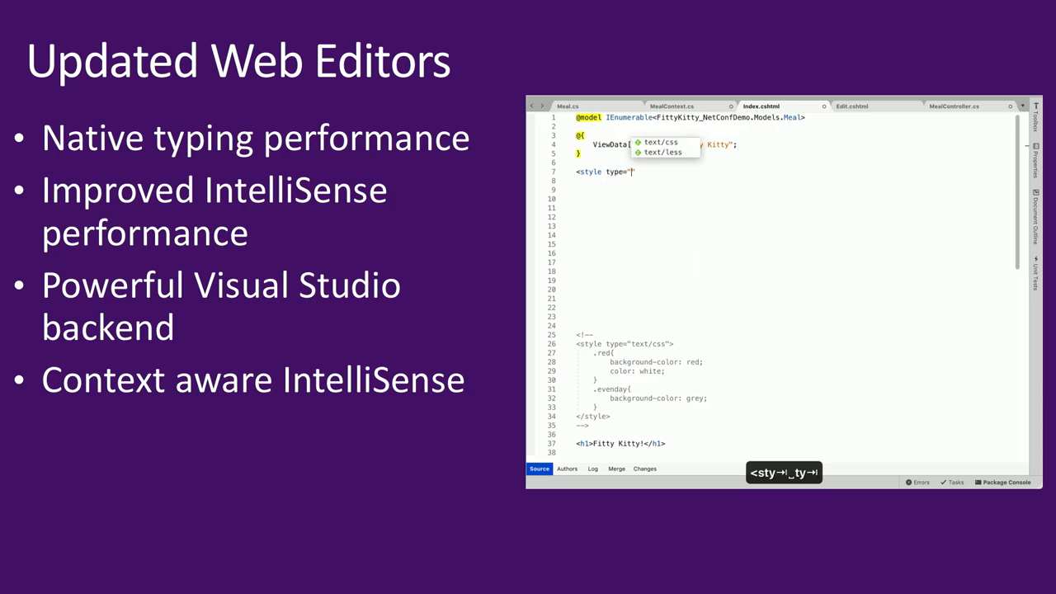
key("right")
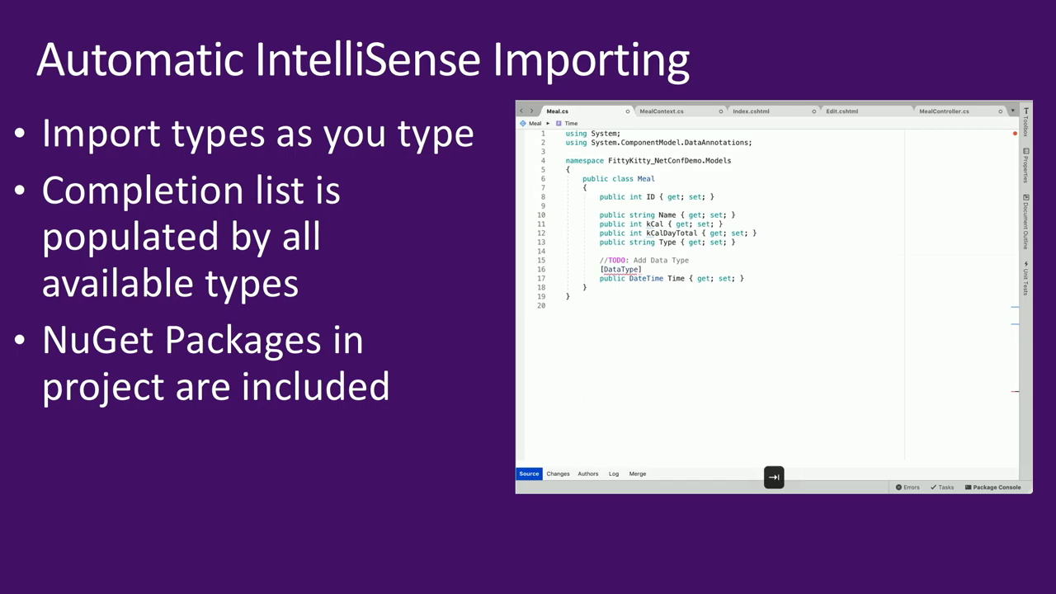
type("DataType.DateTime)")
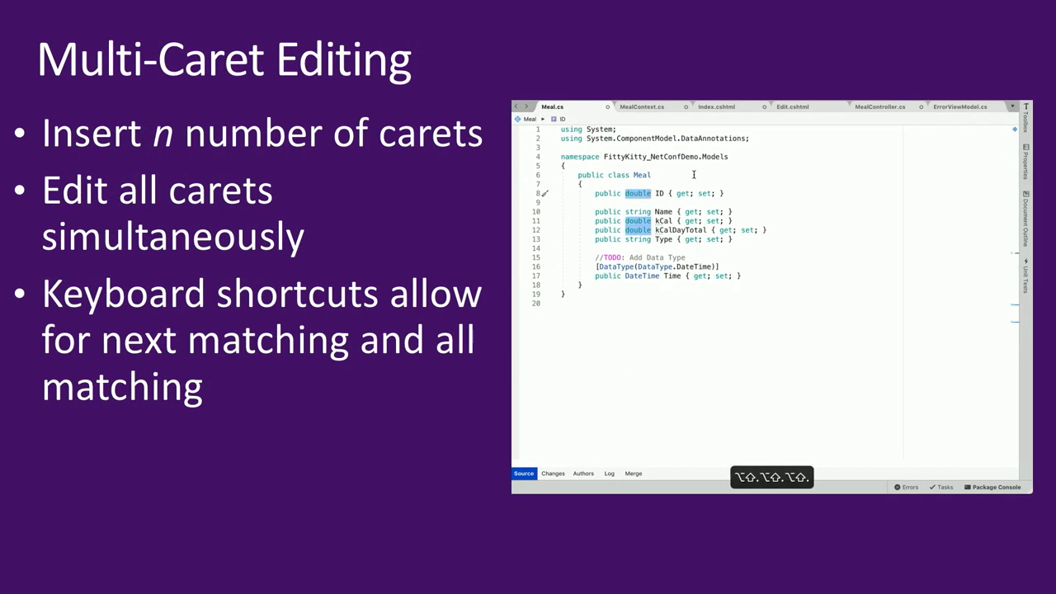
type("int")
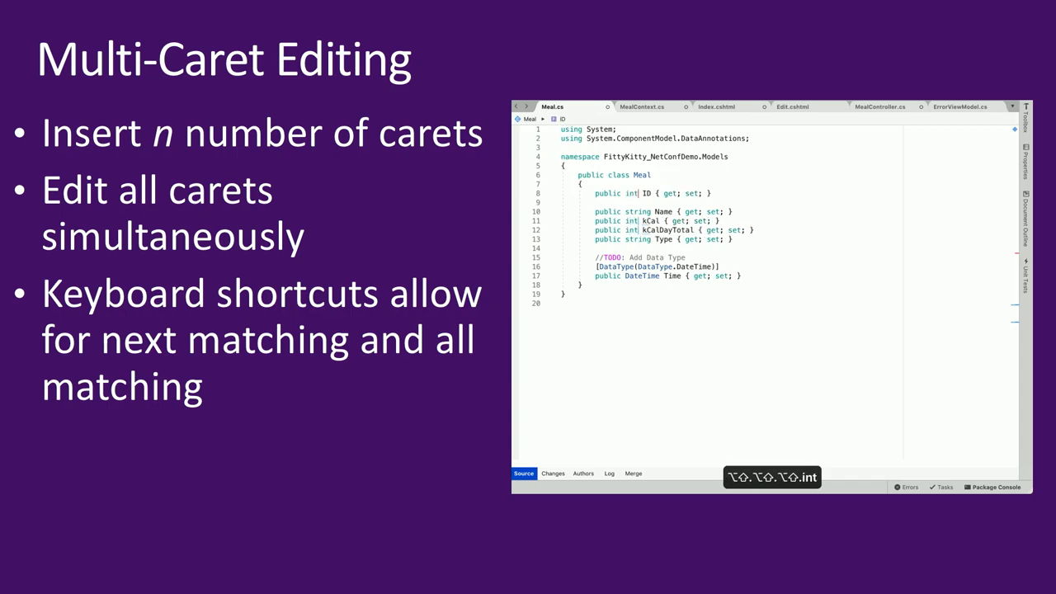
type("double")
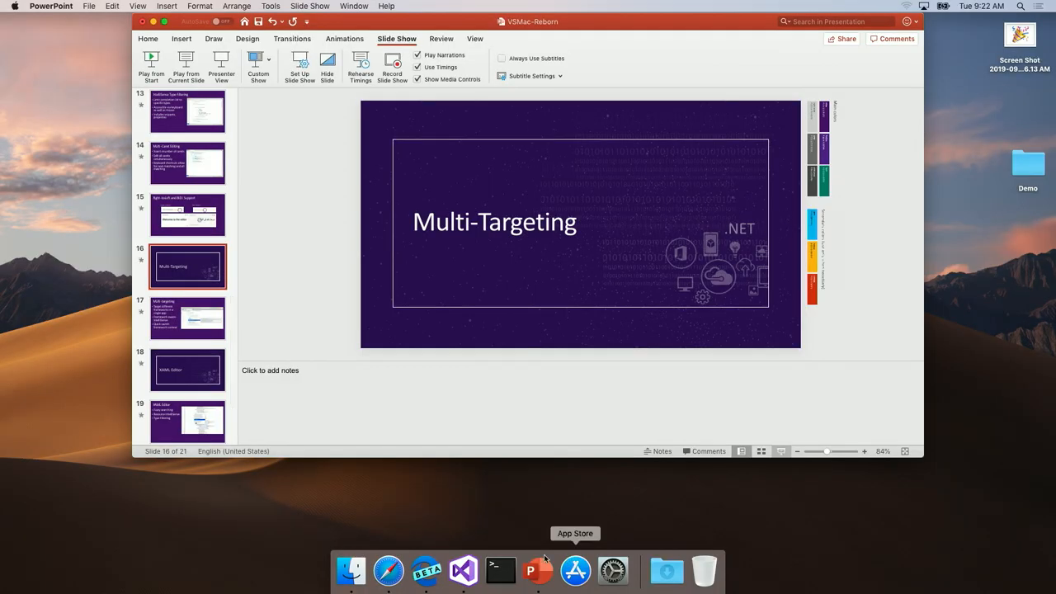
Launch a new IDE instance from the dock and open MultiTargetSample from recent projects.
right_click(462, 571)
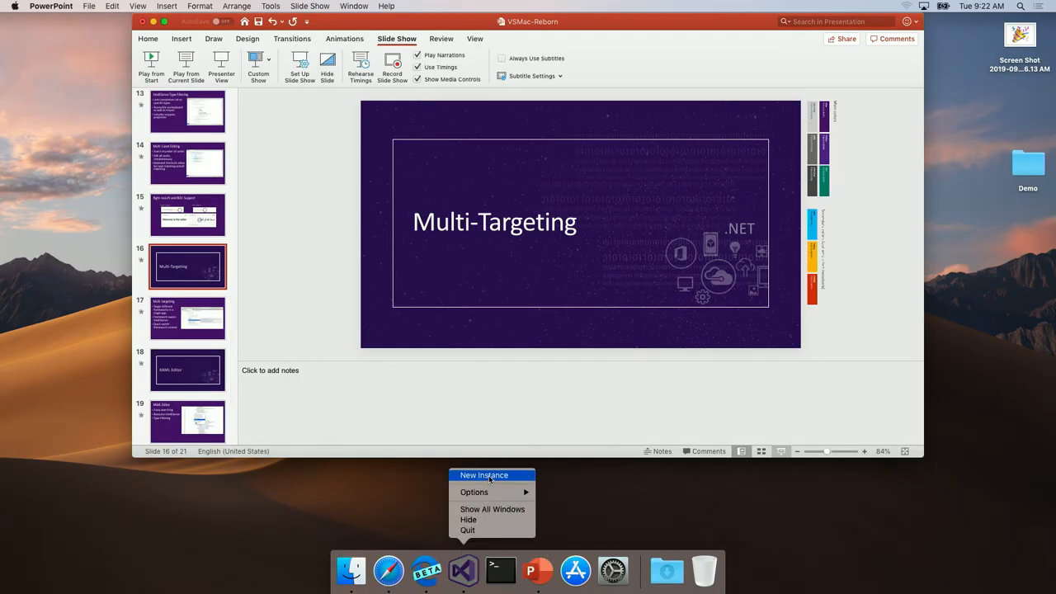
left_click(483, 475)
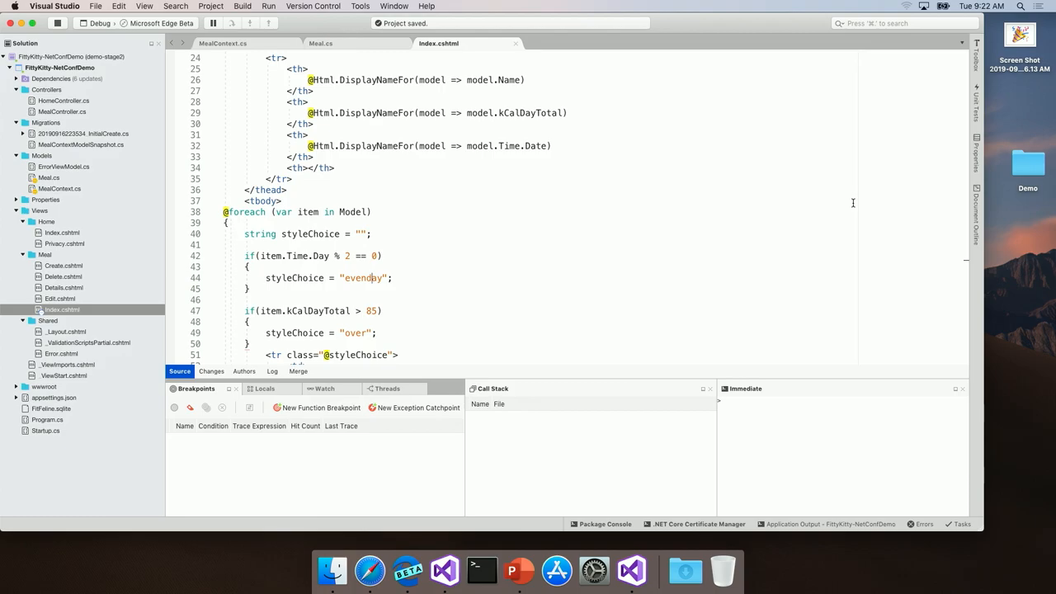
mouse_move(676, 479)
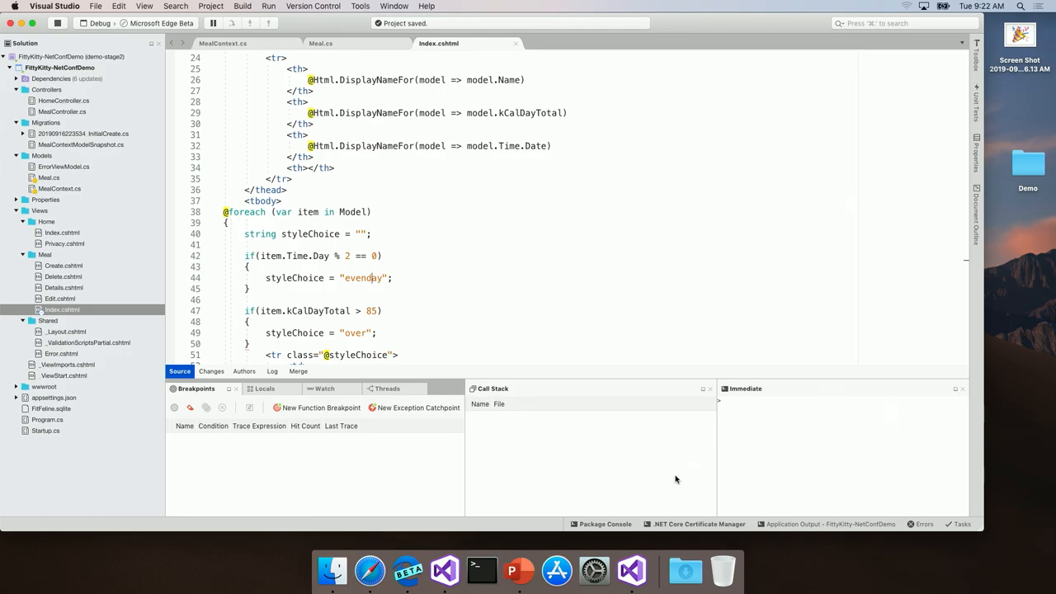
left_click(630, 571)
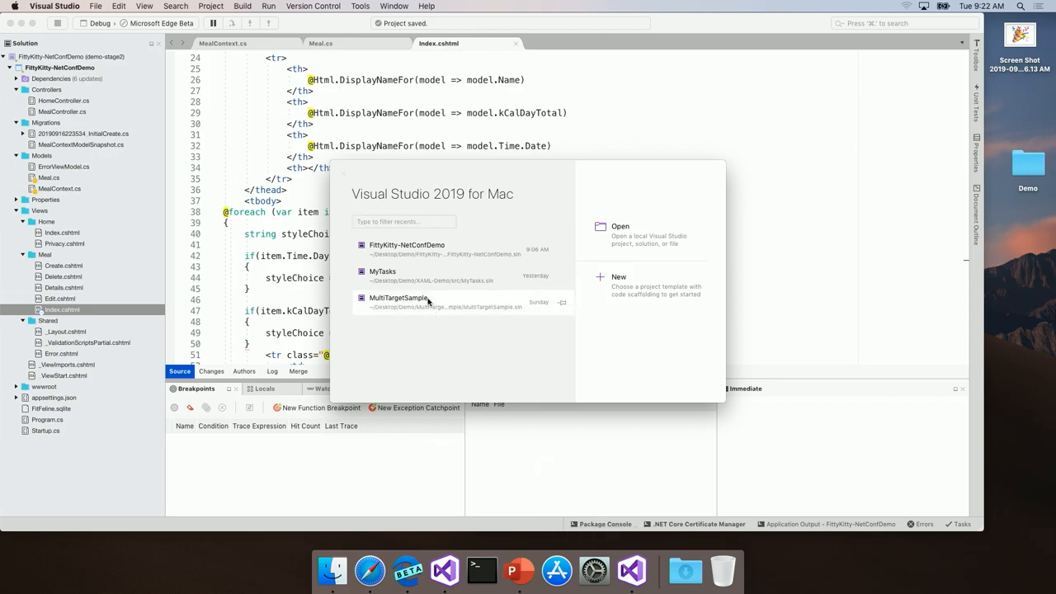
left_click(399, 296)
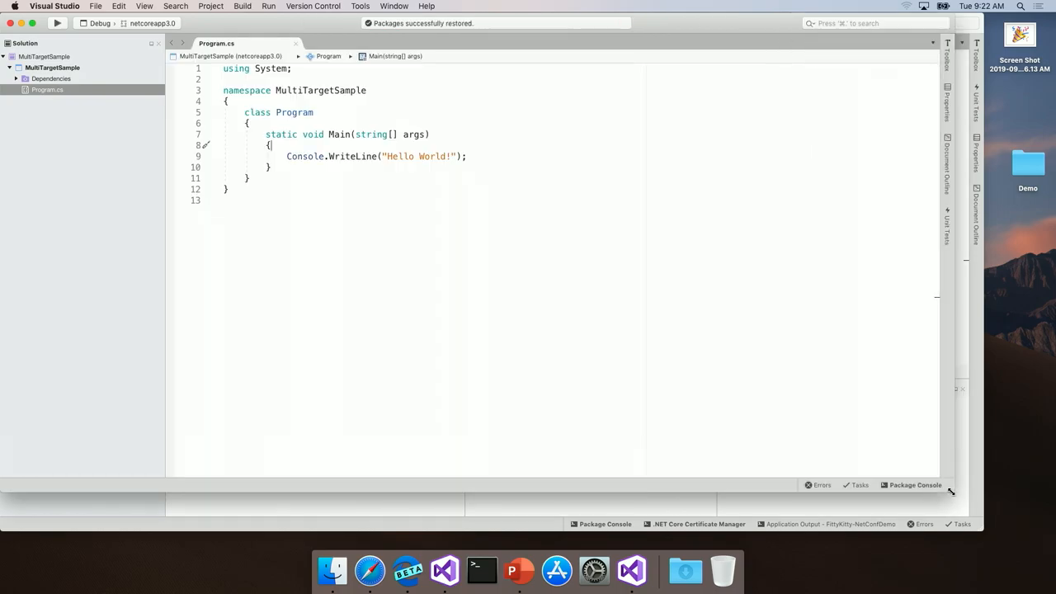
Review the target framework lists keeping netcoreapp3.0, then start a new line with 'a' for completions.
left_click(152, 23)
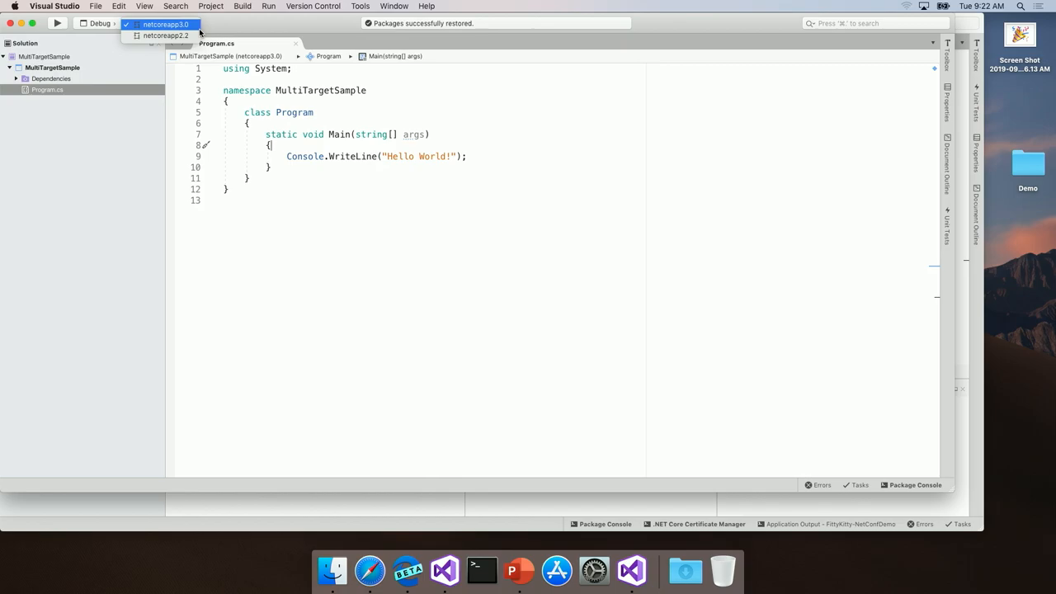
left_click(227, 56)
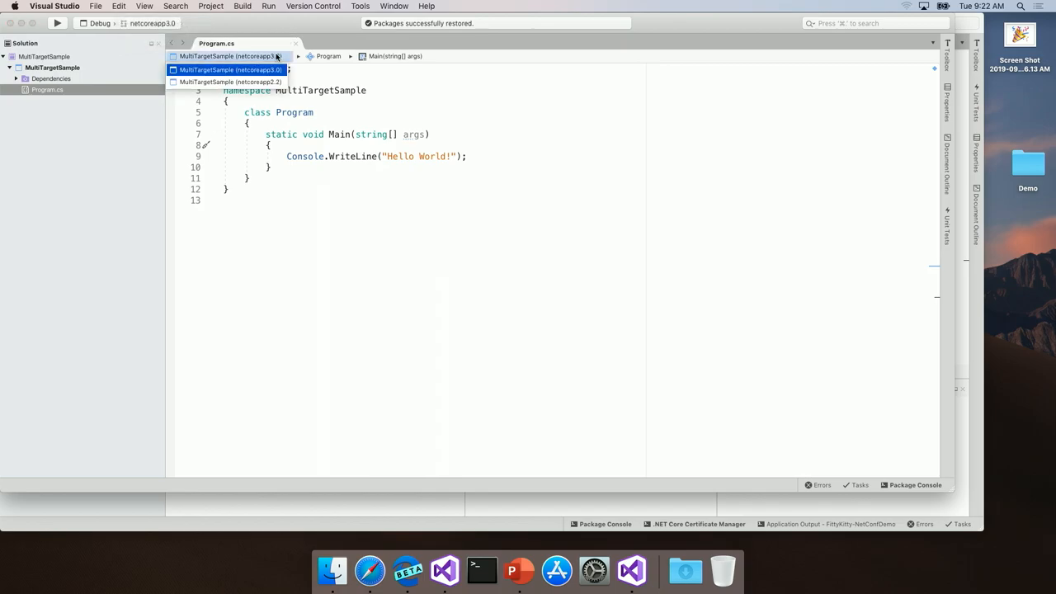
left_click(227, 69)
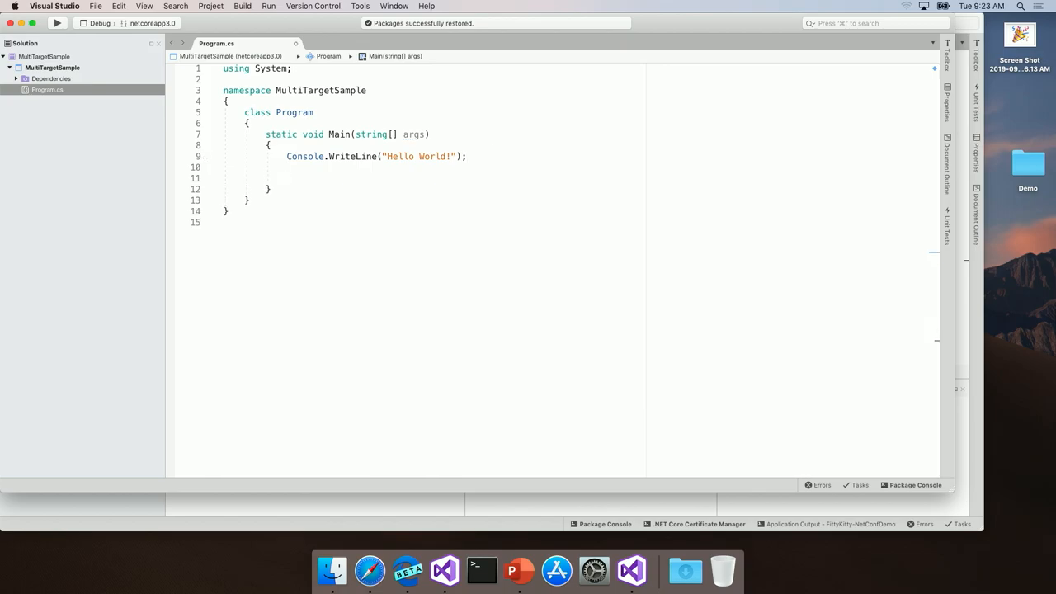
type("a")
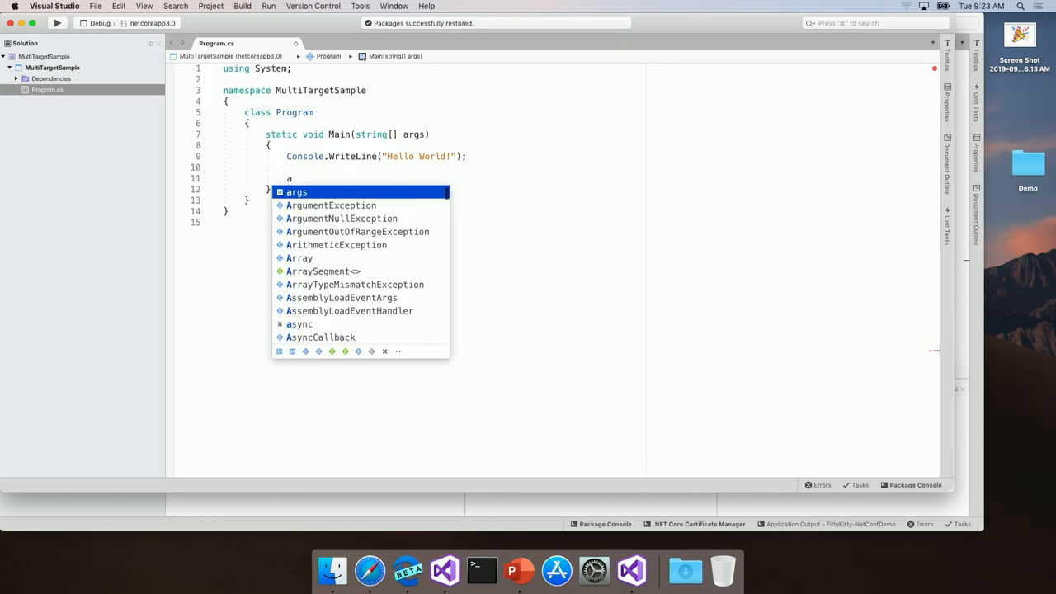